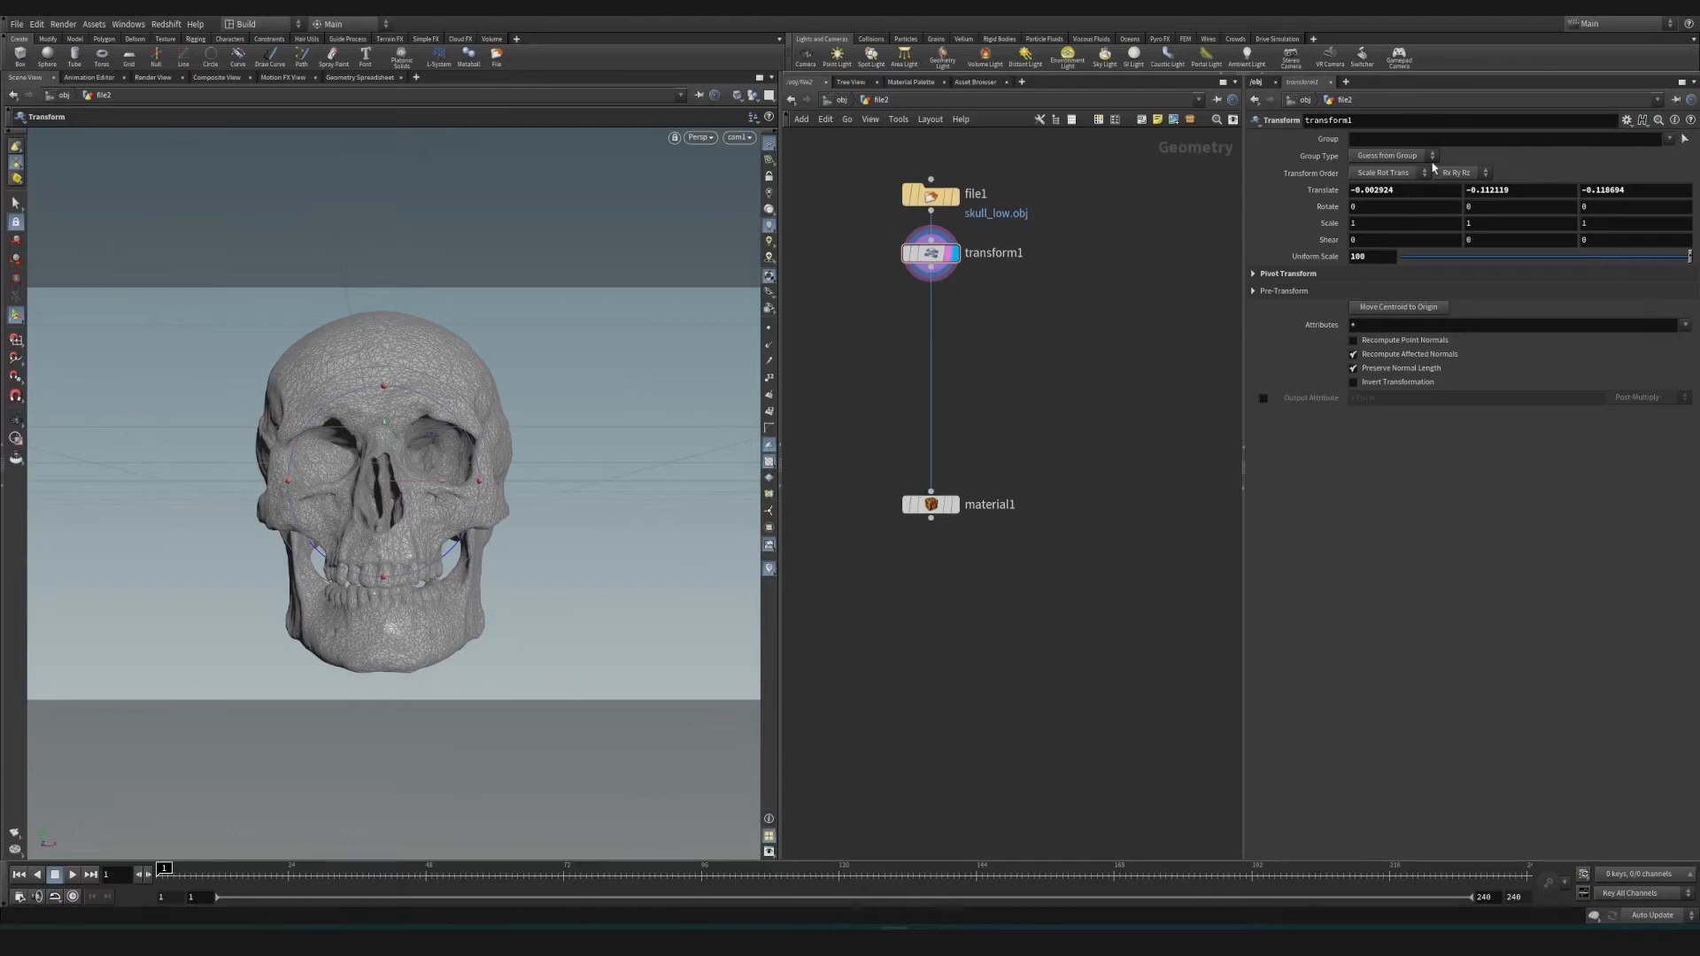
{"action": "mouse_move", "coordinate": [1078, 454]}
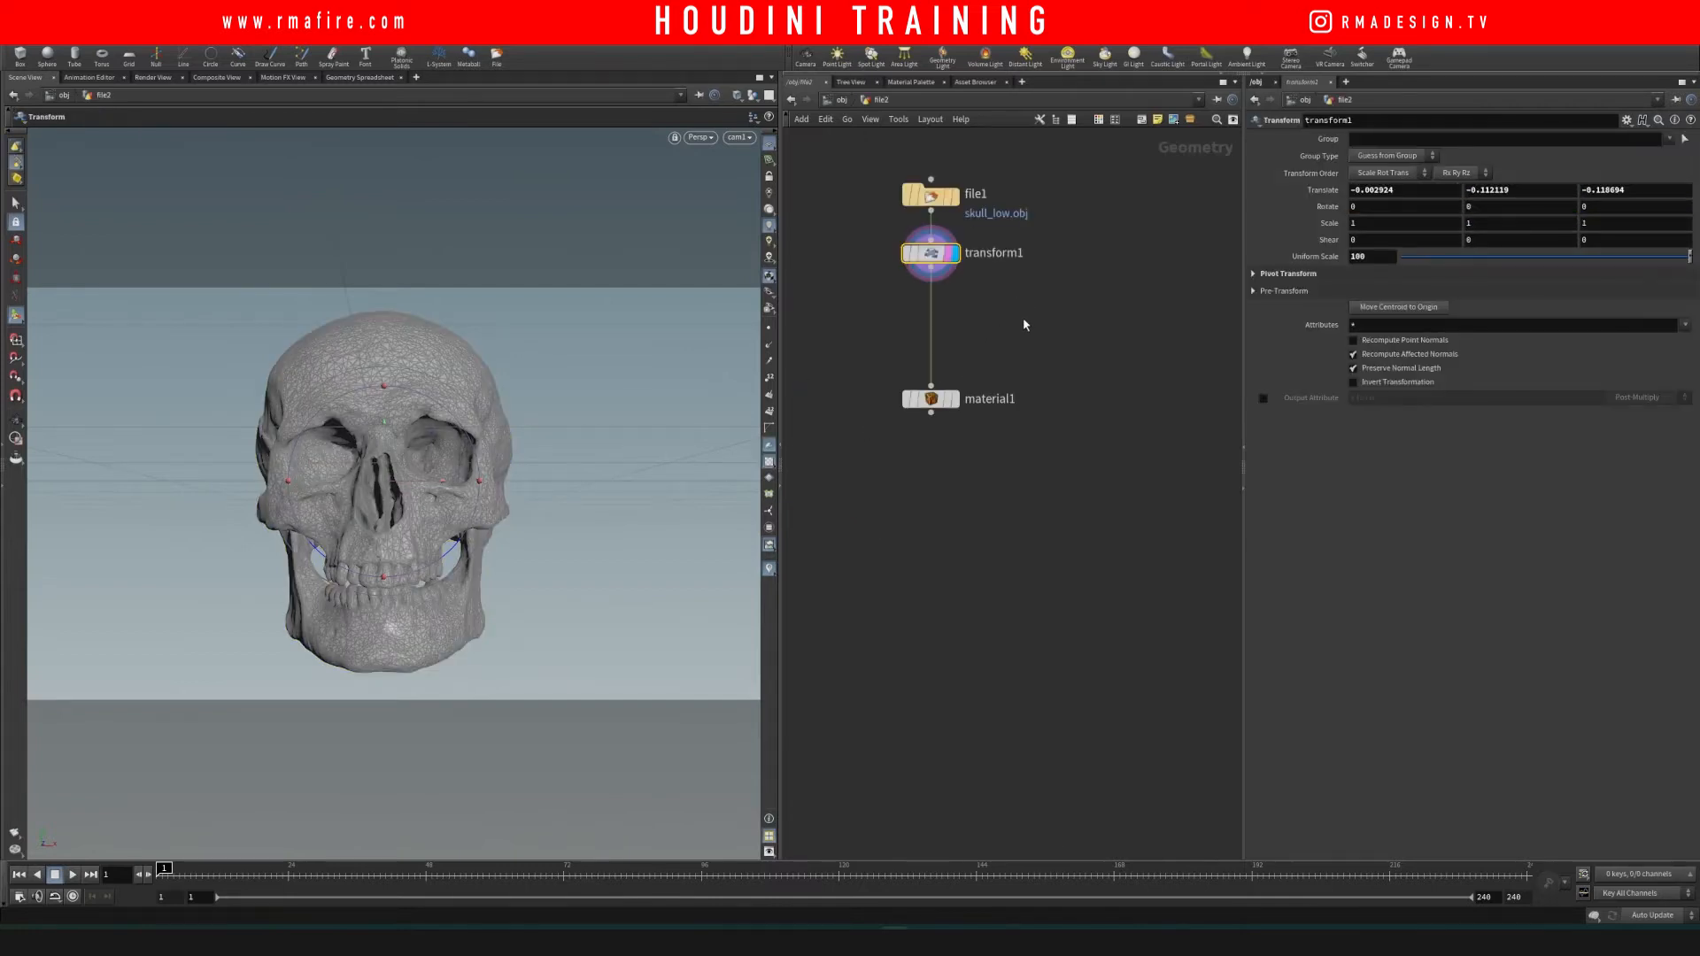
{"action": "mouse_move", "coordinate": [1020, 328]}
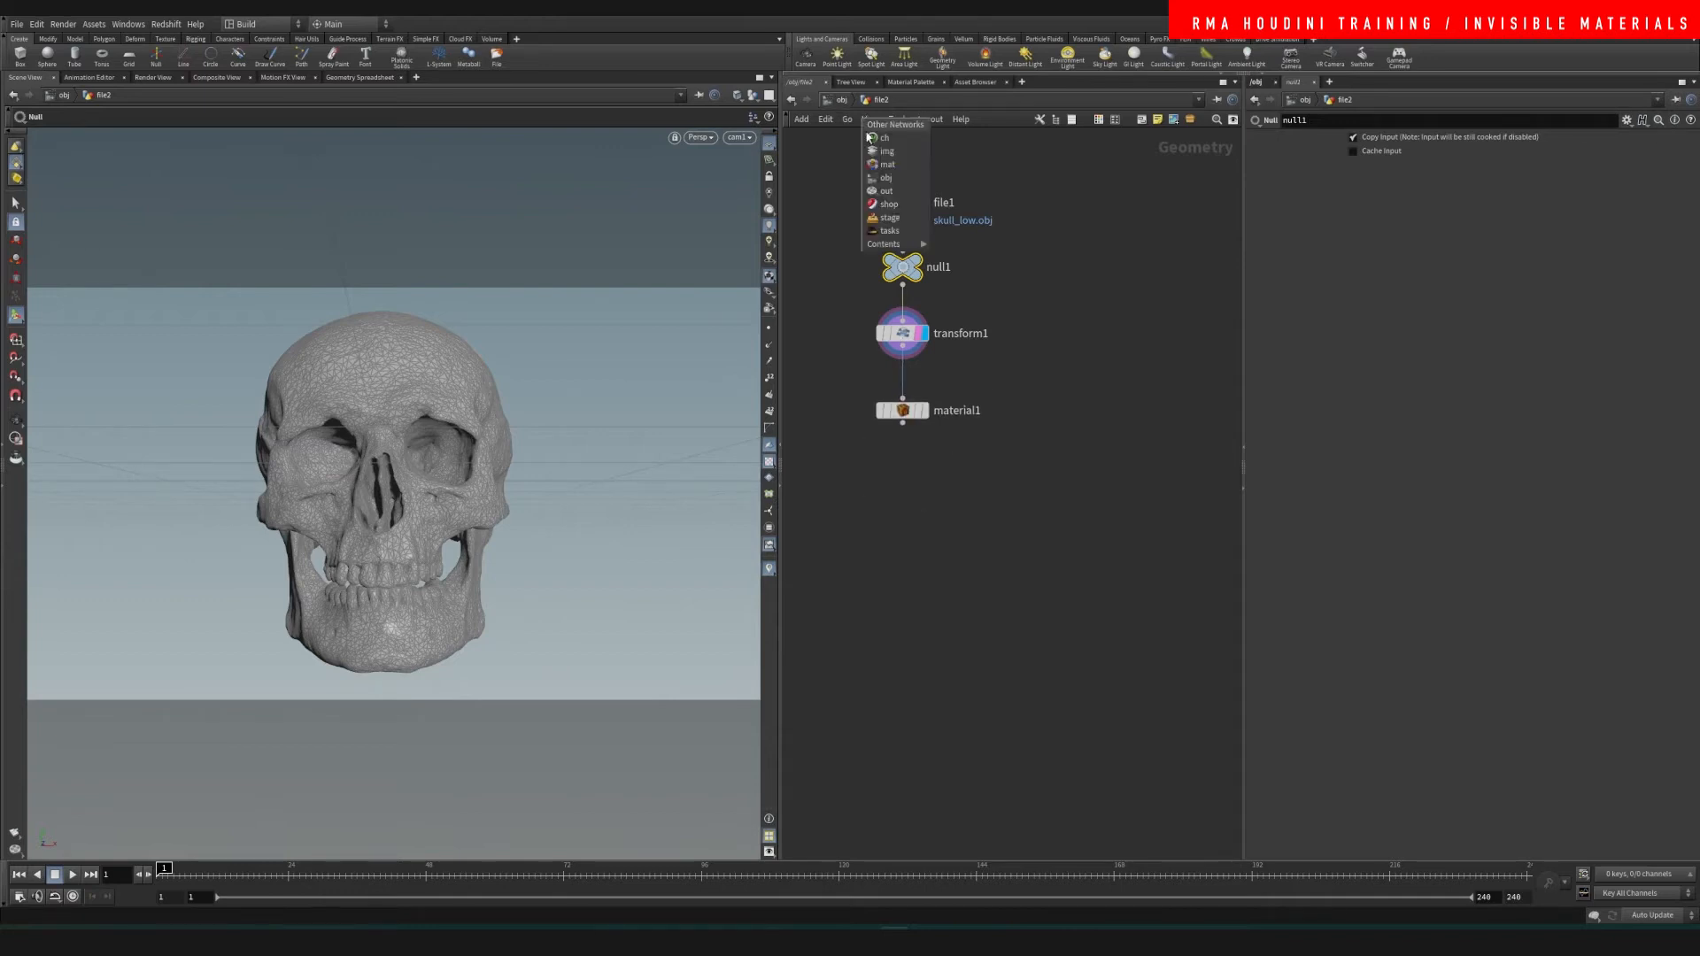
Step: Rename redshift_material1 in /mat to TESTER, then go back to obj/file2
{"action": "left_click", "coordinate": [888, 164]}
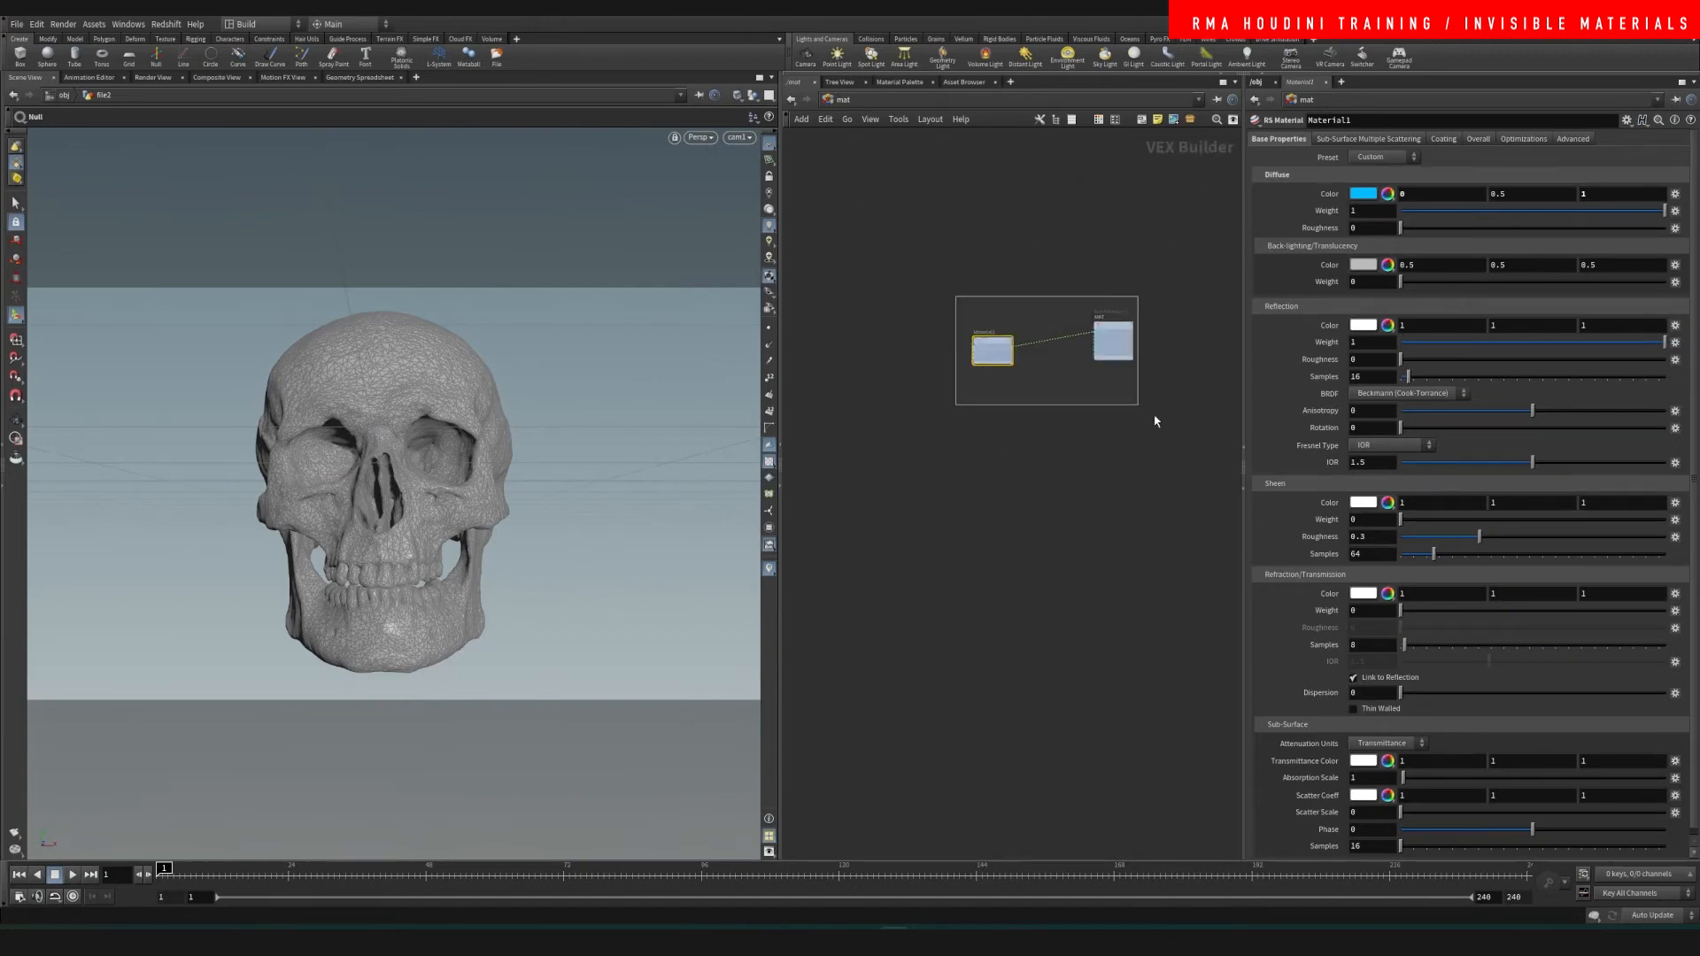
{"action": "key", "text": "tab"}
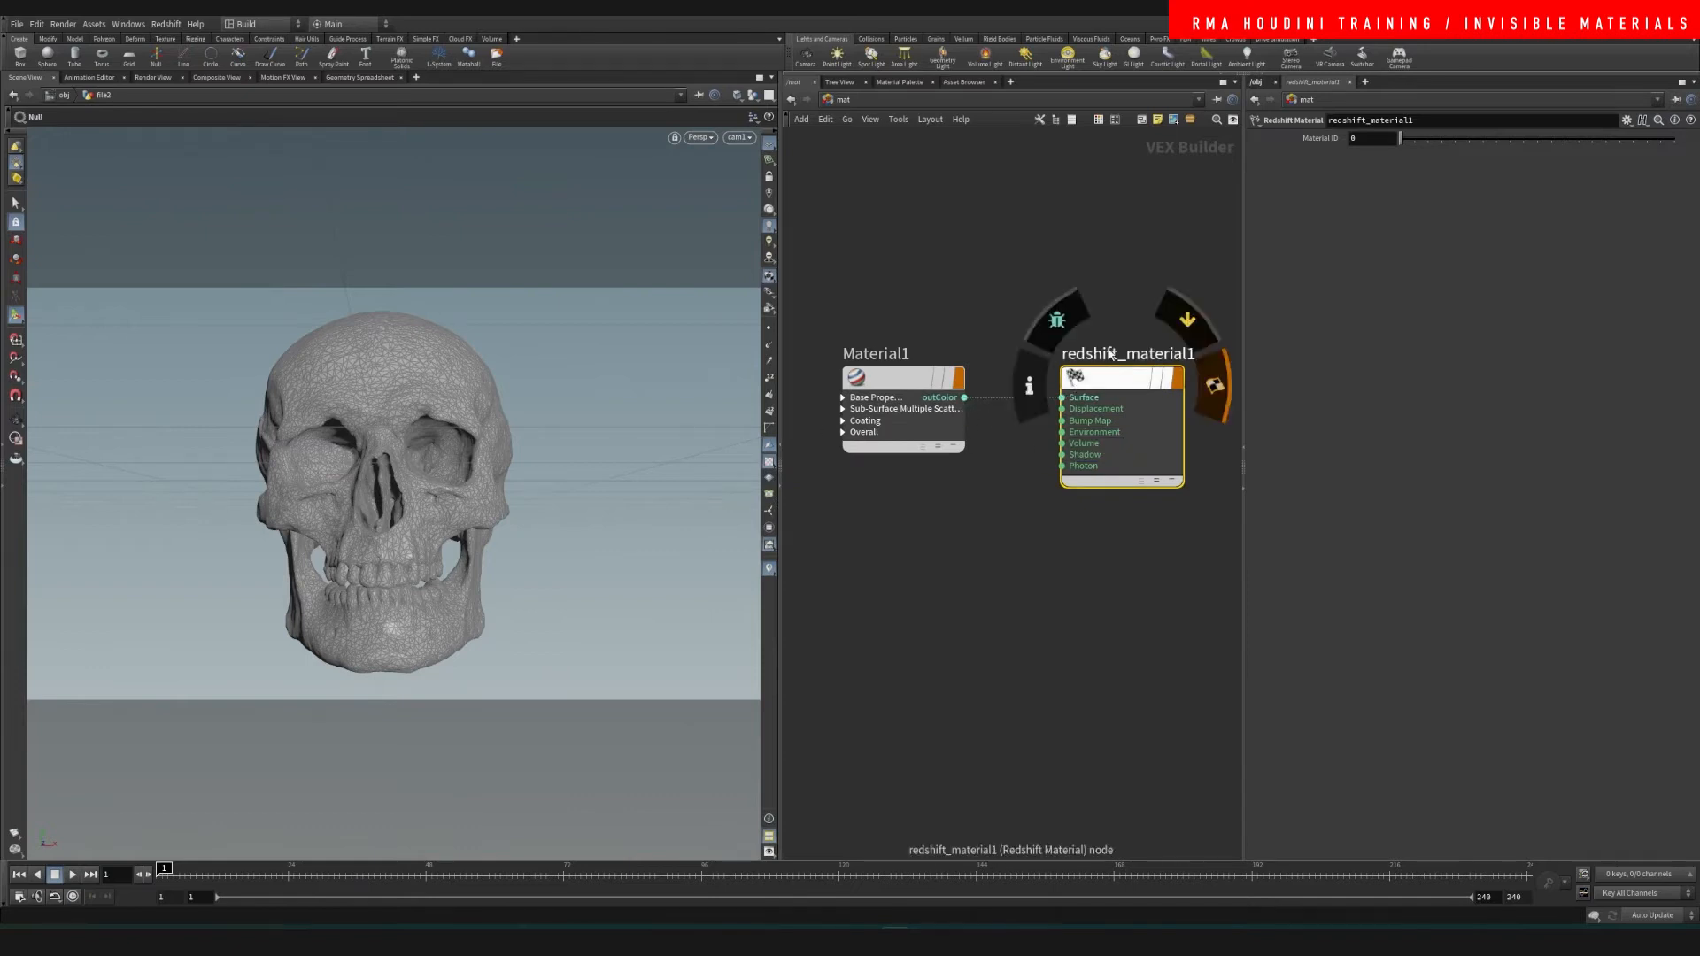
{"action": "type", "text": "TESTER"}
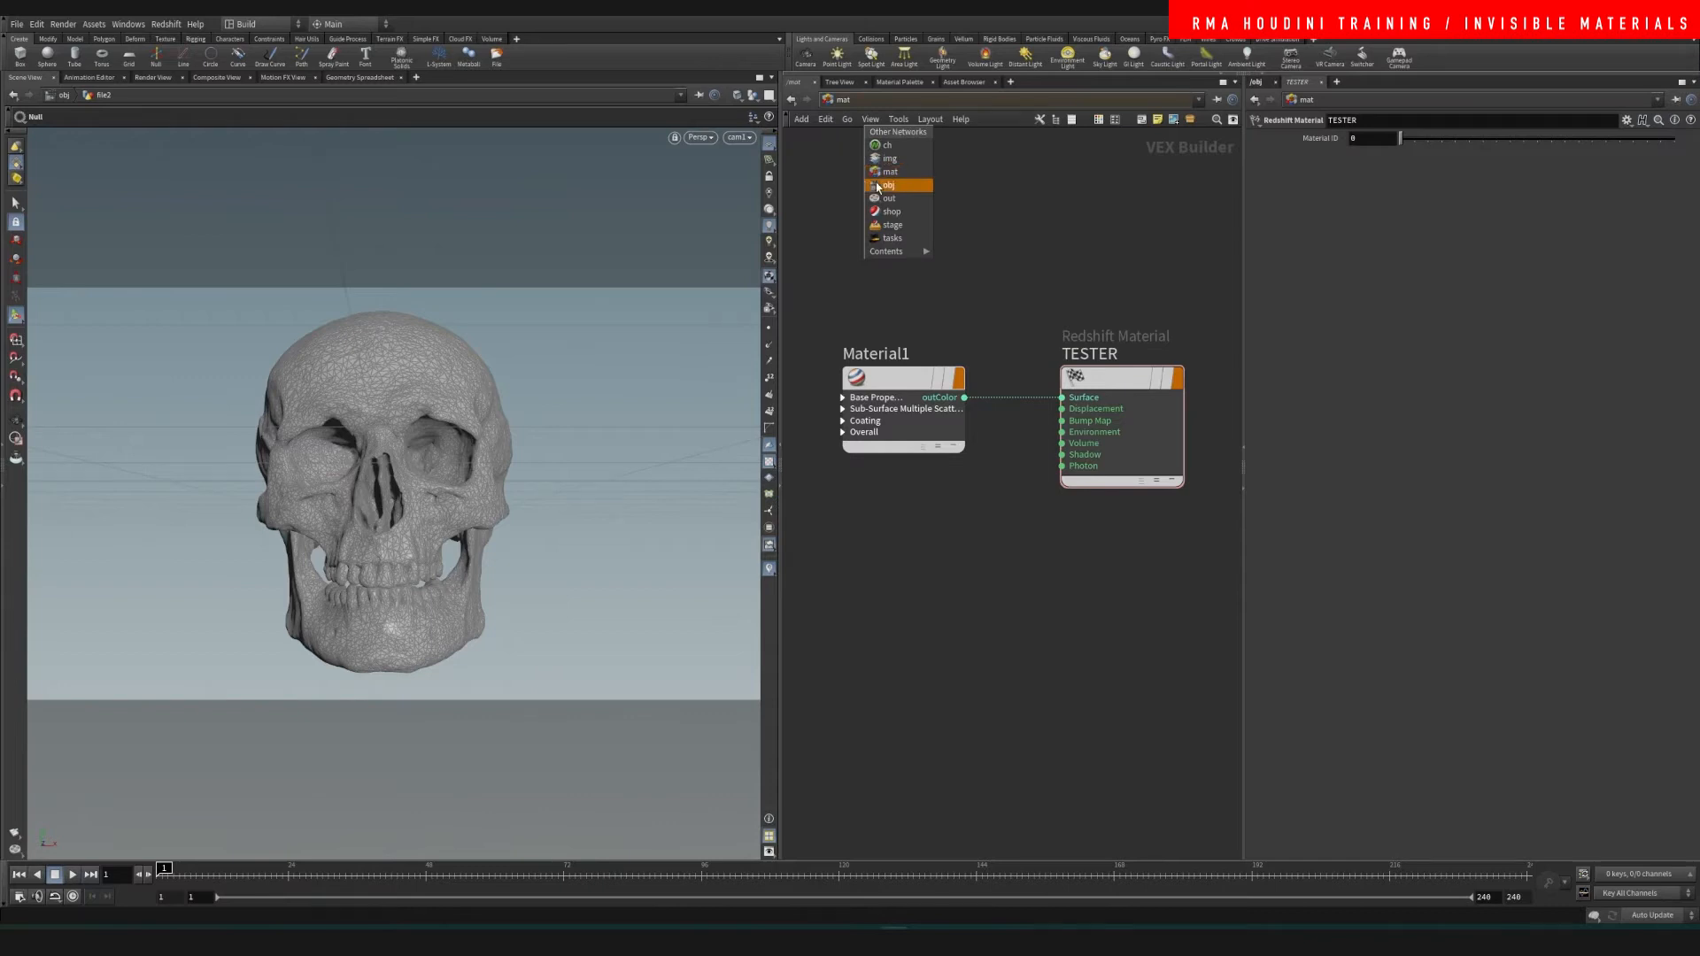
{"action": "left_click", "coordinate": [889, 184]}
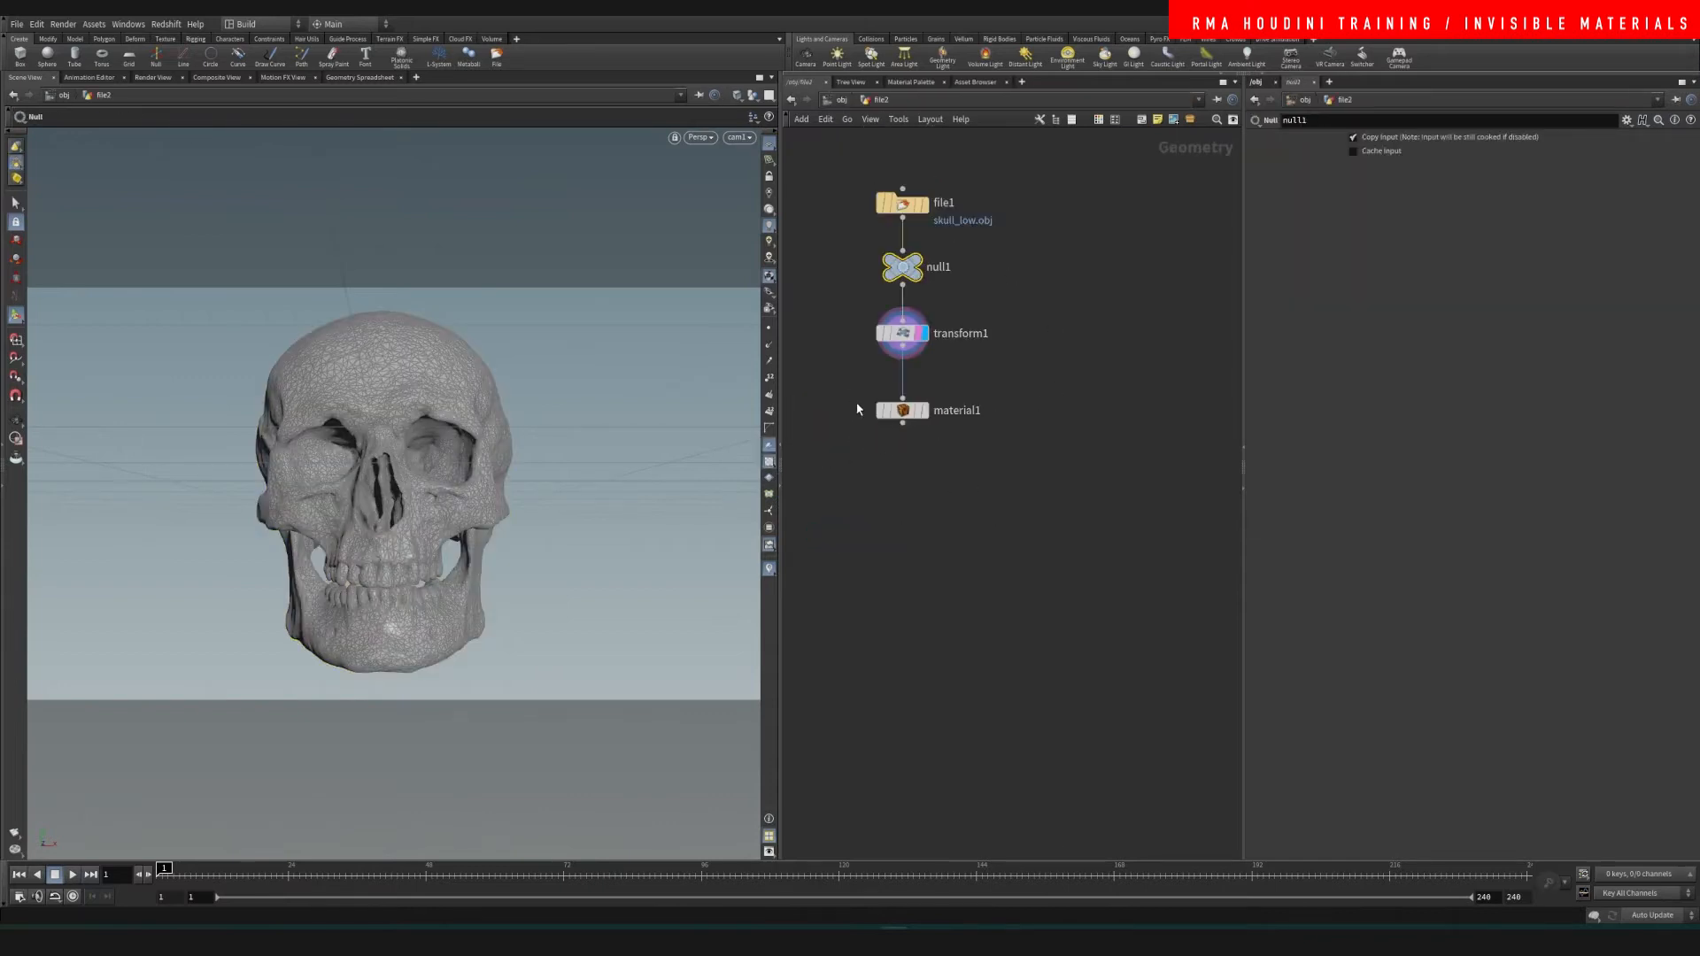
Step: Check the material1 SOP's material path and go up to the /obj level
{"action": "left_click", "coordinate": [901, 410]}
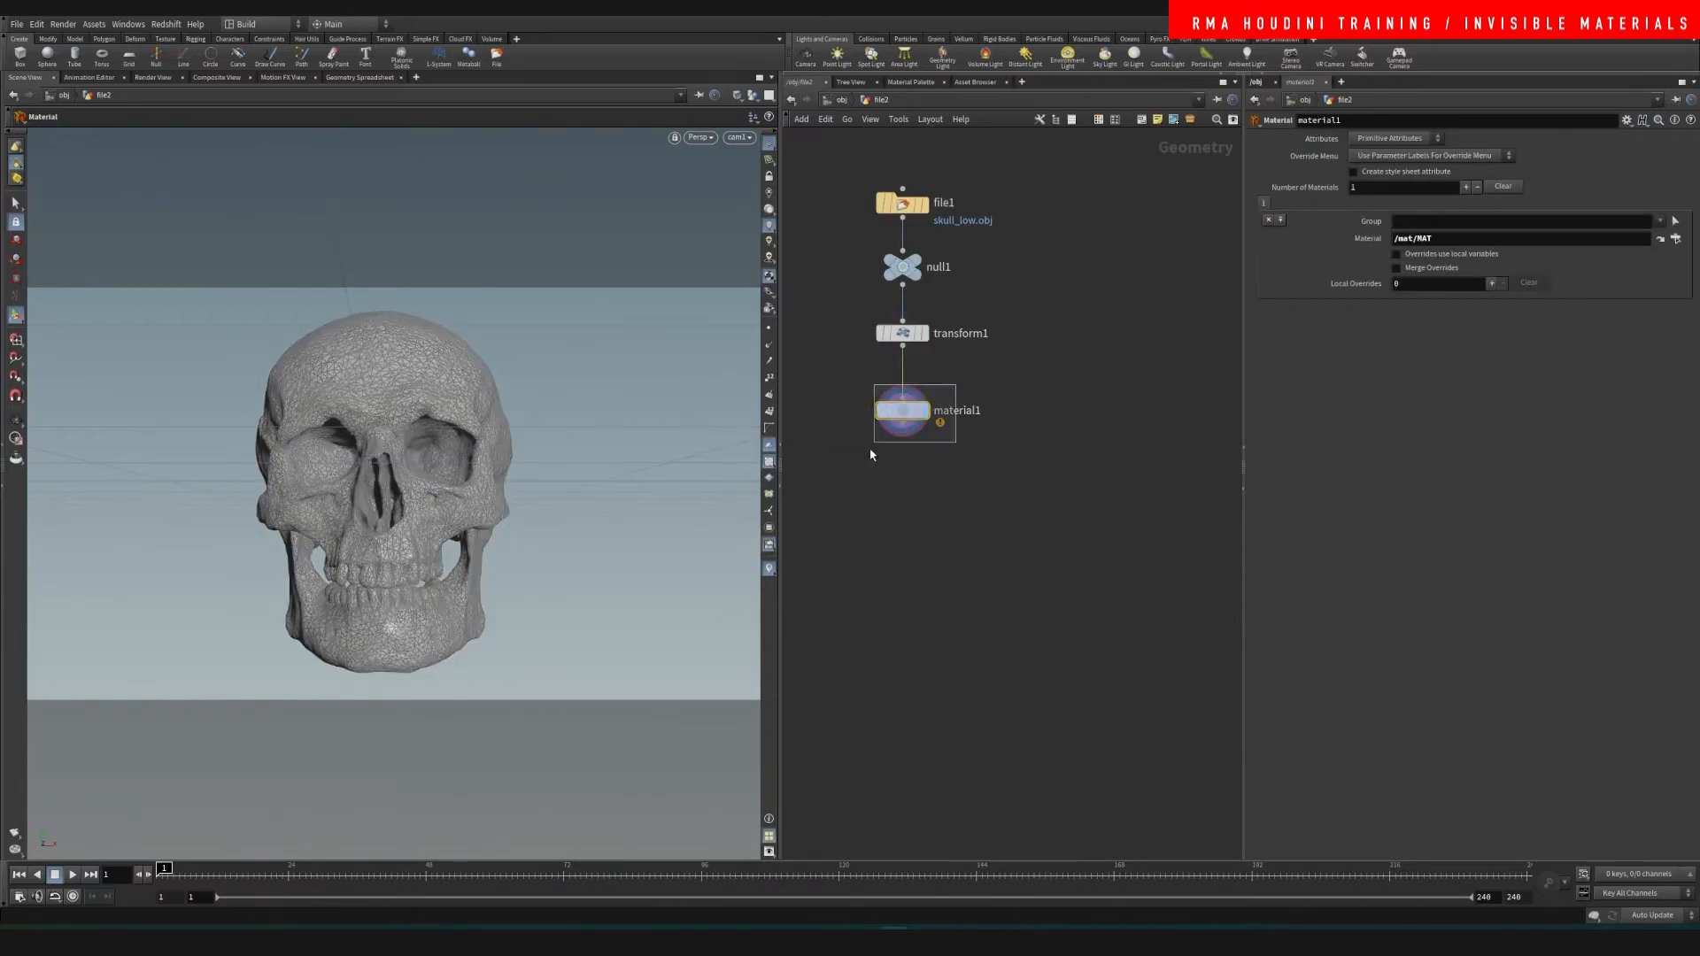
{"action": "left_click", "coordinate": [1675, 238]}
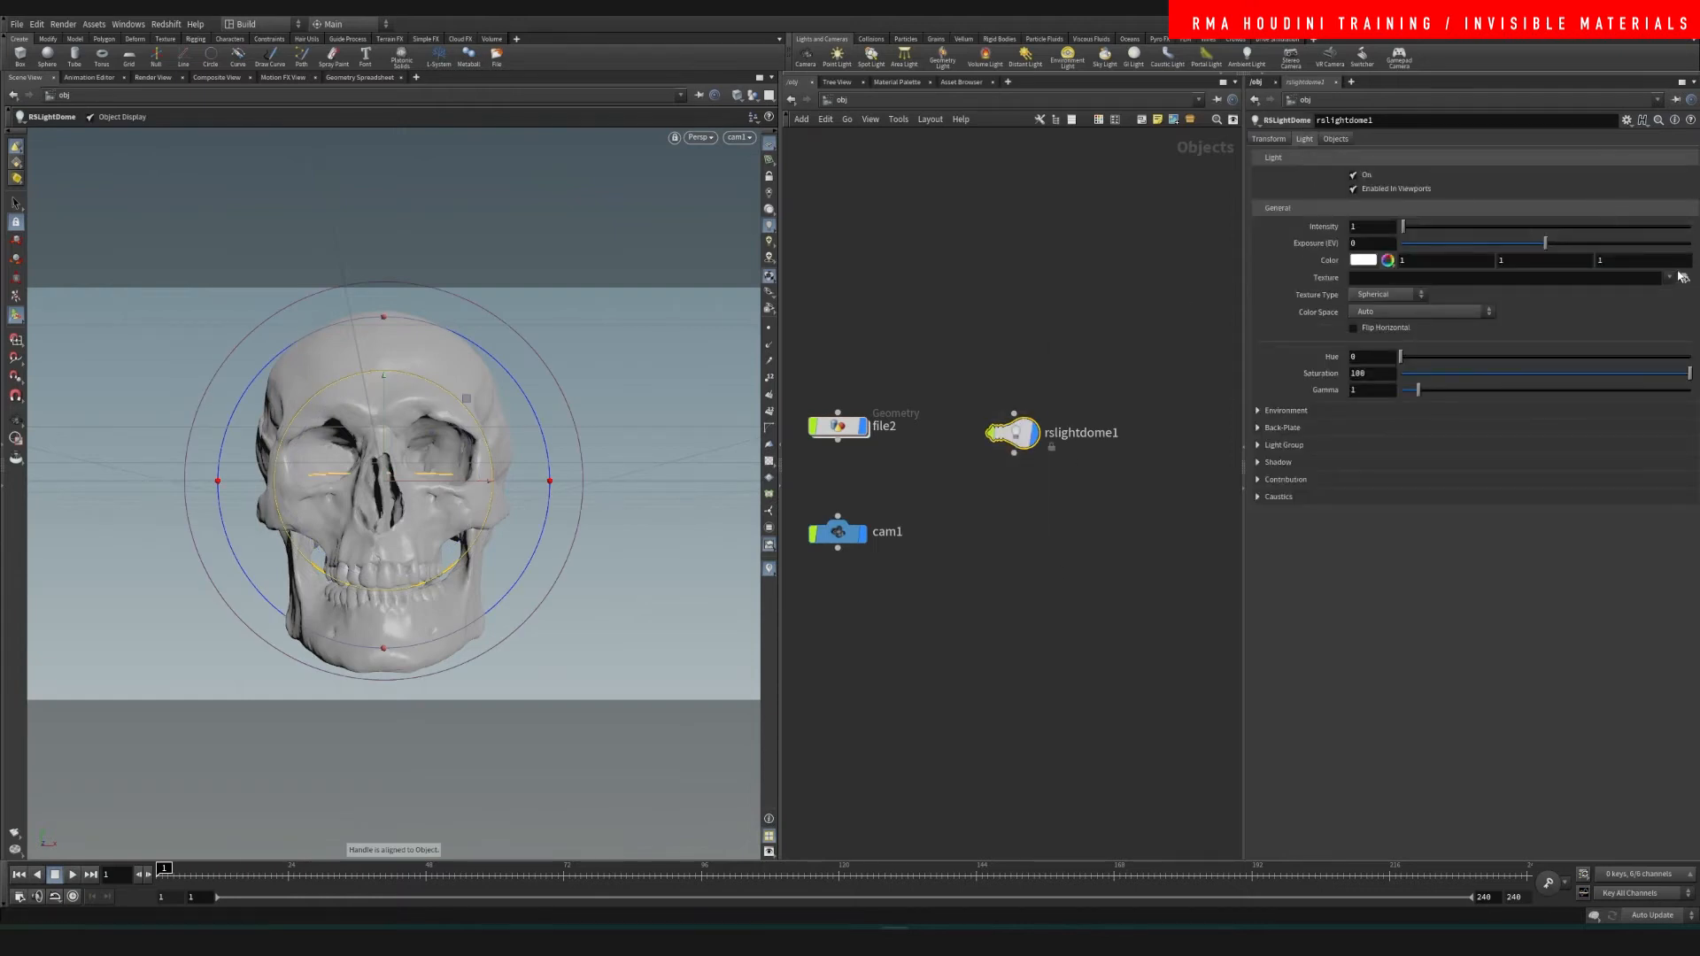
Step: Load the park HDRI as rslightdome1's texture and go to the /out network
{"action": "left_click", "coordinate": [1670, 277]}
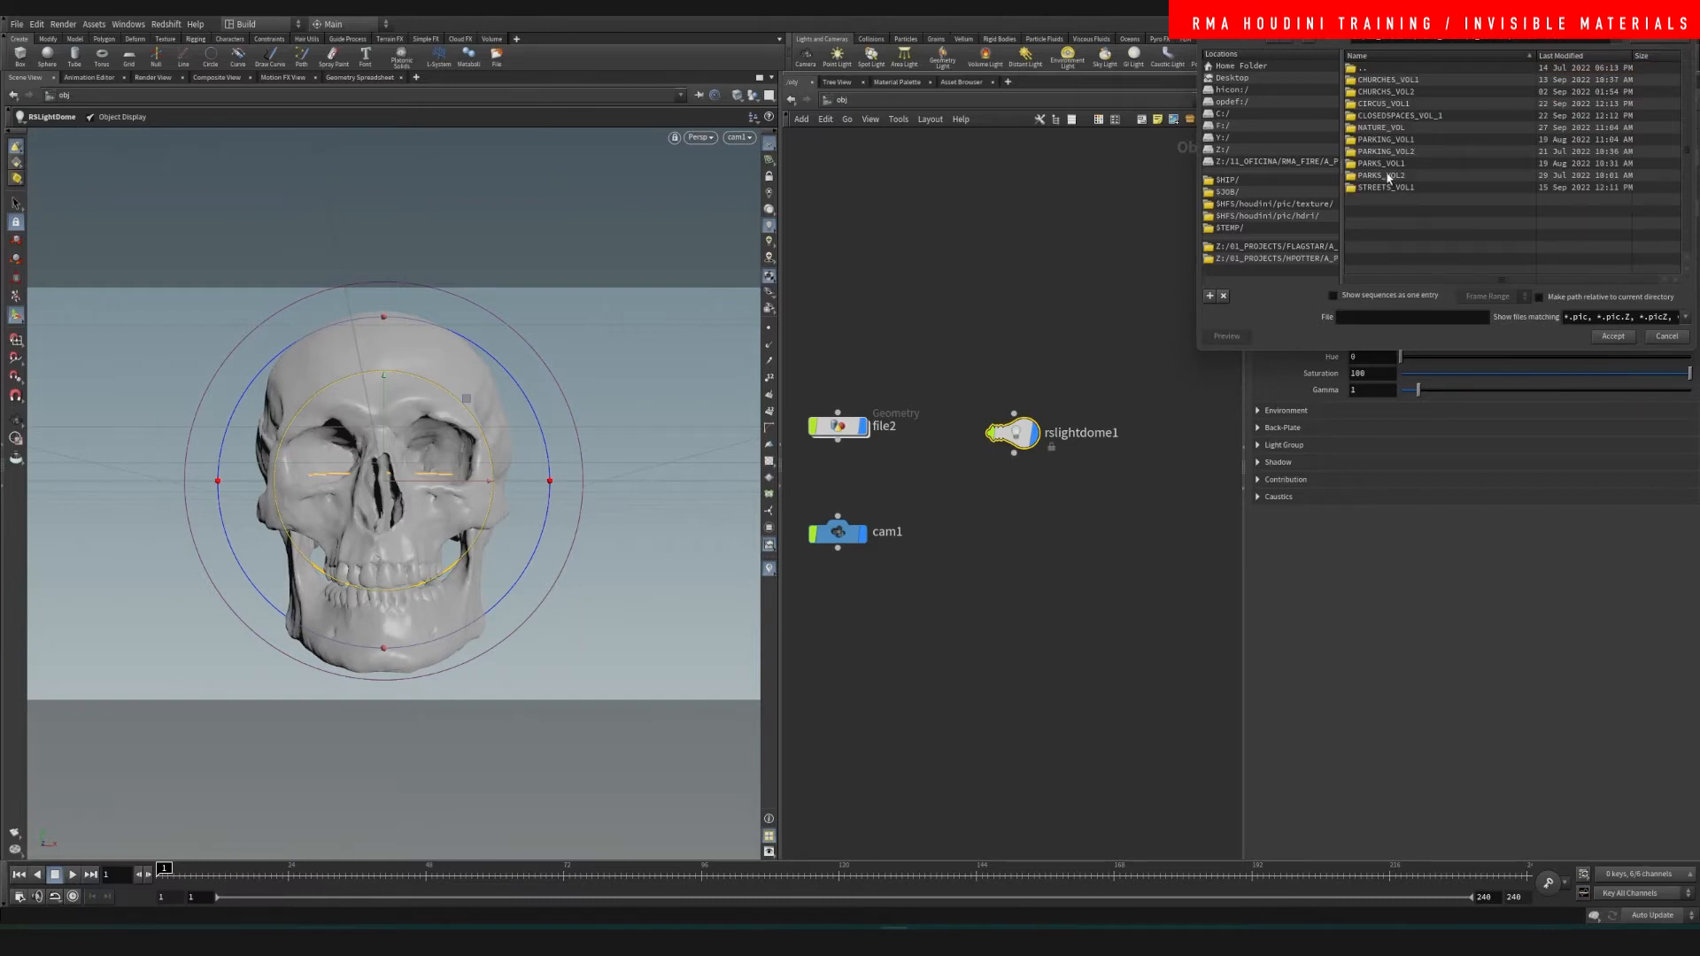
{"action": "mouse_move", "coordinate": [1404, 192]}
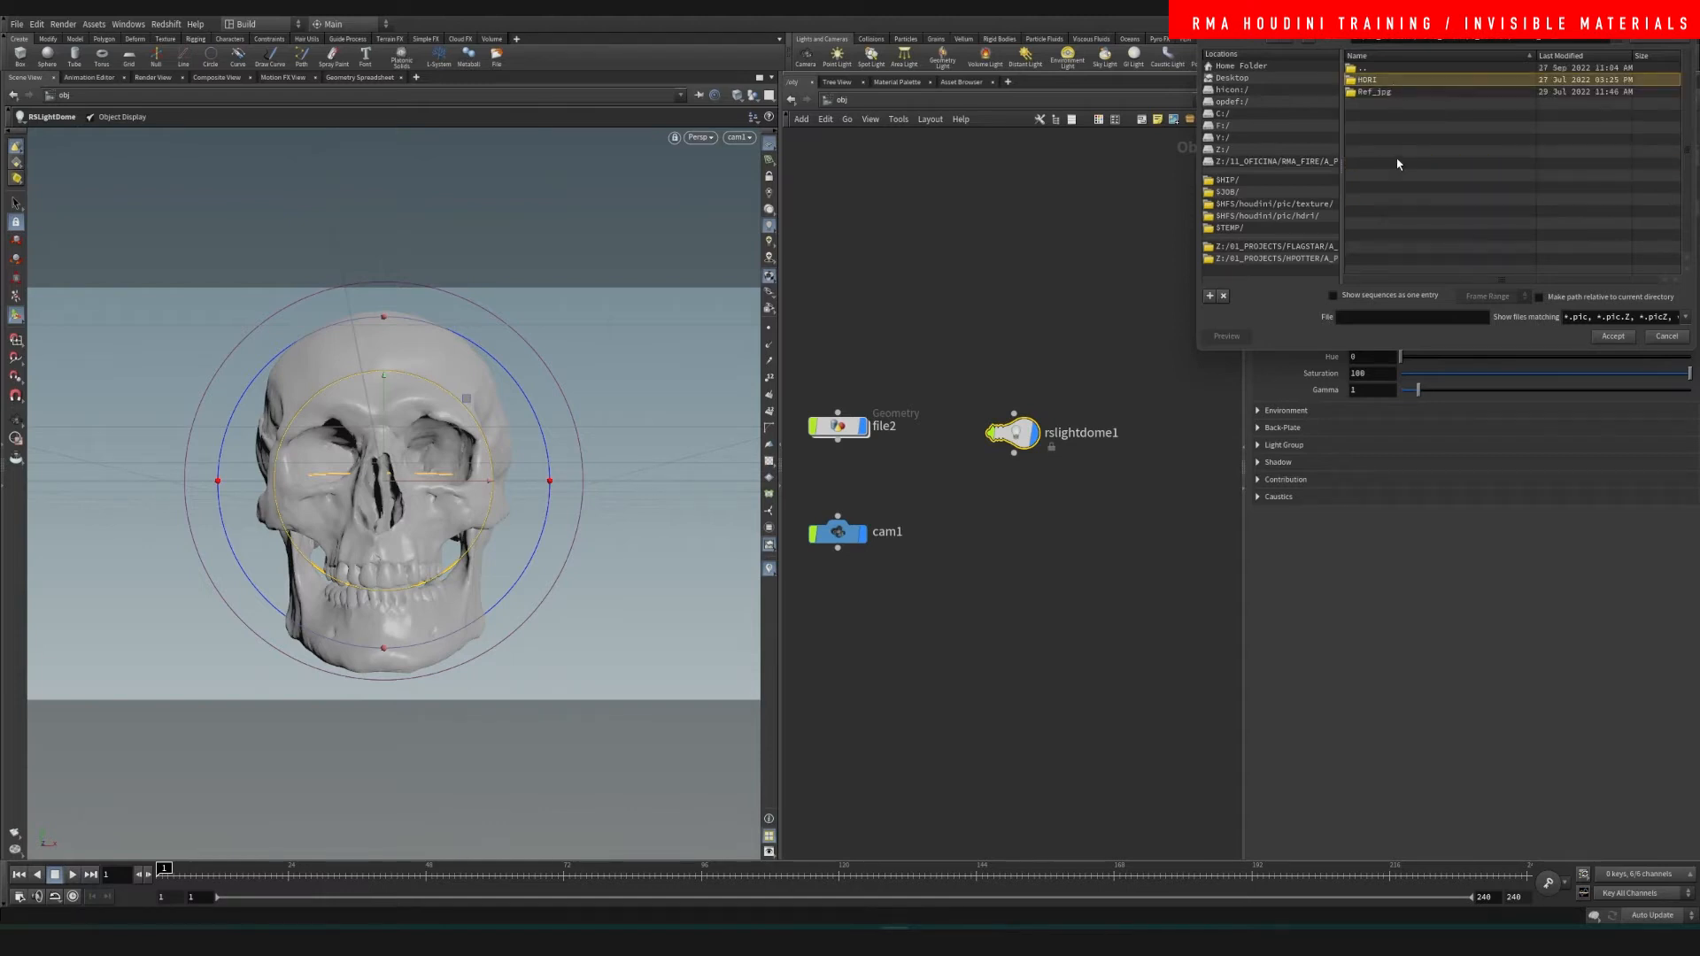
{"action": "left_click", "coordinate": [1612, 337]}
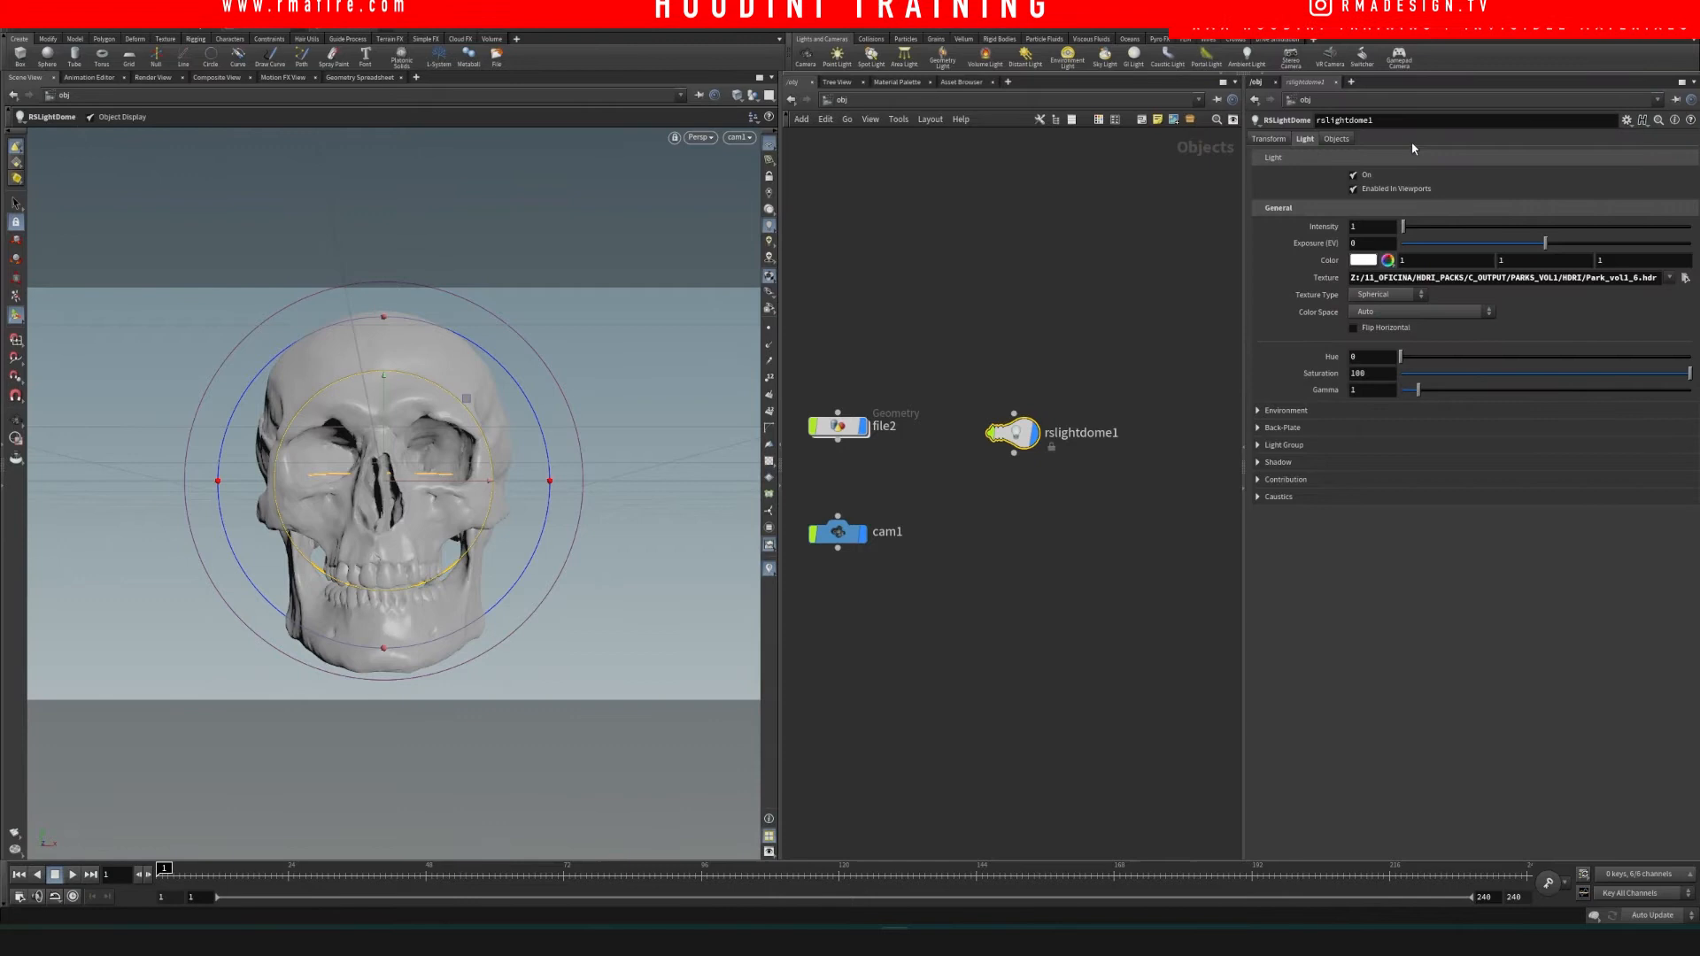
{"action": "mouse_move", "coordinate": [1011, 561]}
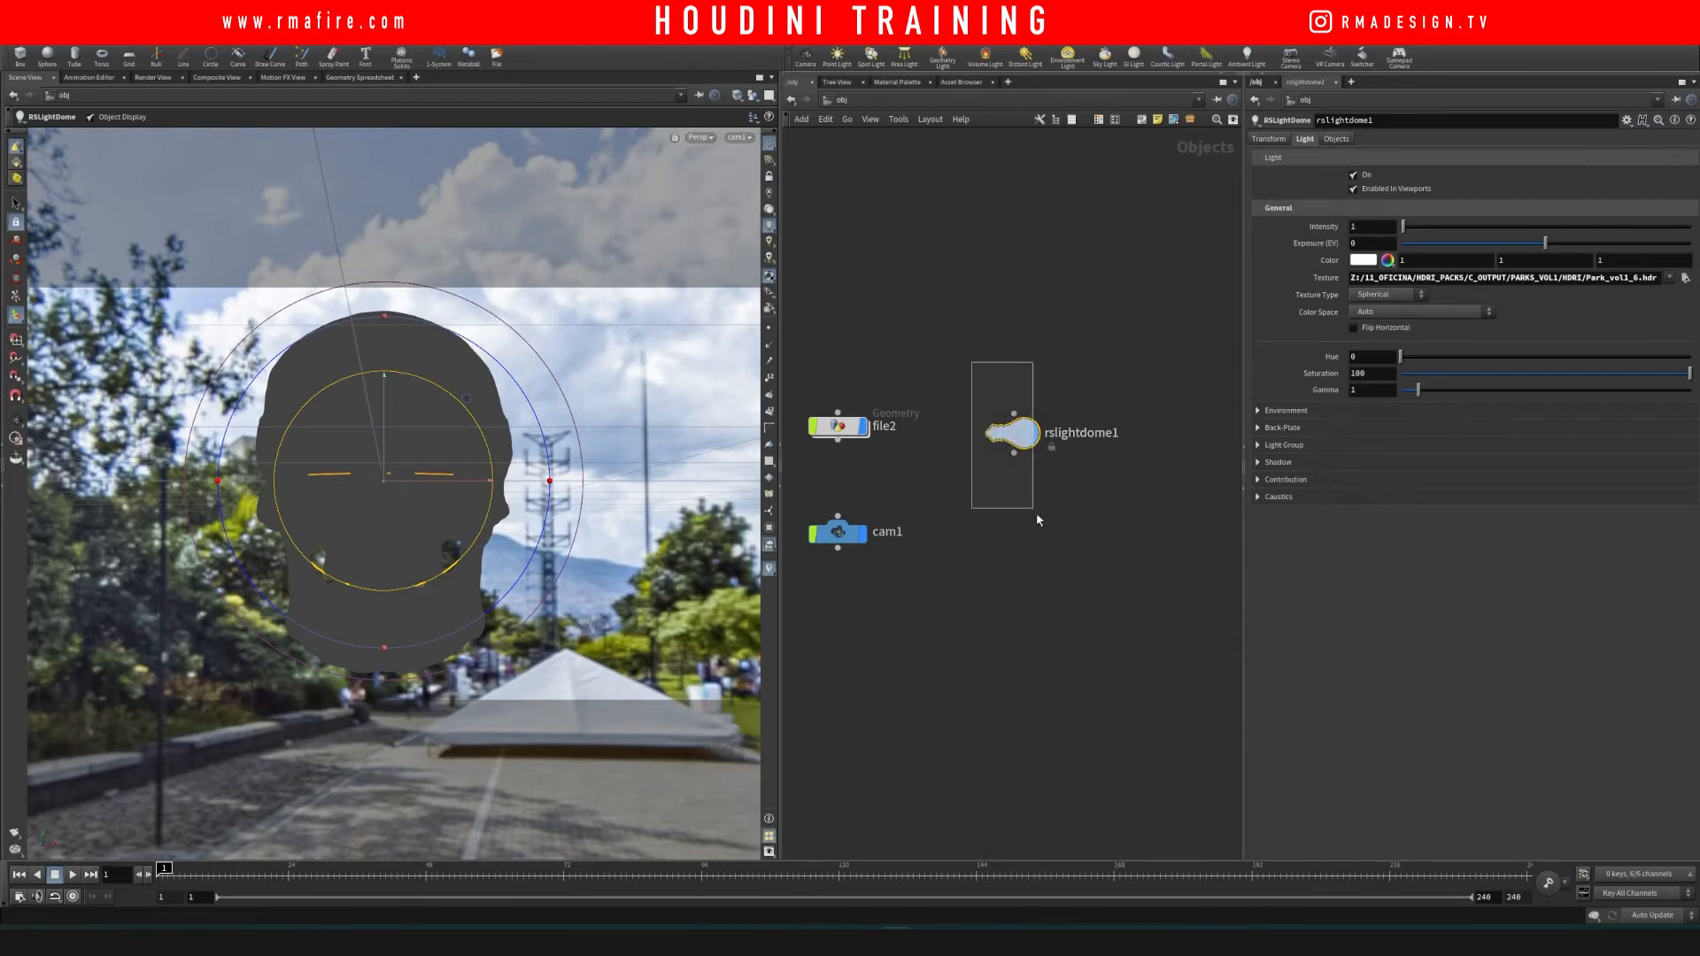
{"action": "left_click", "coordinate": [1285, 410]}
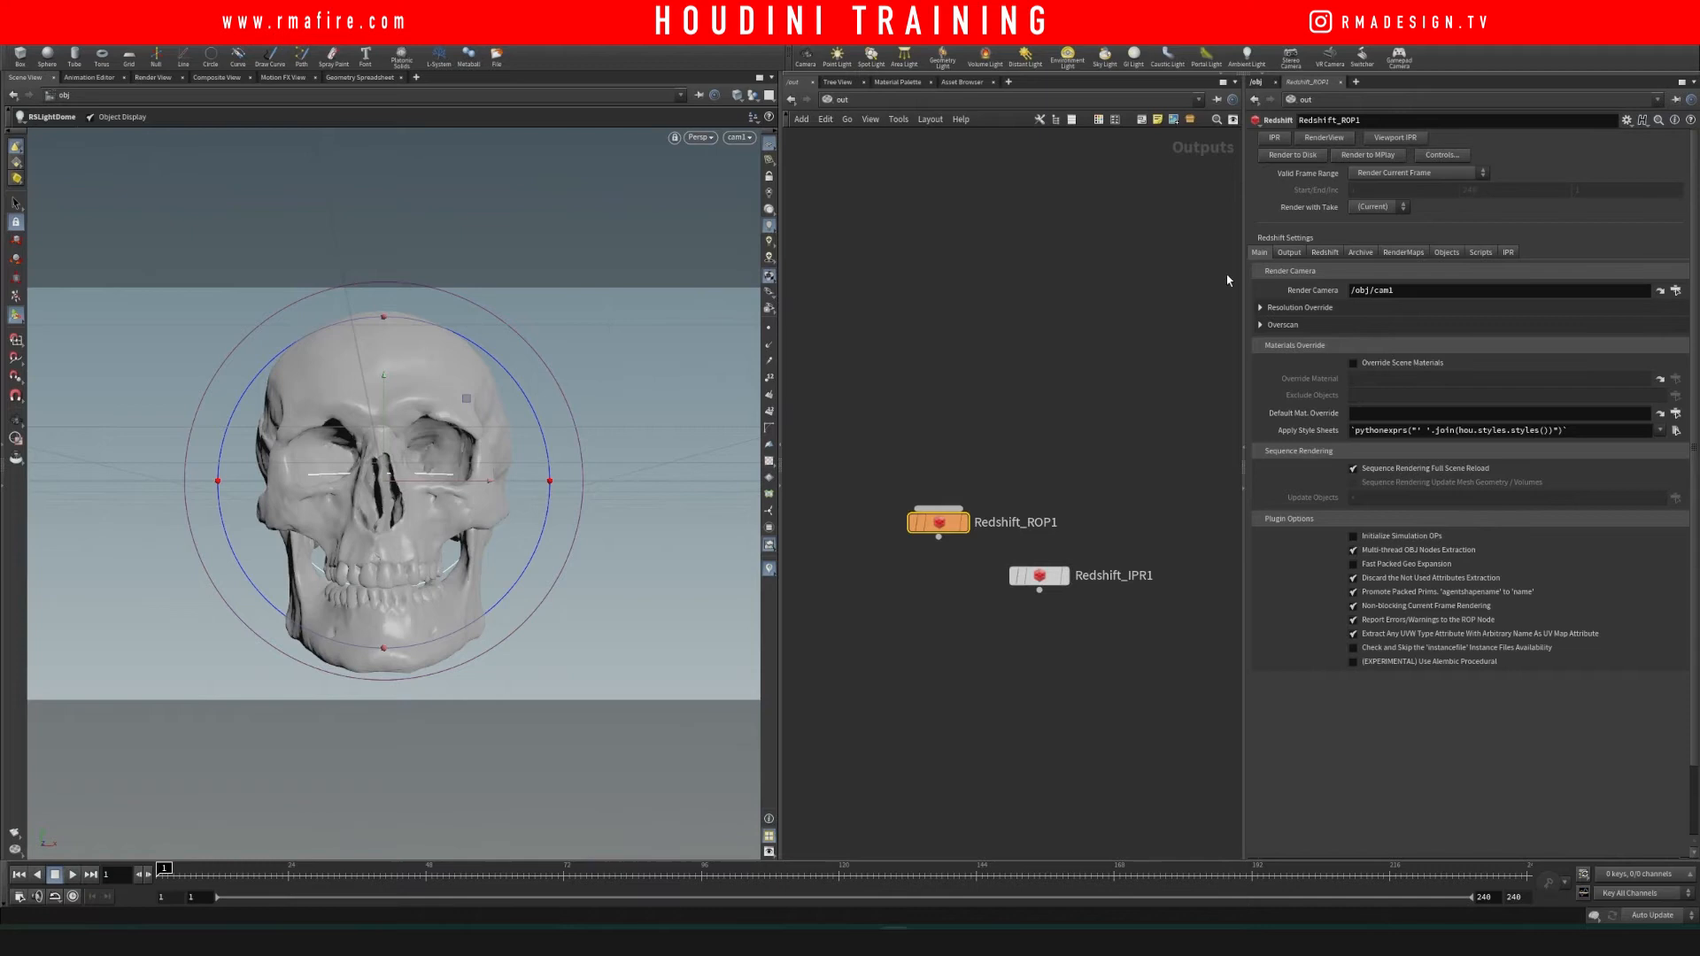
Step: Open Redshift RenderView from Redshift_ROP1 and render through /obj/cam1
{"action": "left_click", "coordinate": [1274, 136]}
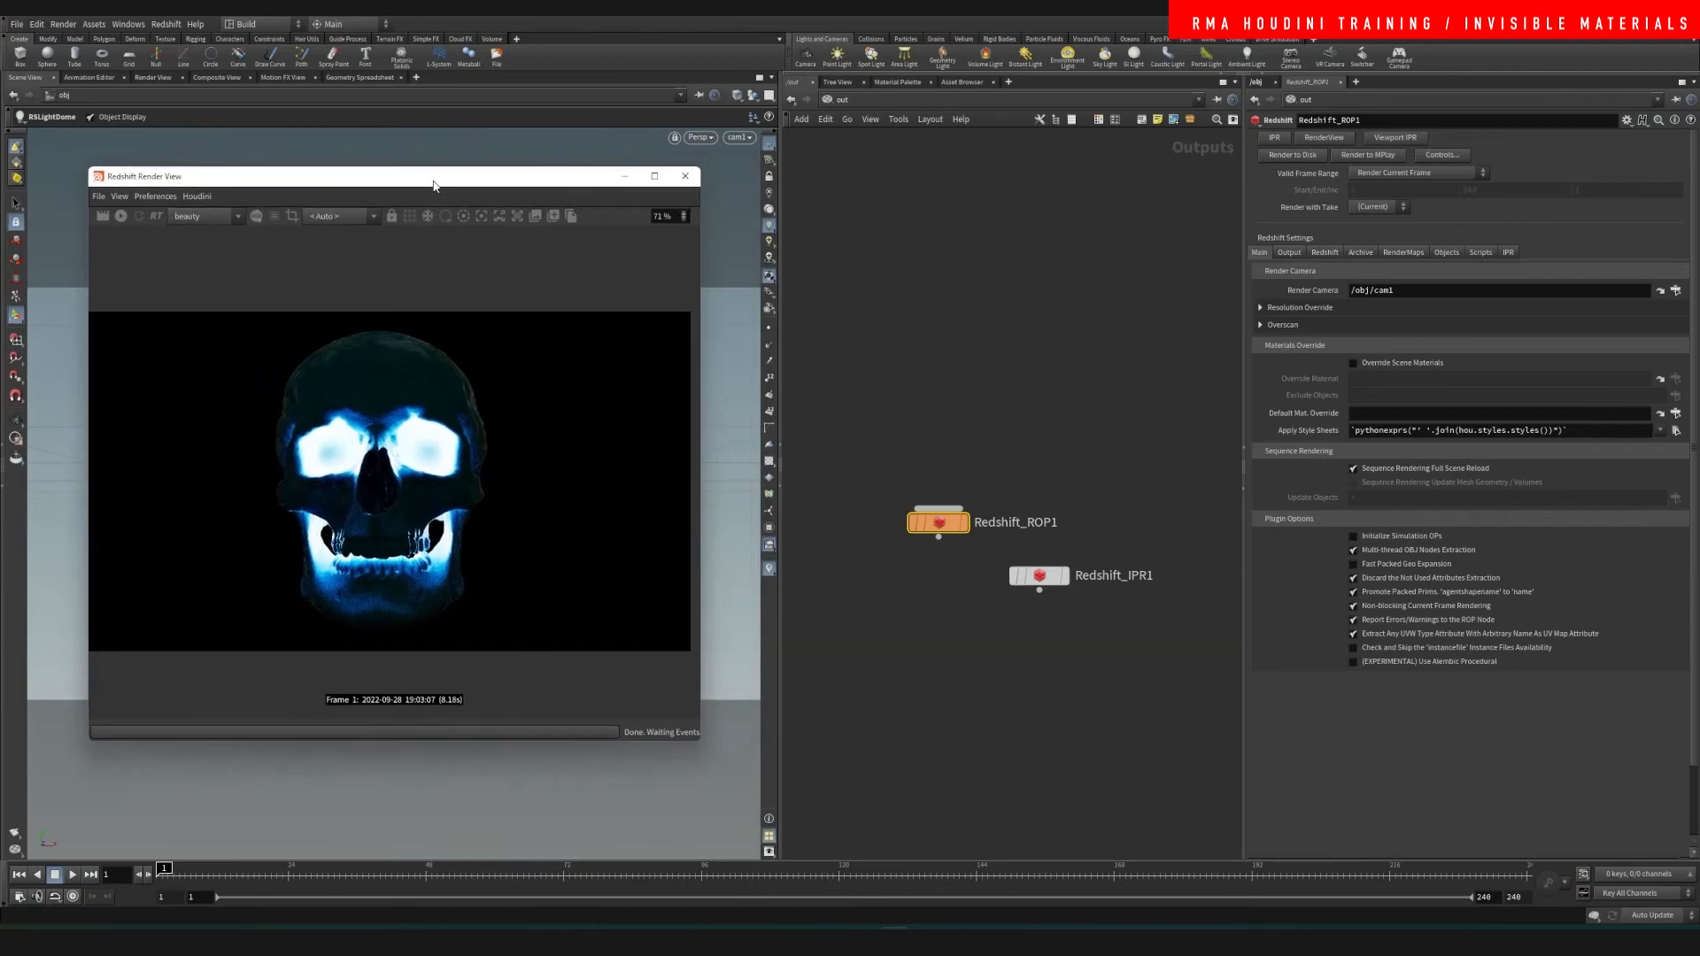
{"action": "left_click", "coordinate": [340, 214]}
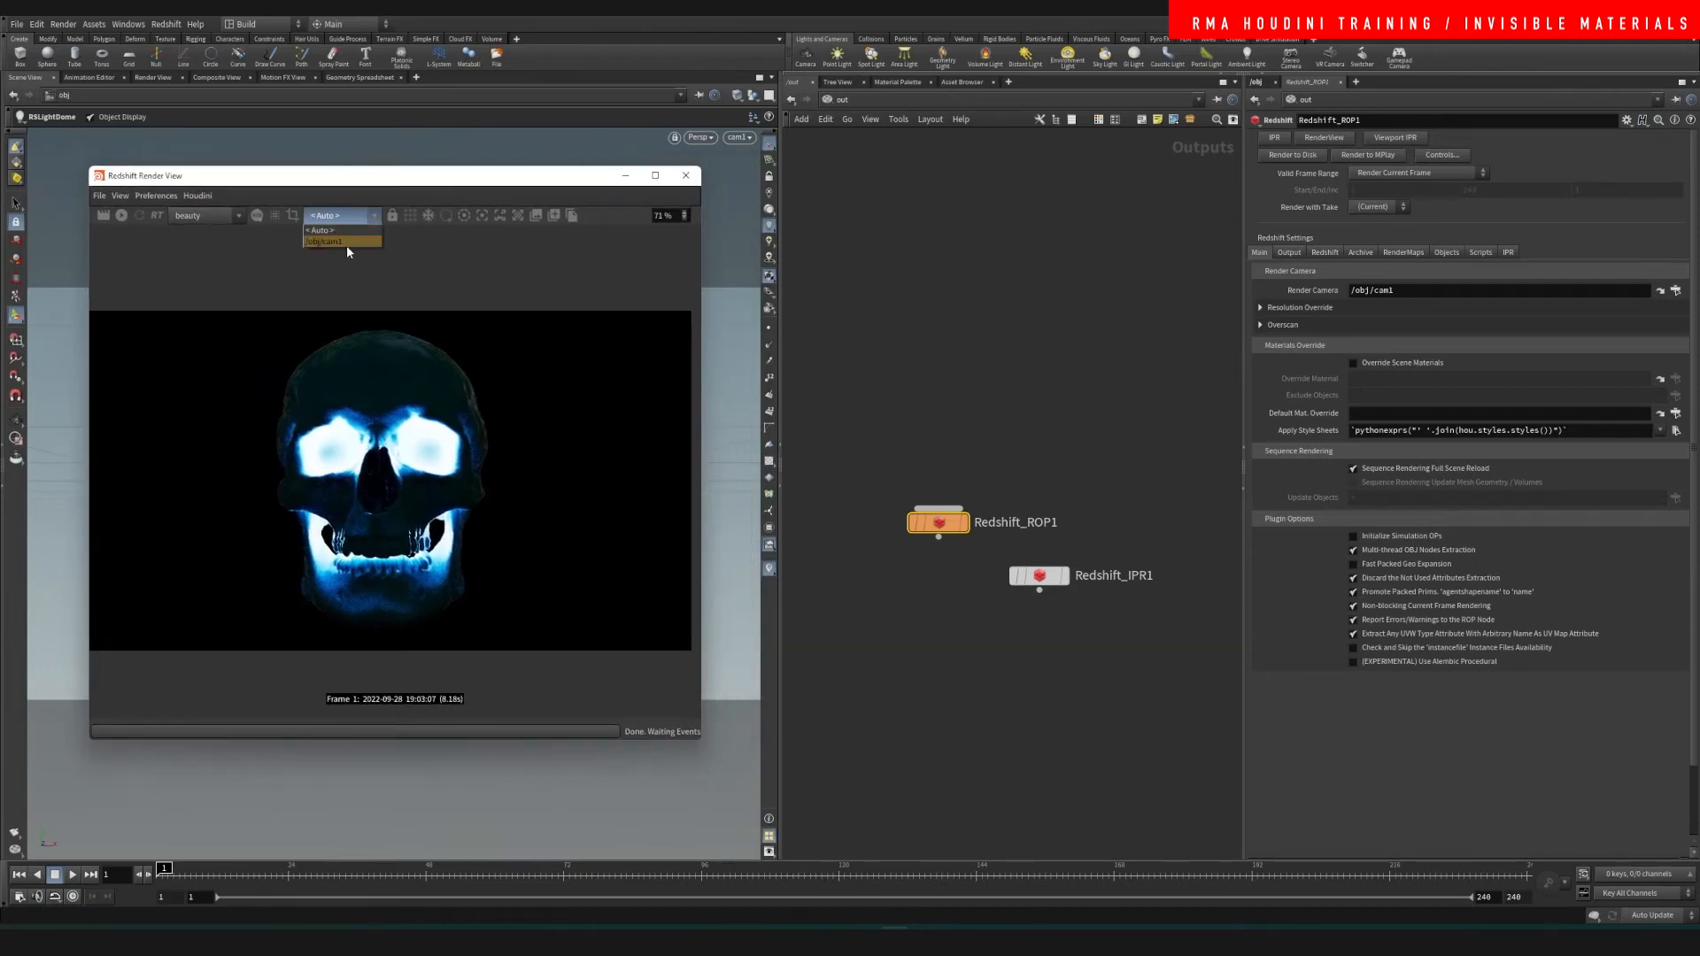
{"action": "left_click", "coordinate": [325, 242]}
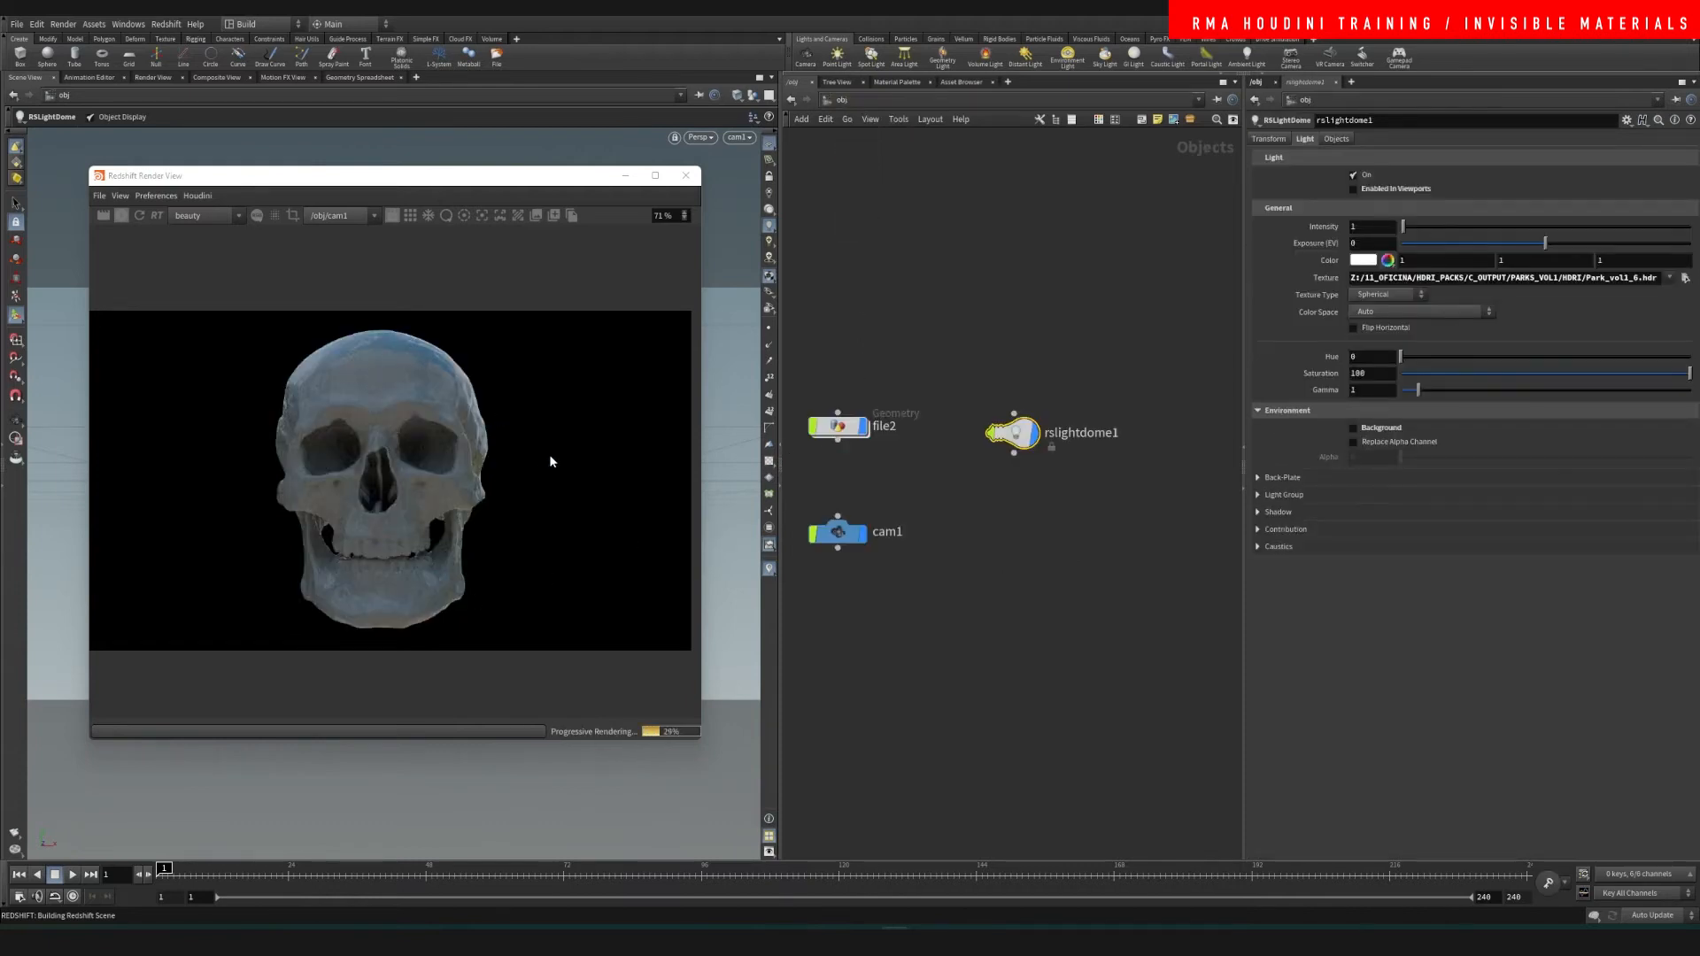
Step: Place the dome light node beside the skull and switch to the /mat network
{"action": "left_click_drag", "start_coordinate": [1013, 433], "coordinate": [984, 425]}
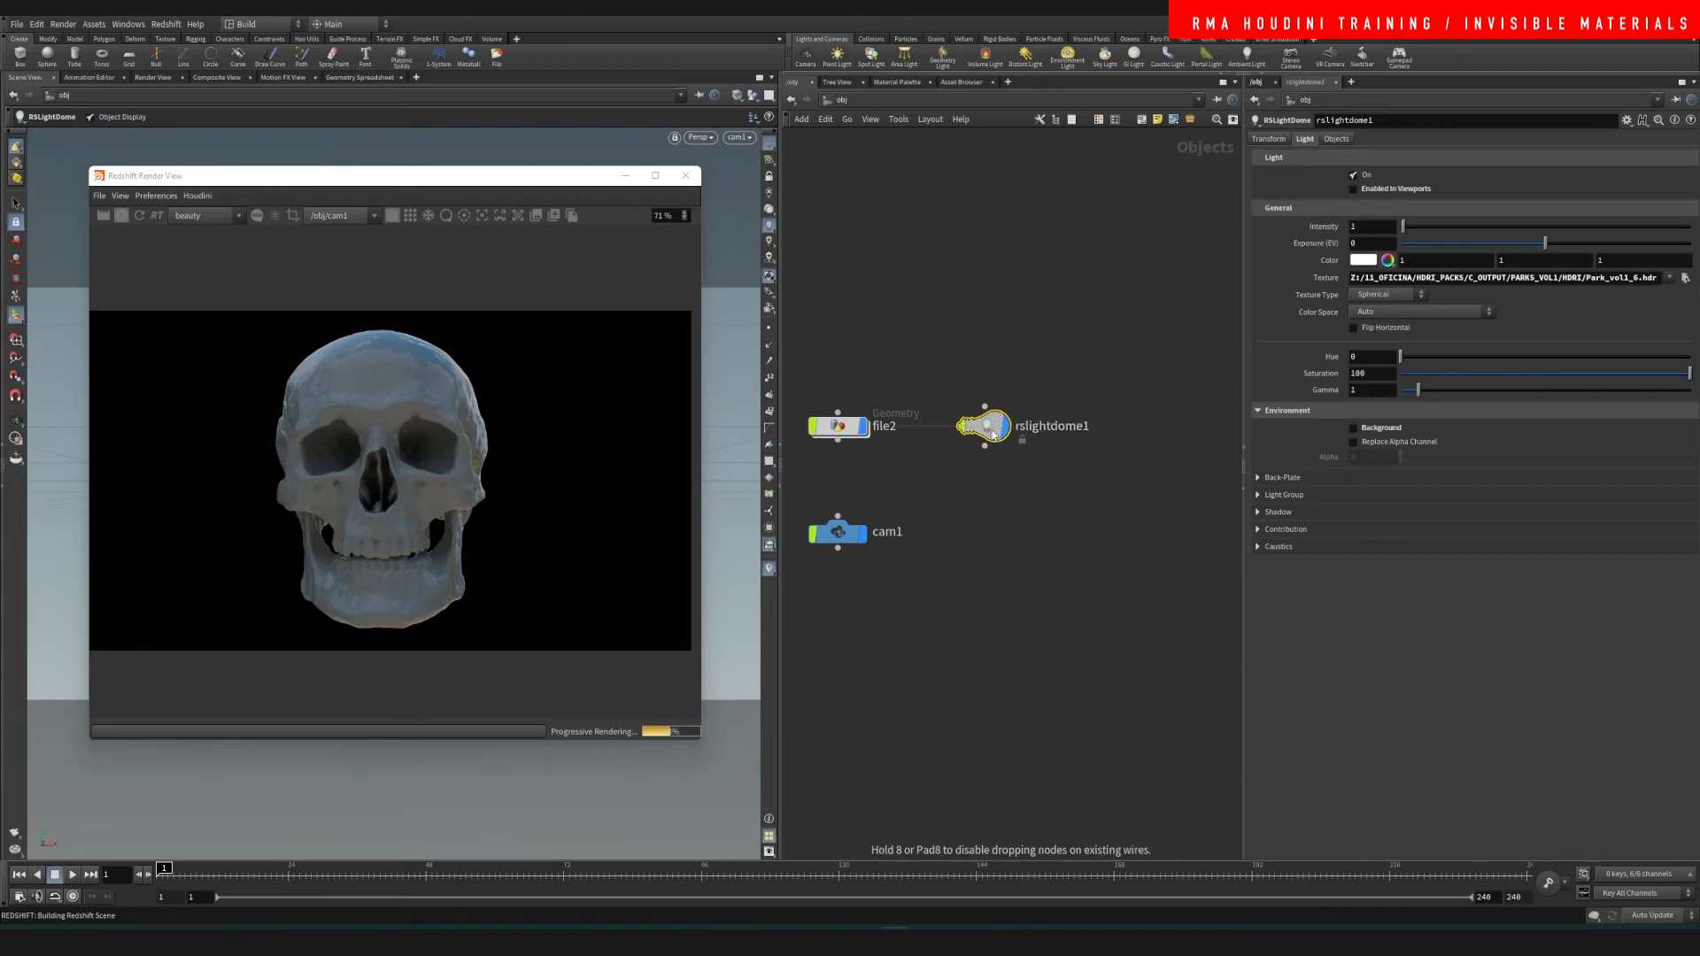
{"action": "left_click", "coordinate": [887, 107]}
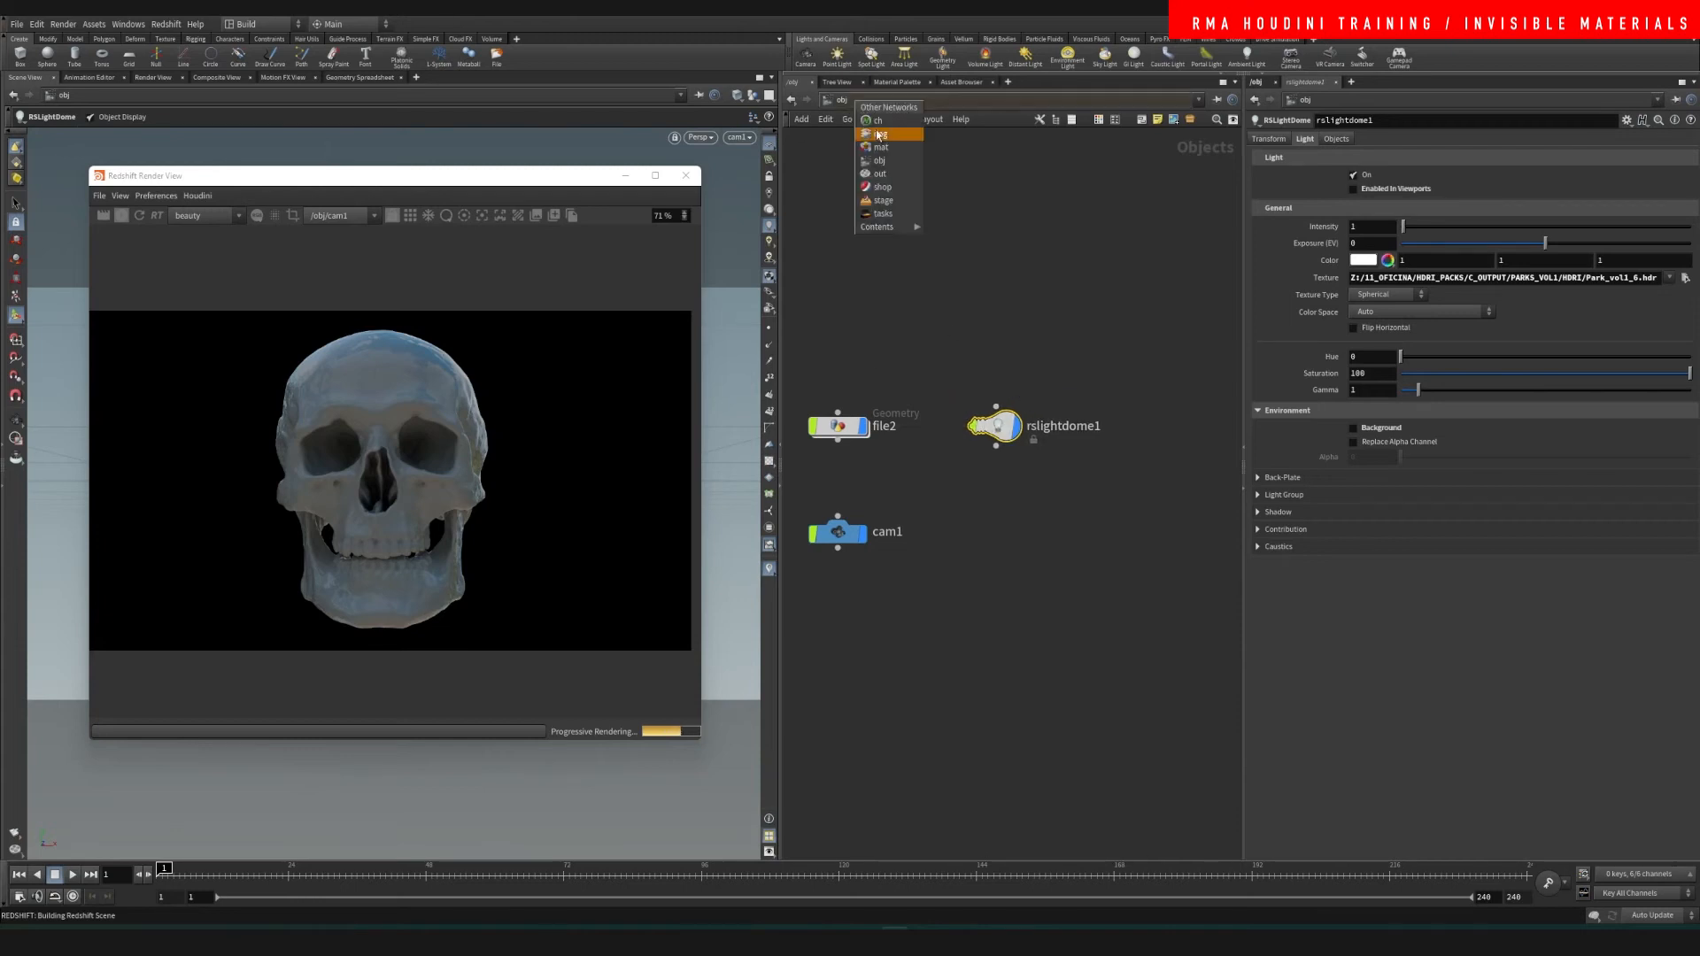
{"action": "left_click", "coordinate": [879, 146]}
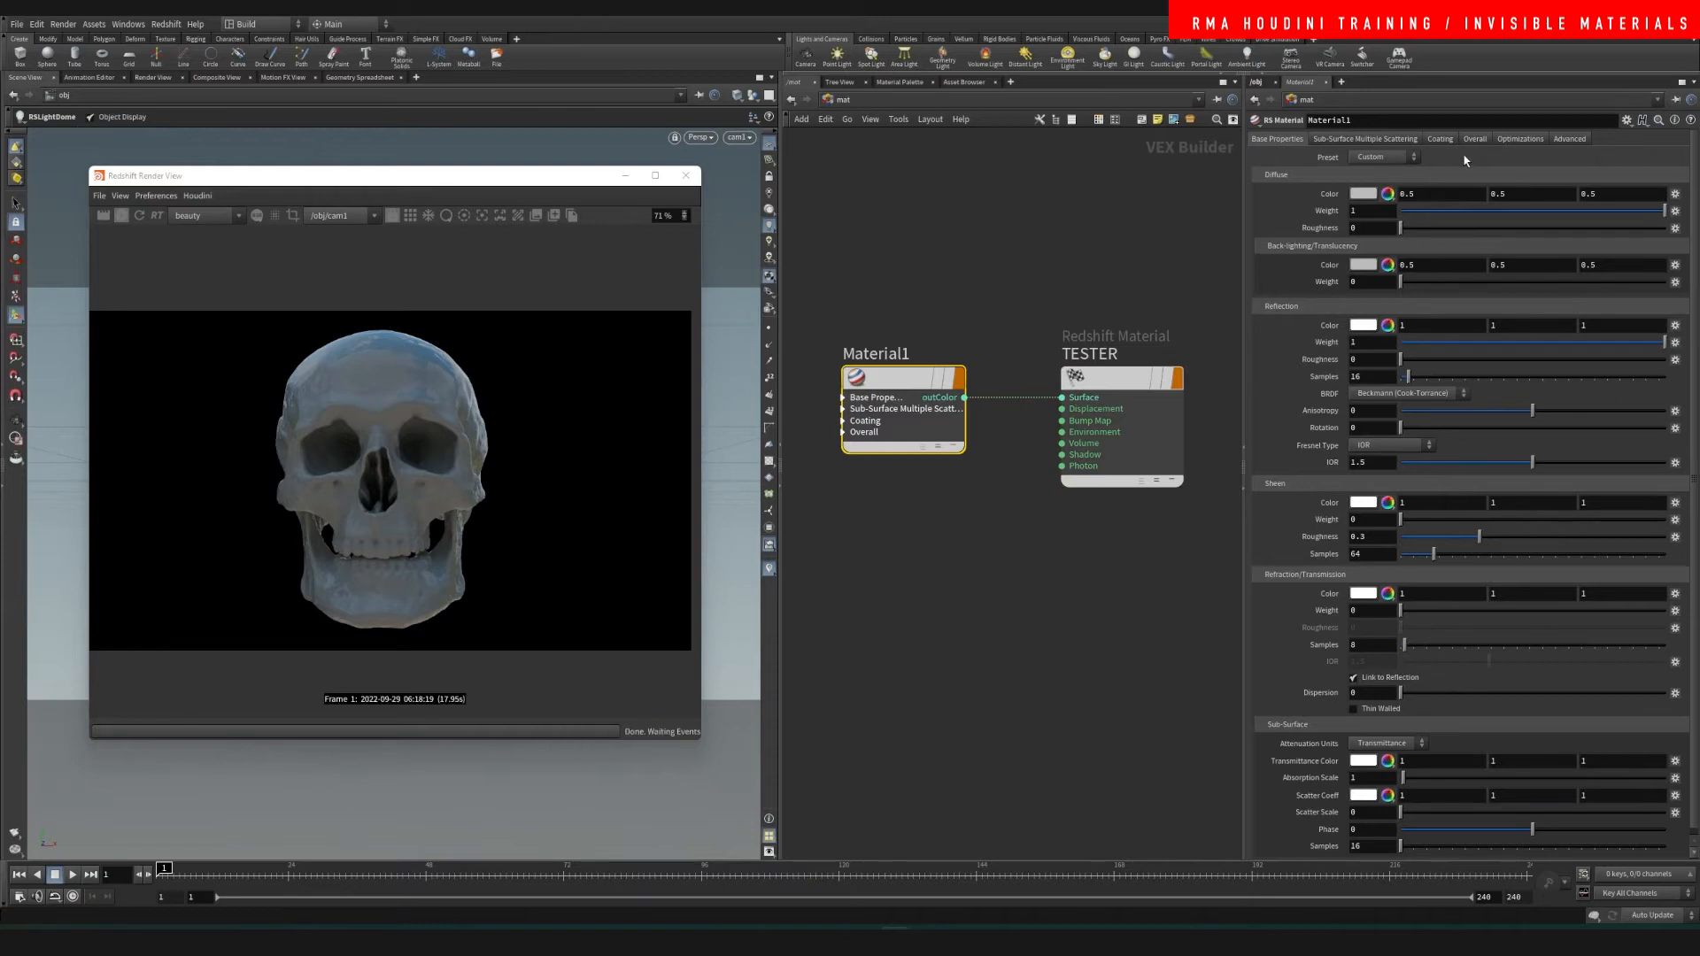
{"action": "left_click", "coordinate": [1474, 139]}
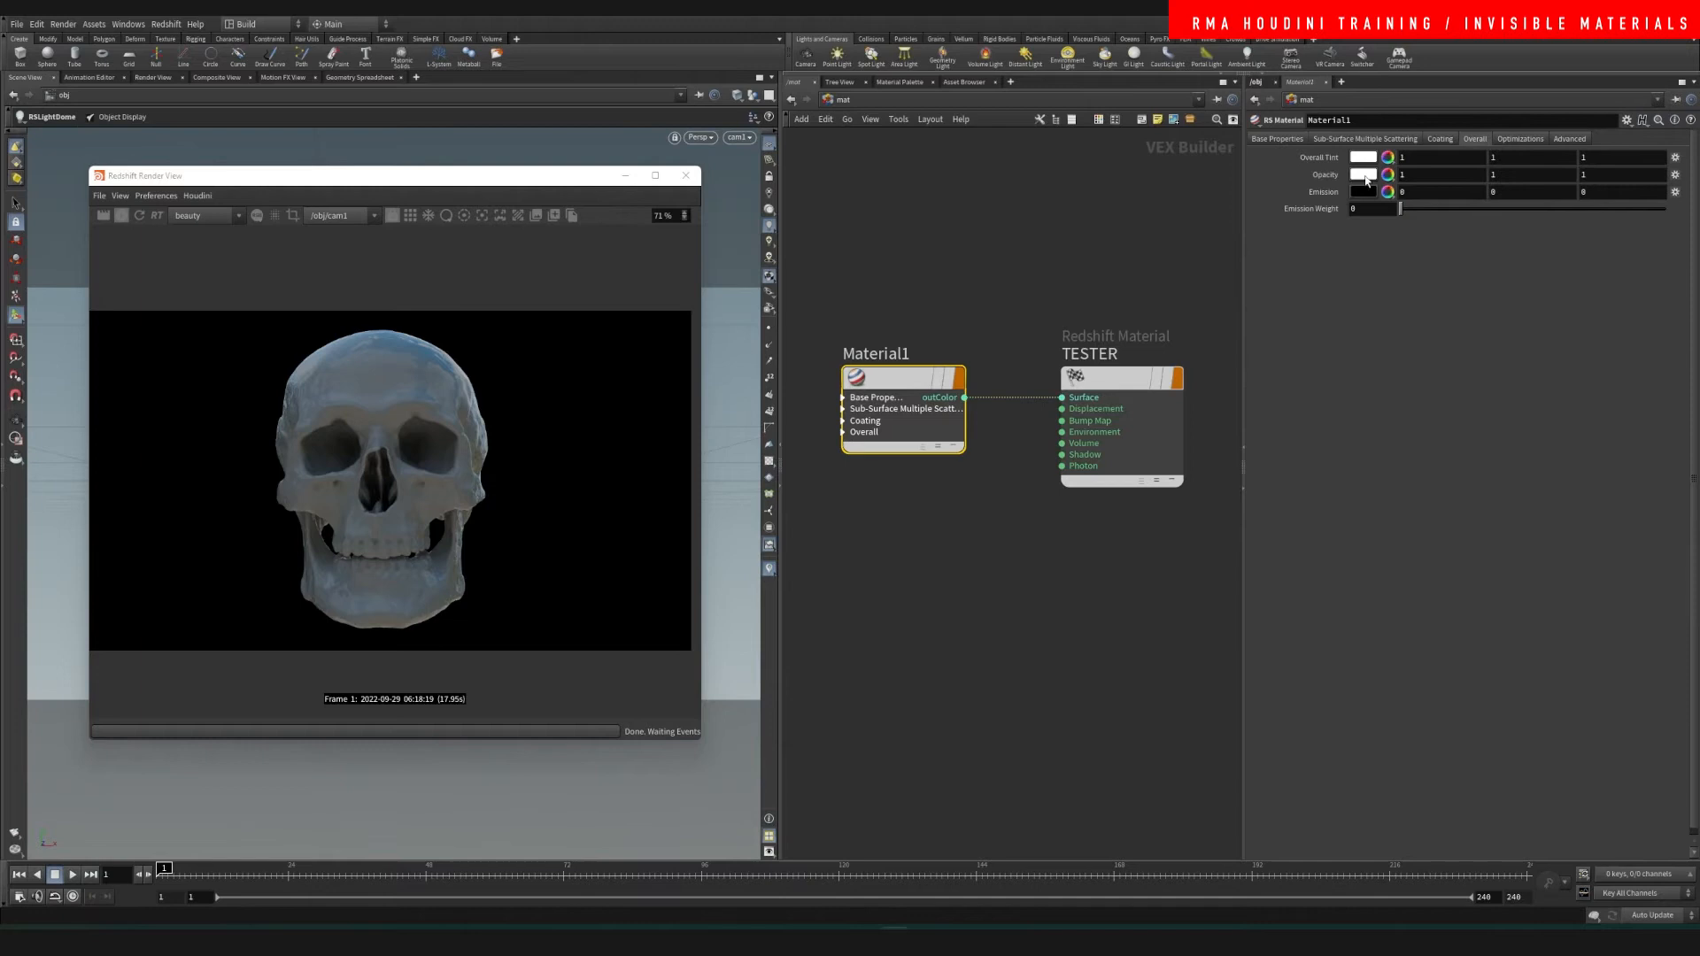
{"action": "left_click", "coordinate": [1366, 174]}
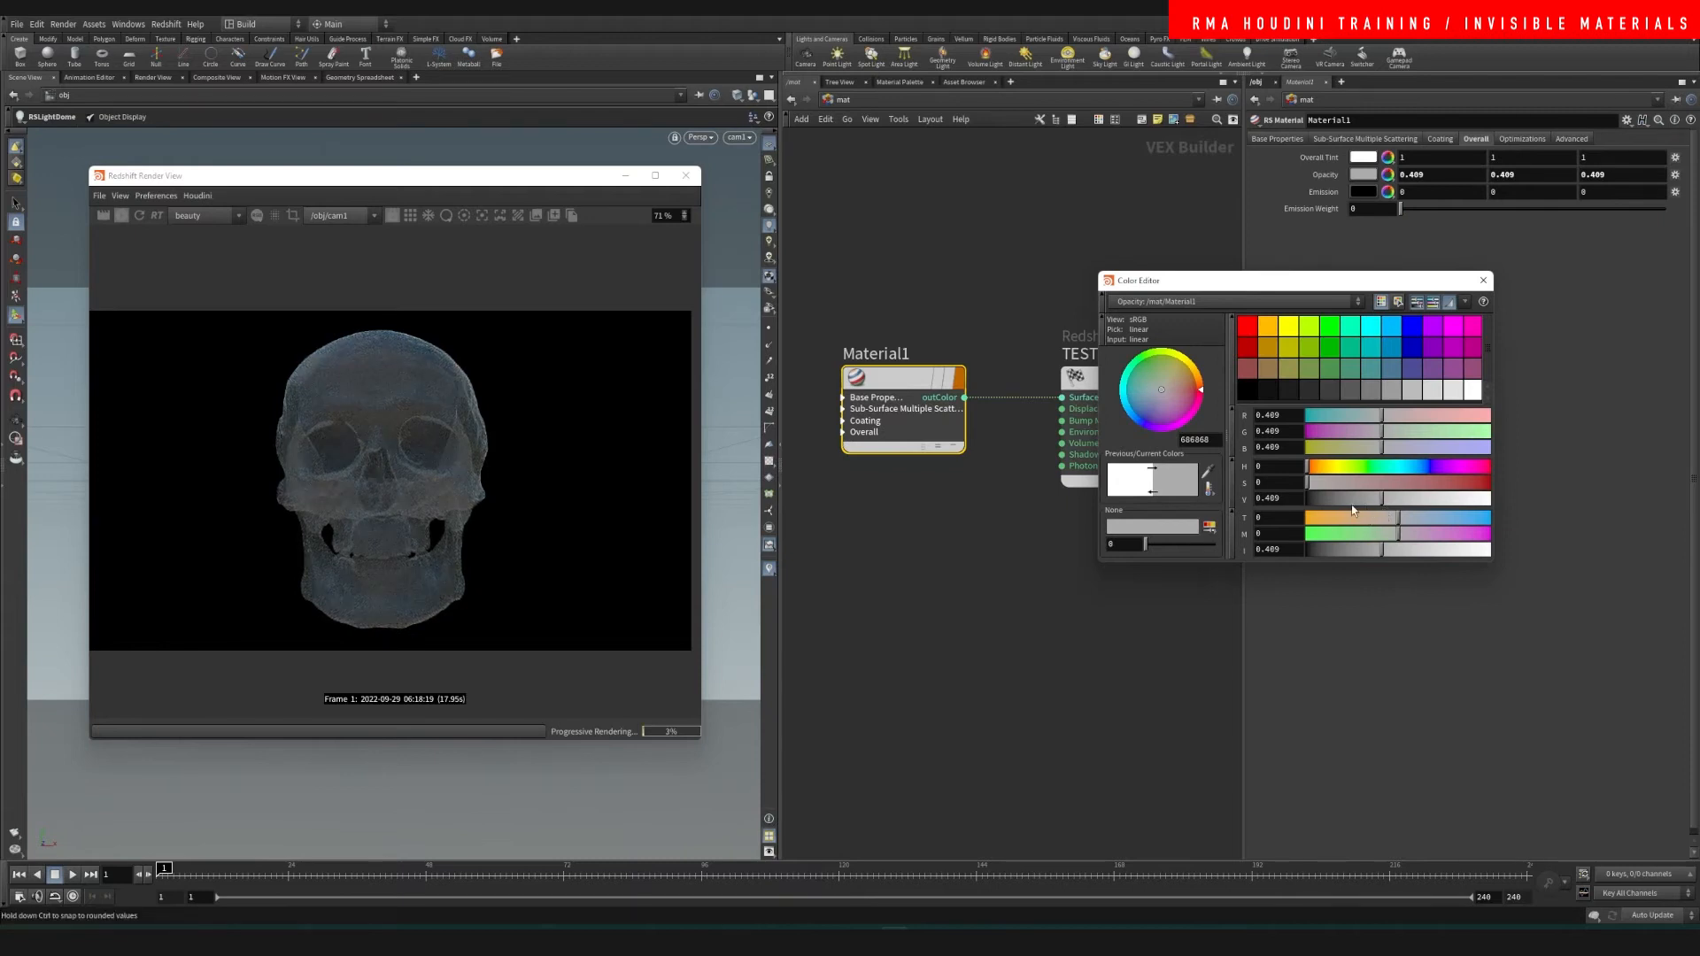
{"action": "left_click_drag", "start_coordinate": [1399, 498], "coordinate": [1348, 497]}
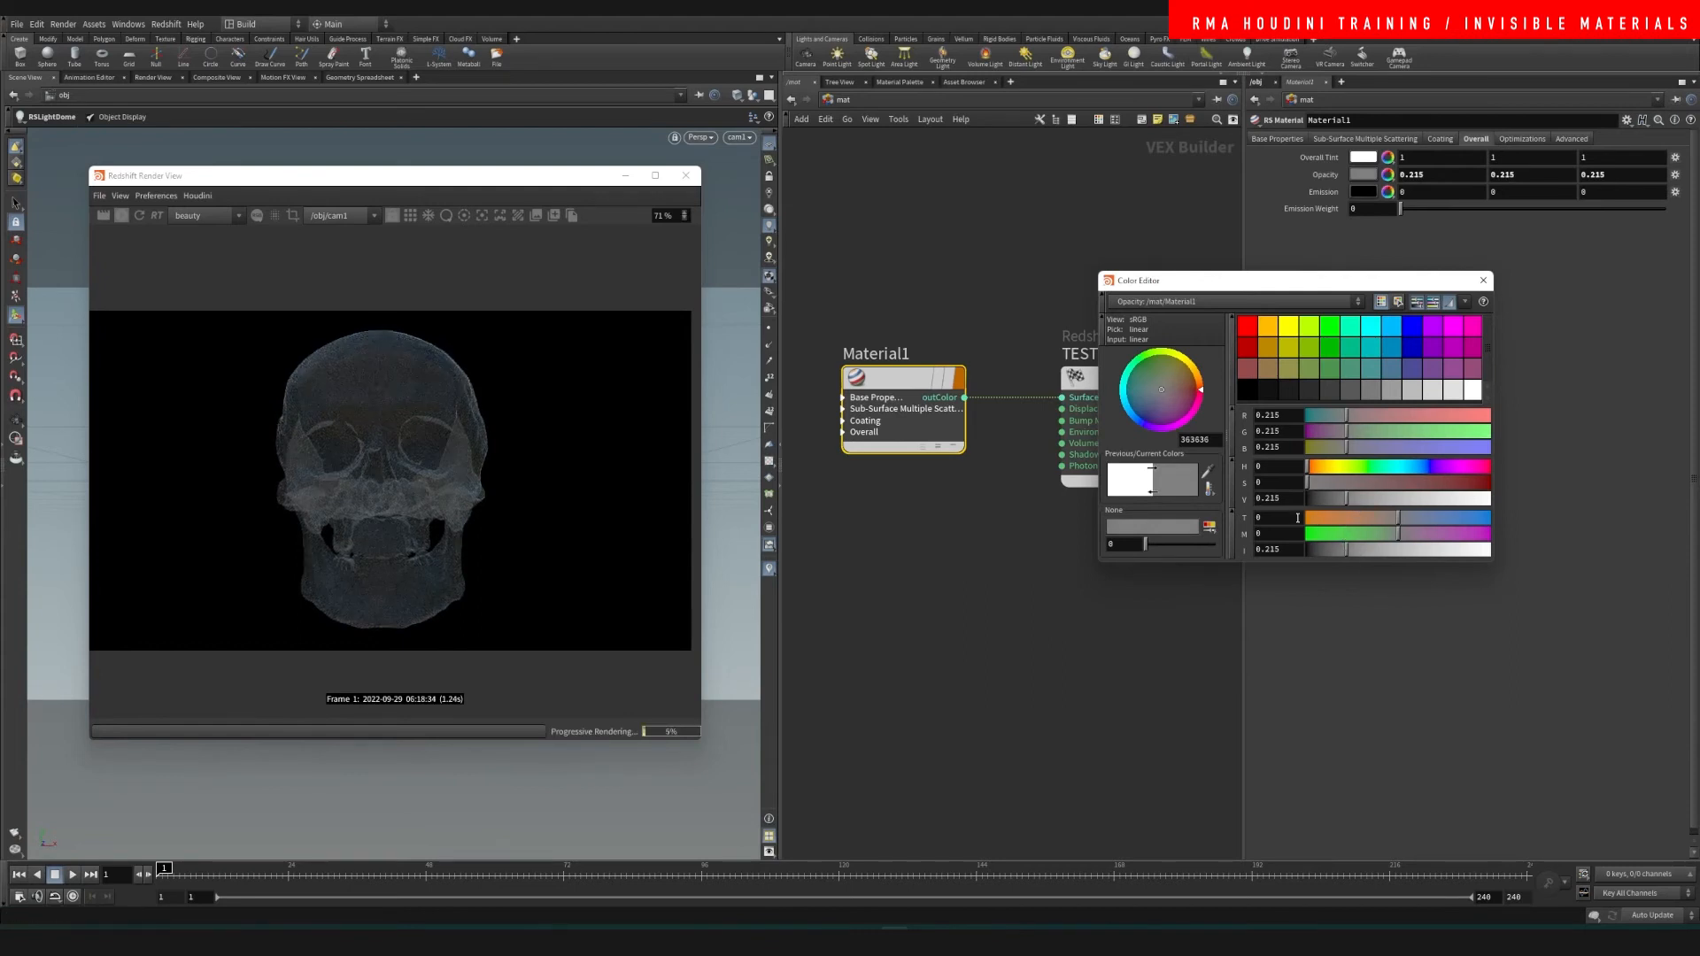
{"action": "left_click_drag", "start_coordinate": [1356, 497], "coordinate": [1307, 497]}
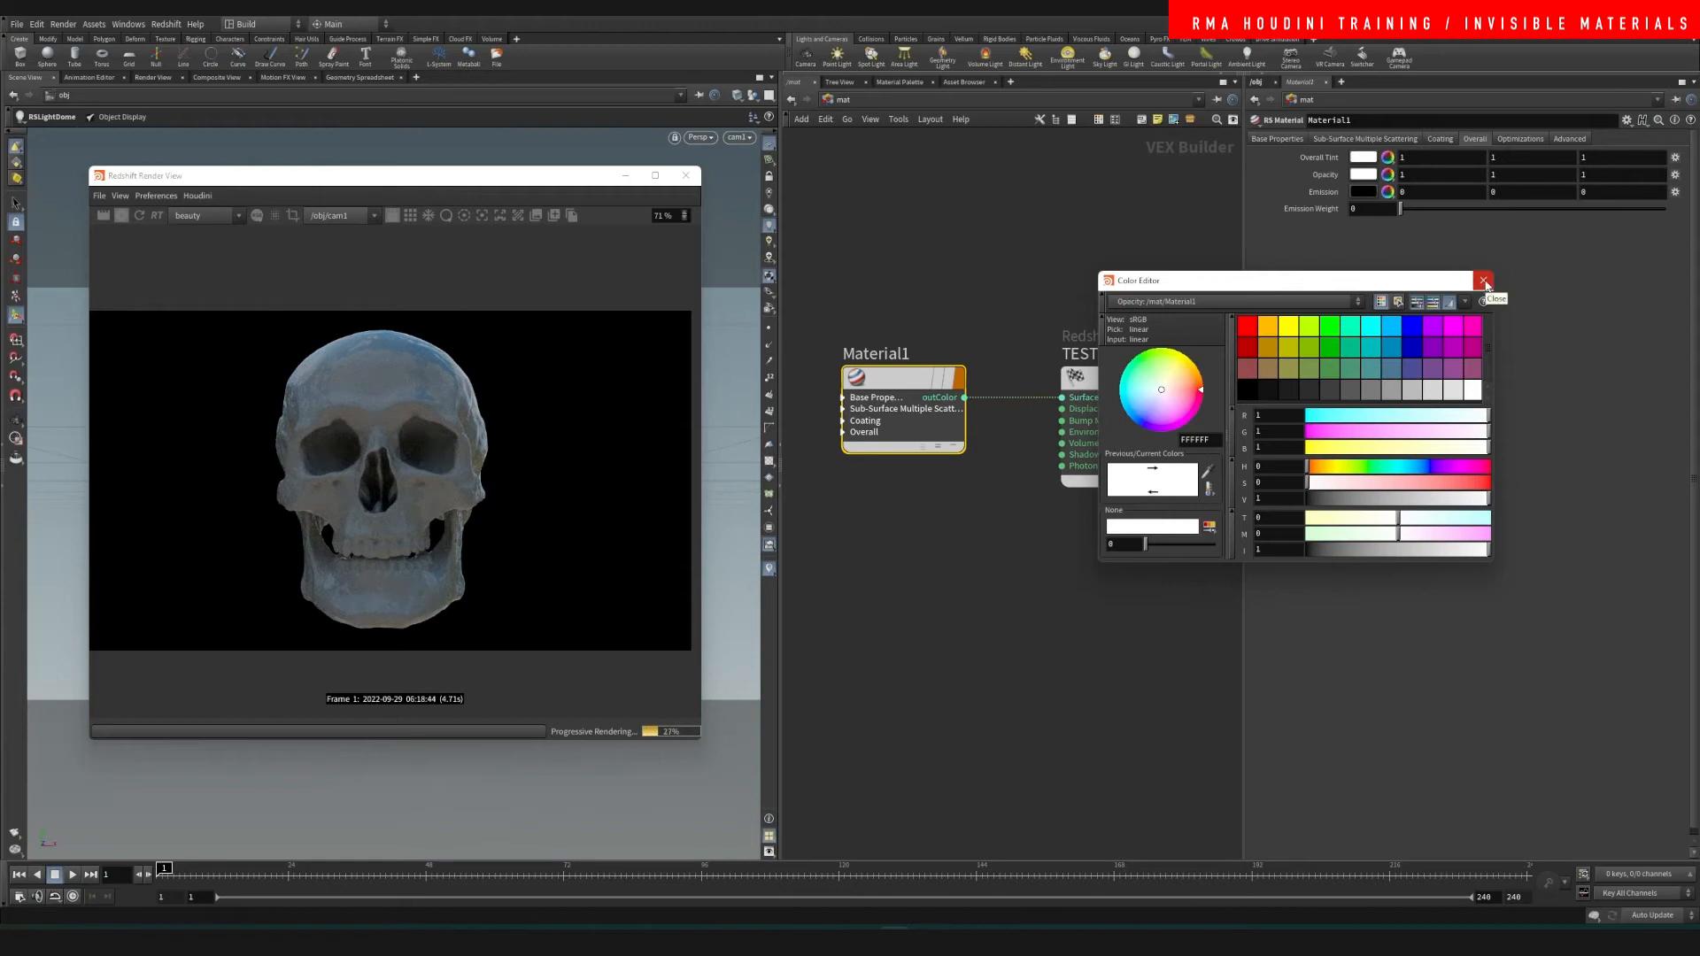
{"action": "left_click", "coordinate": [1484, 281]}
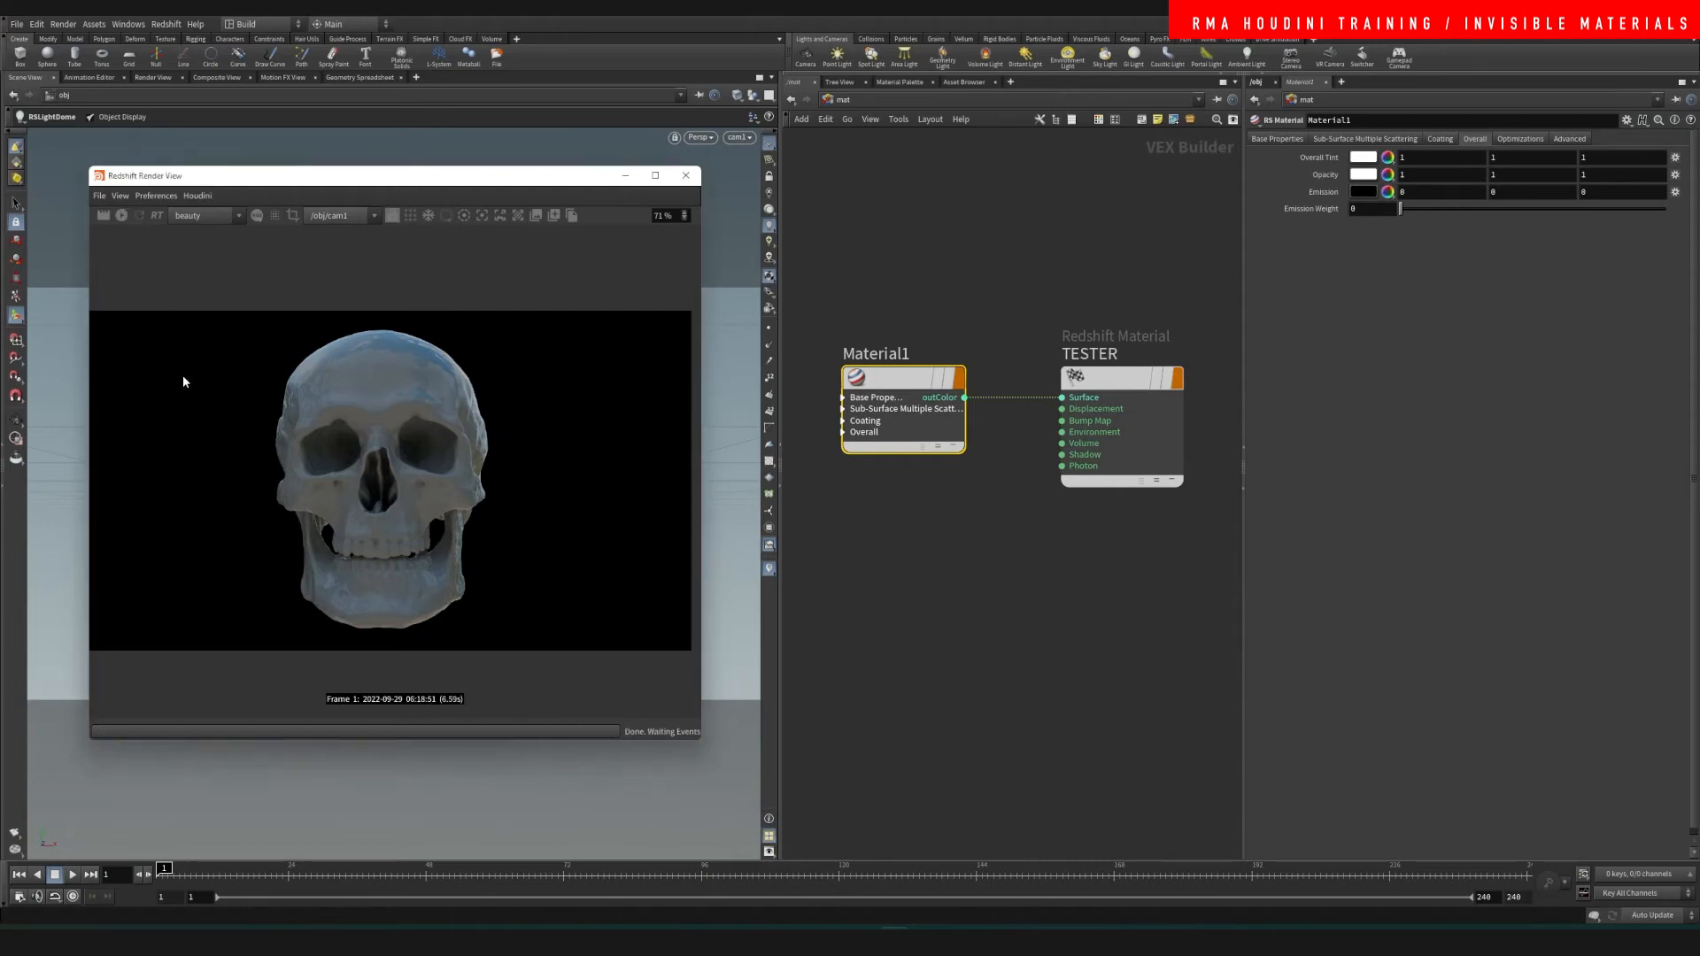
{"action": "mouse_move", "coordinate": [391, 585]}
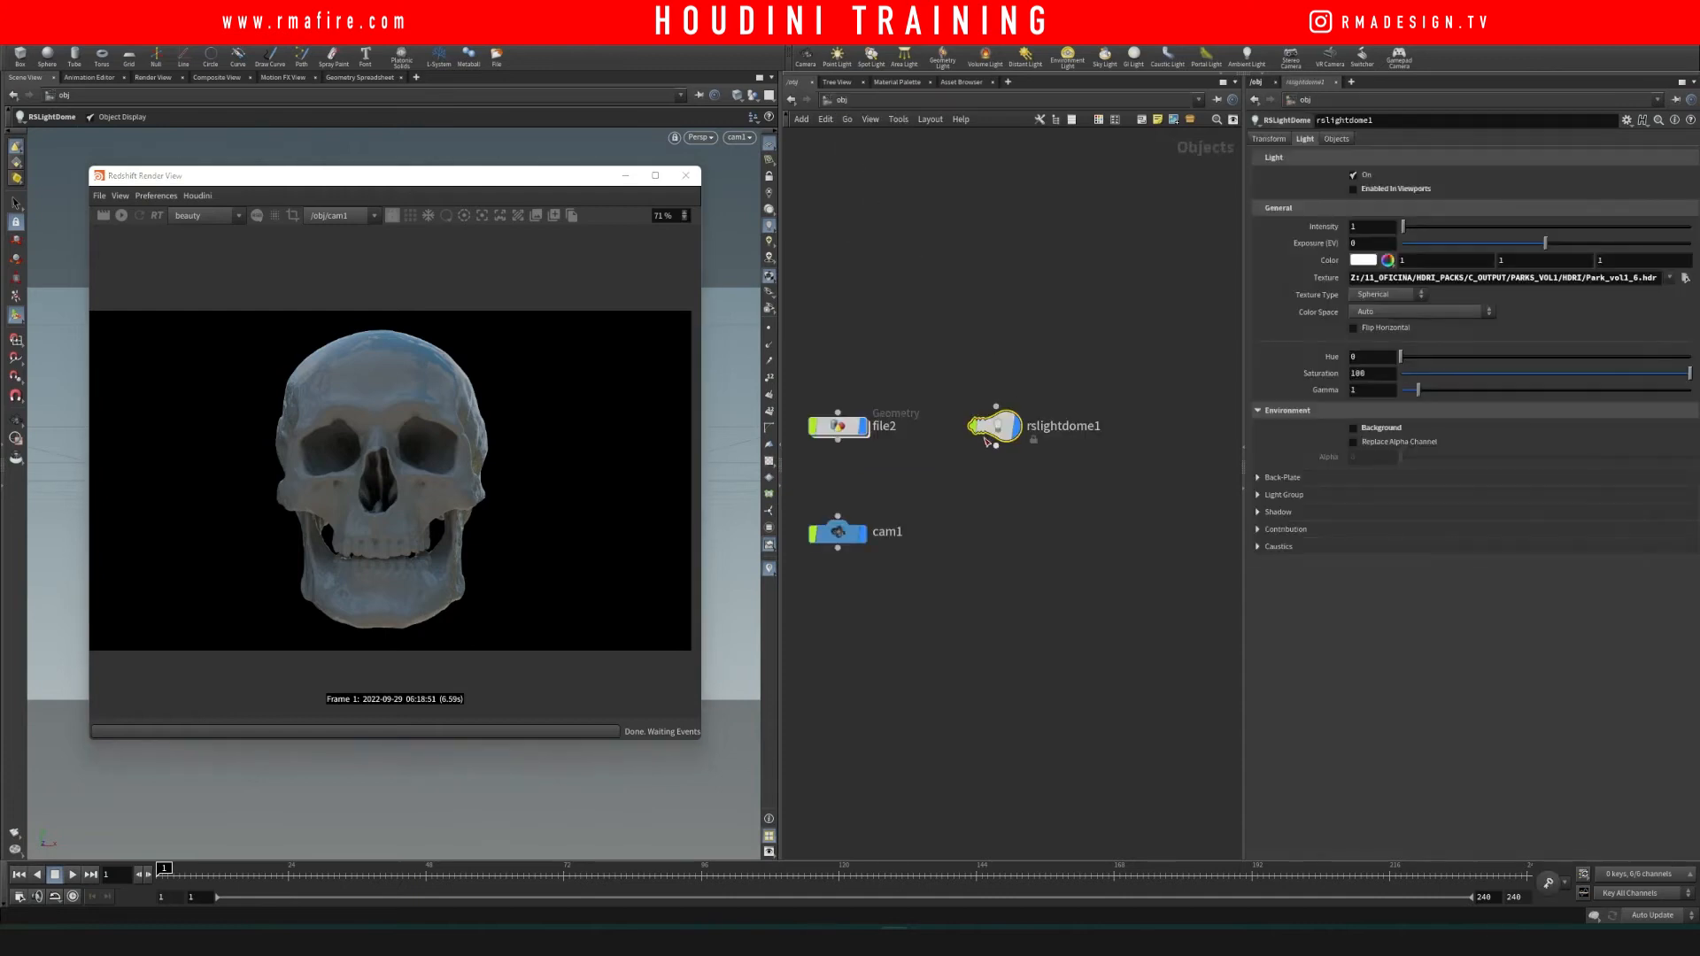
Step: Insert a white Color SOP between transform1 and material1 in the skull network
{"action": "left_click", "coordinate": [837, 425]}
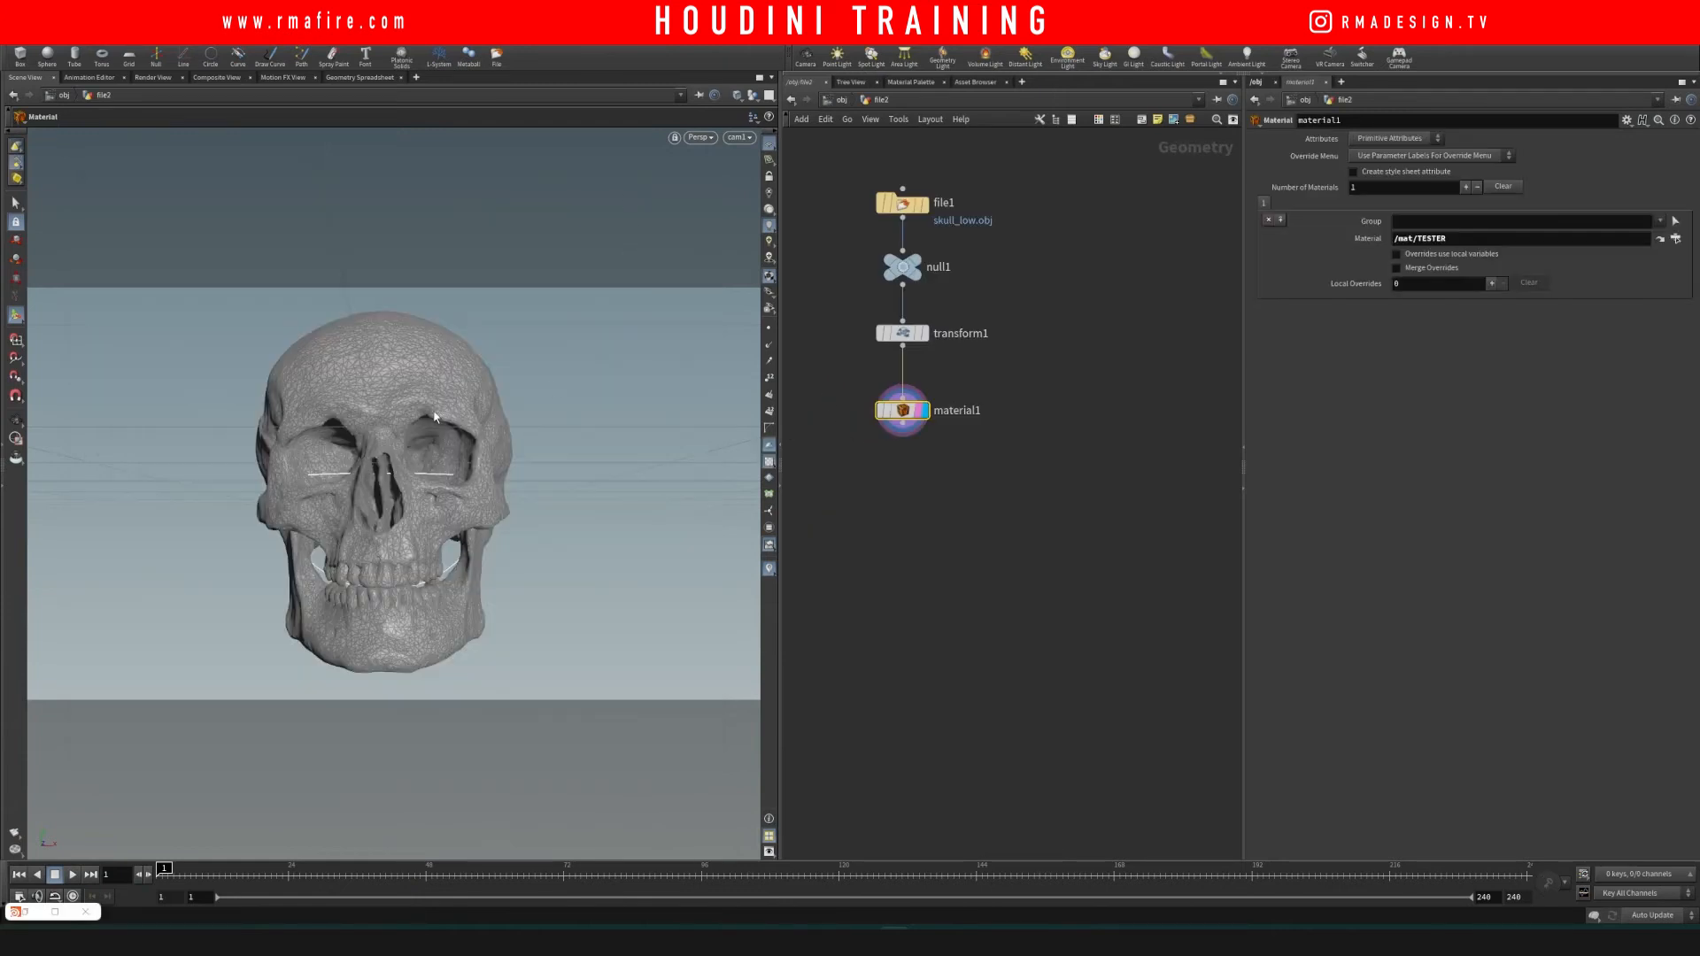
{"action": "mouse_move", "coordinate": [390, 478]}
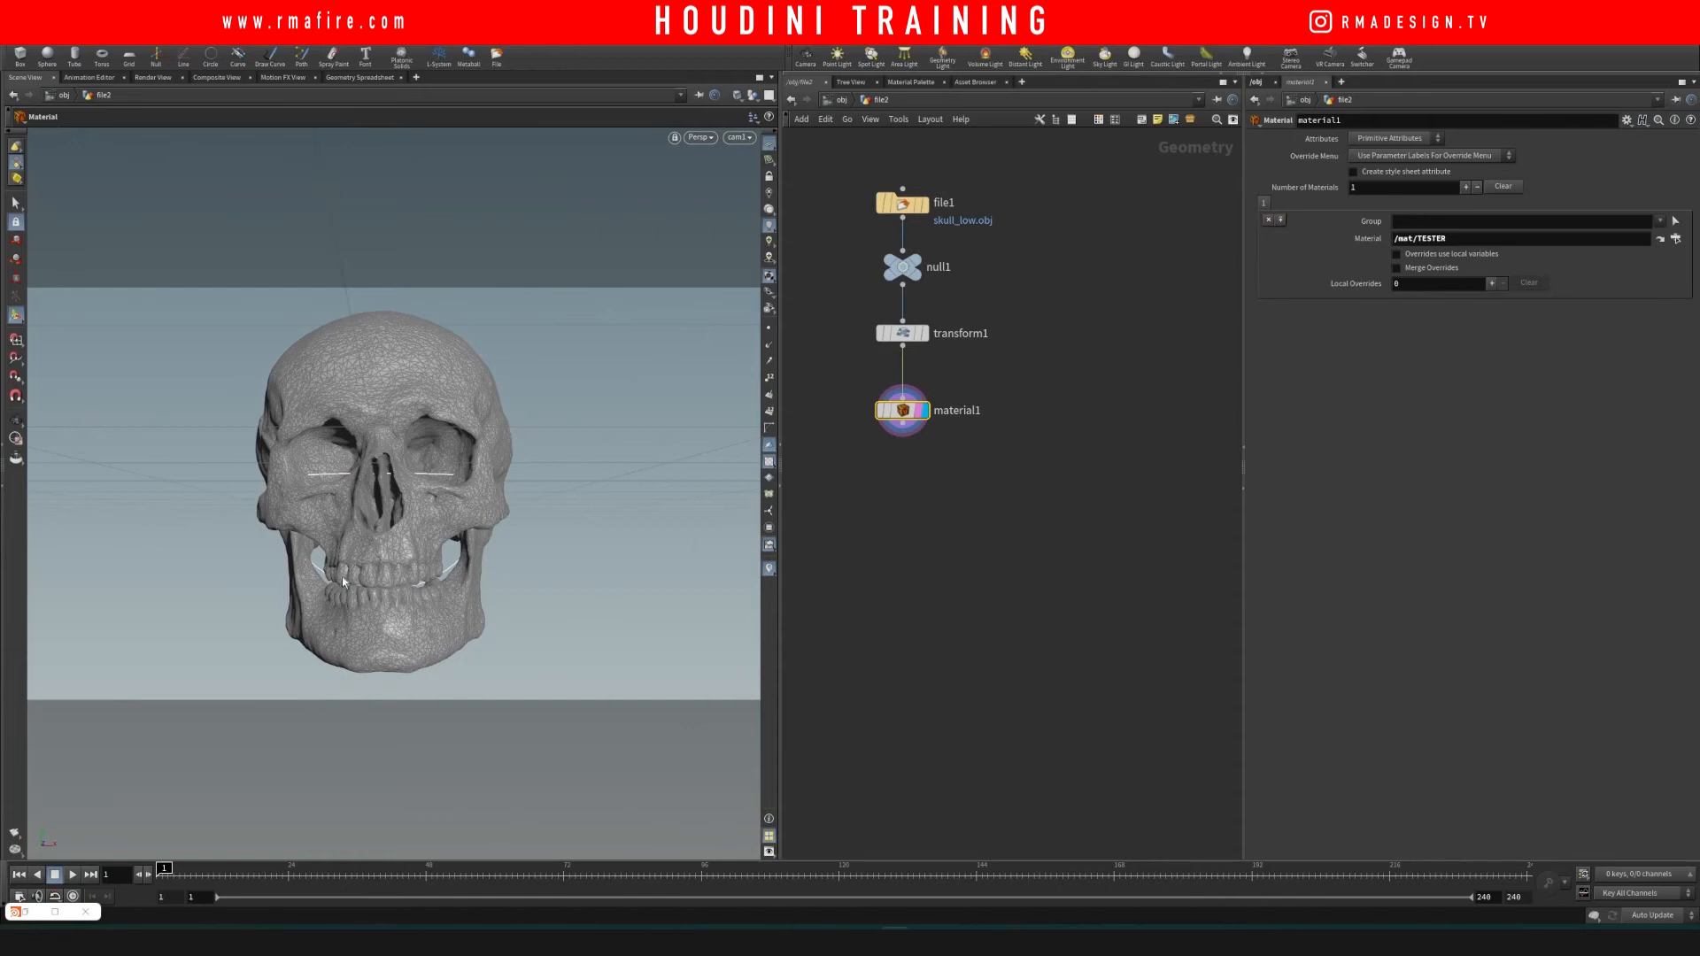
{"action": "mouse_move", "coordinate": [404, 585]}
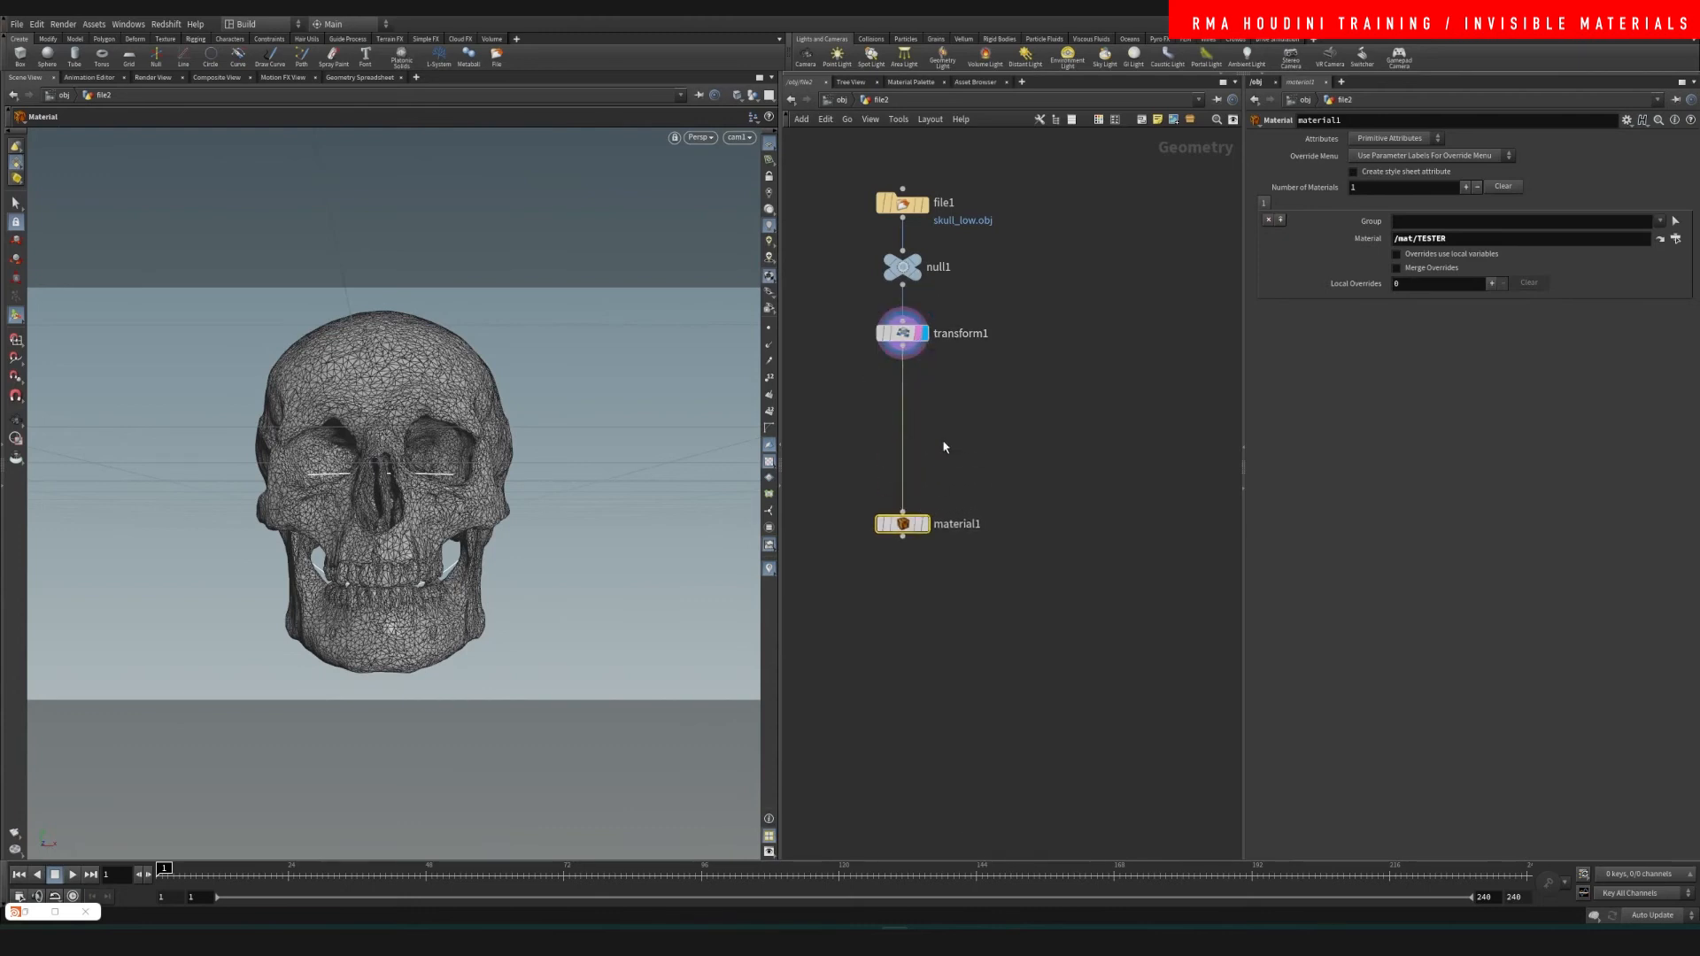
{"action": "key", "text": "Tab"}
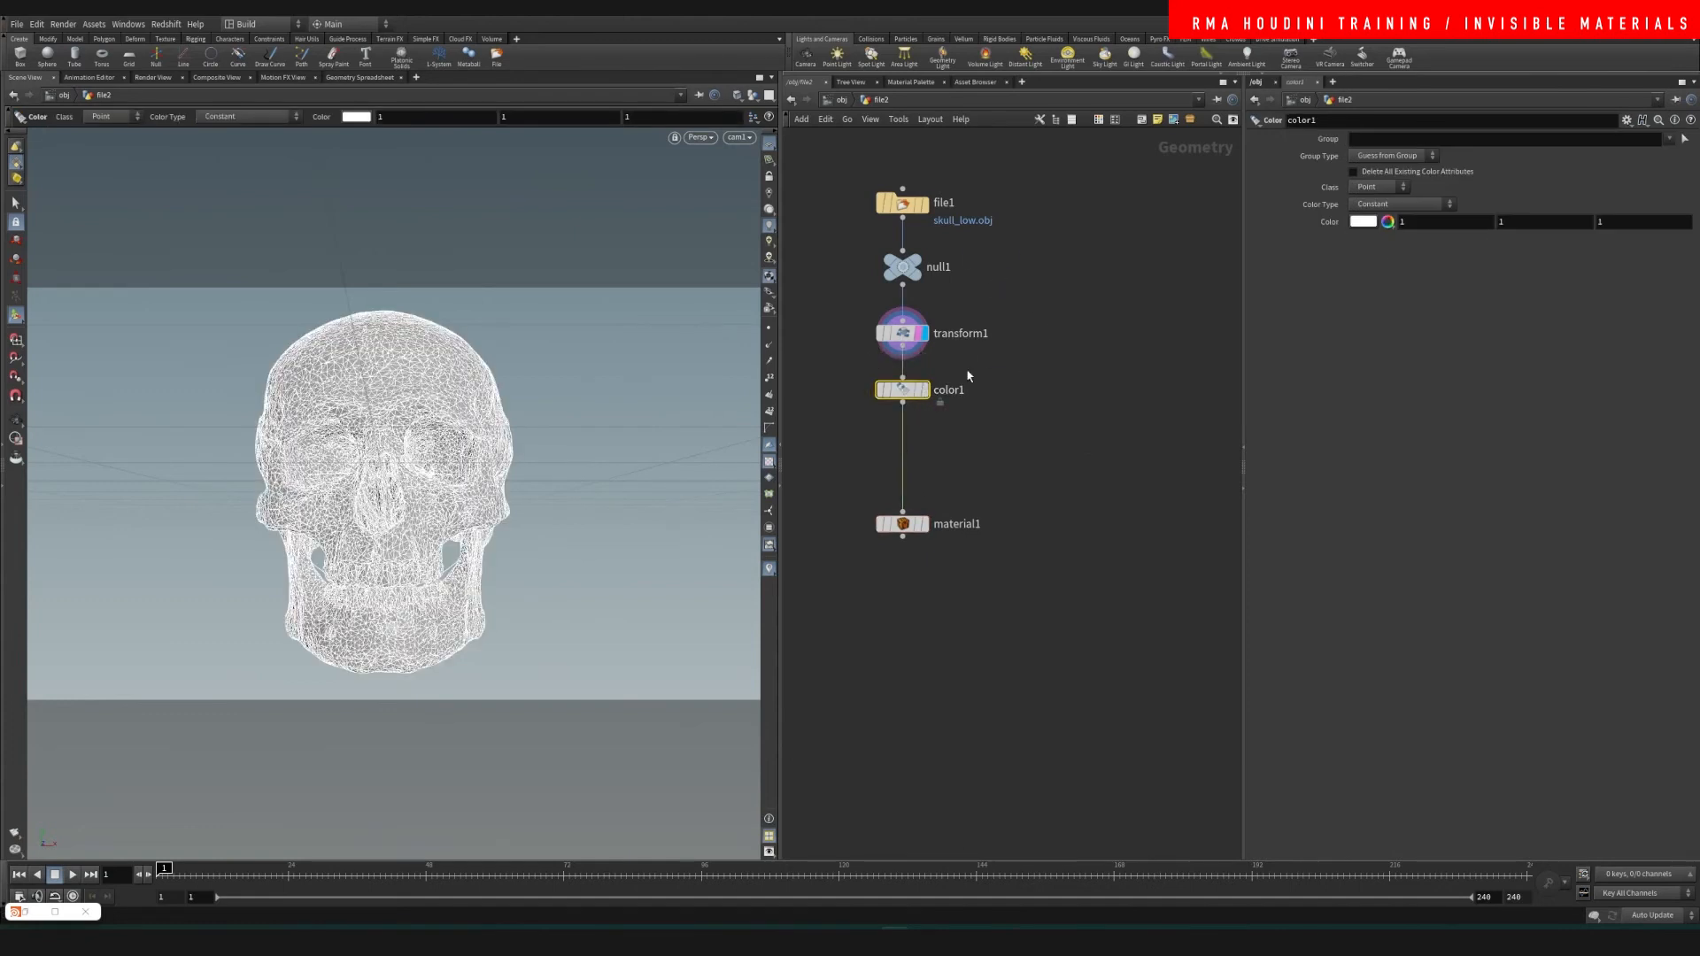
Step: Set color1's colour to black and add an Attribute Paint node after it
{"action": "left_click", "coordinate": [1362, 221]}
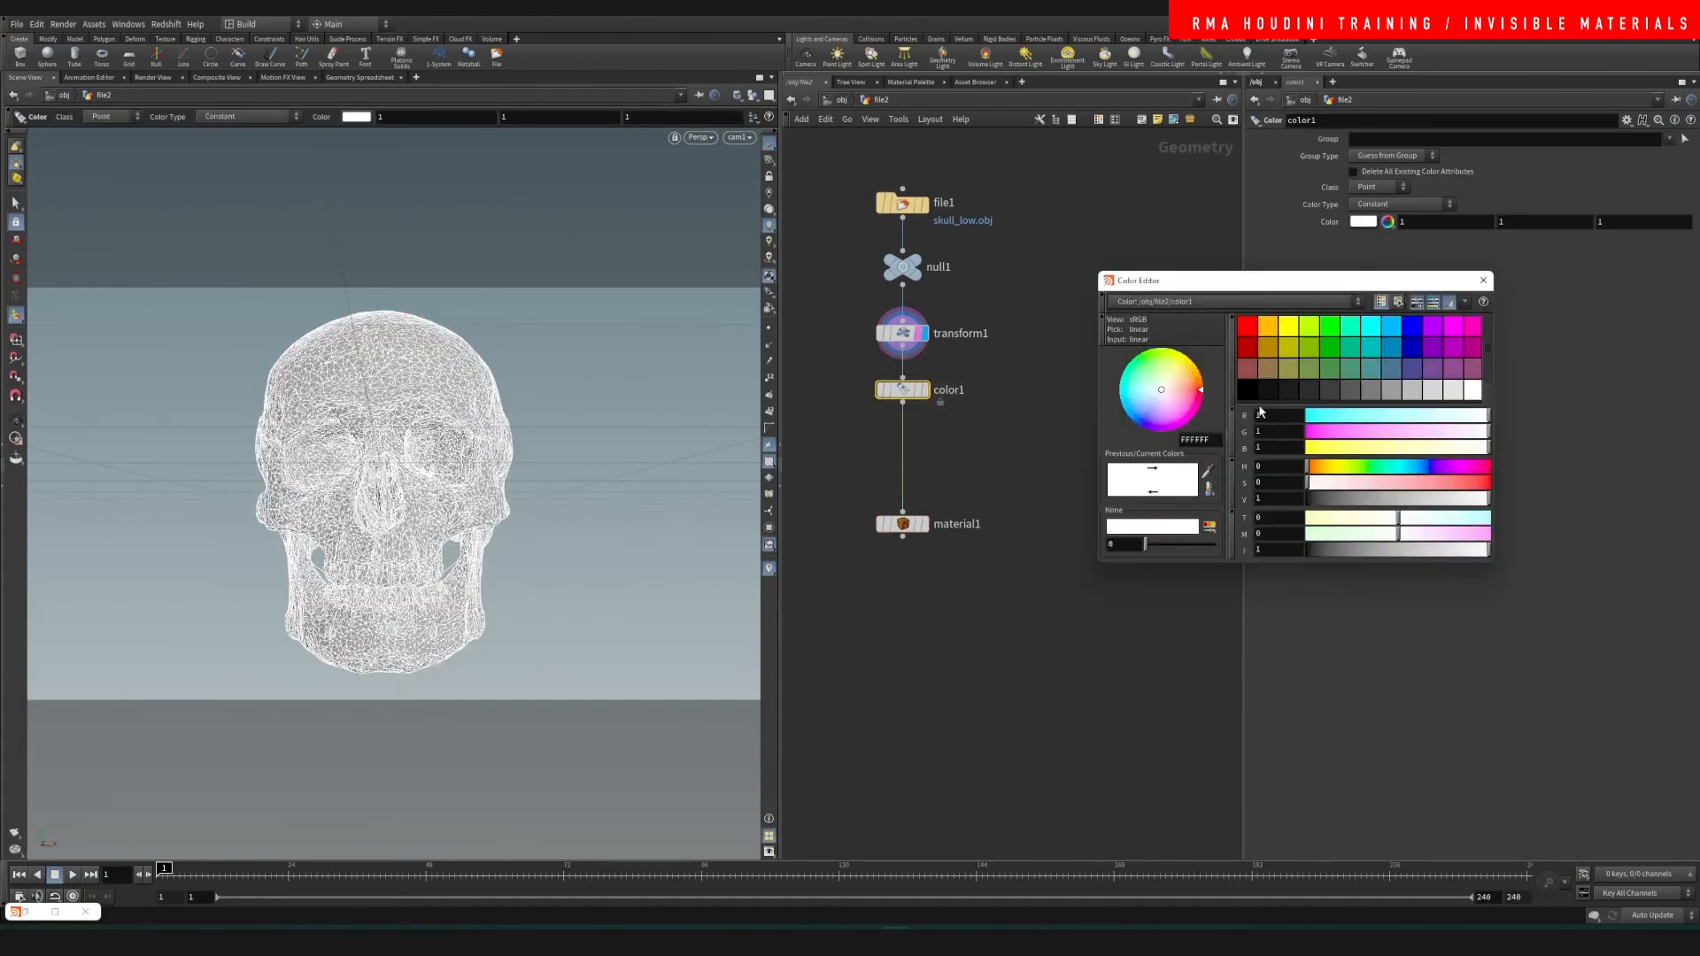
{"action": "left_click", "coordinate": [1483, 280]}
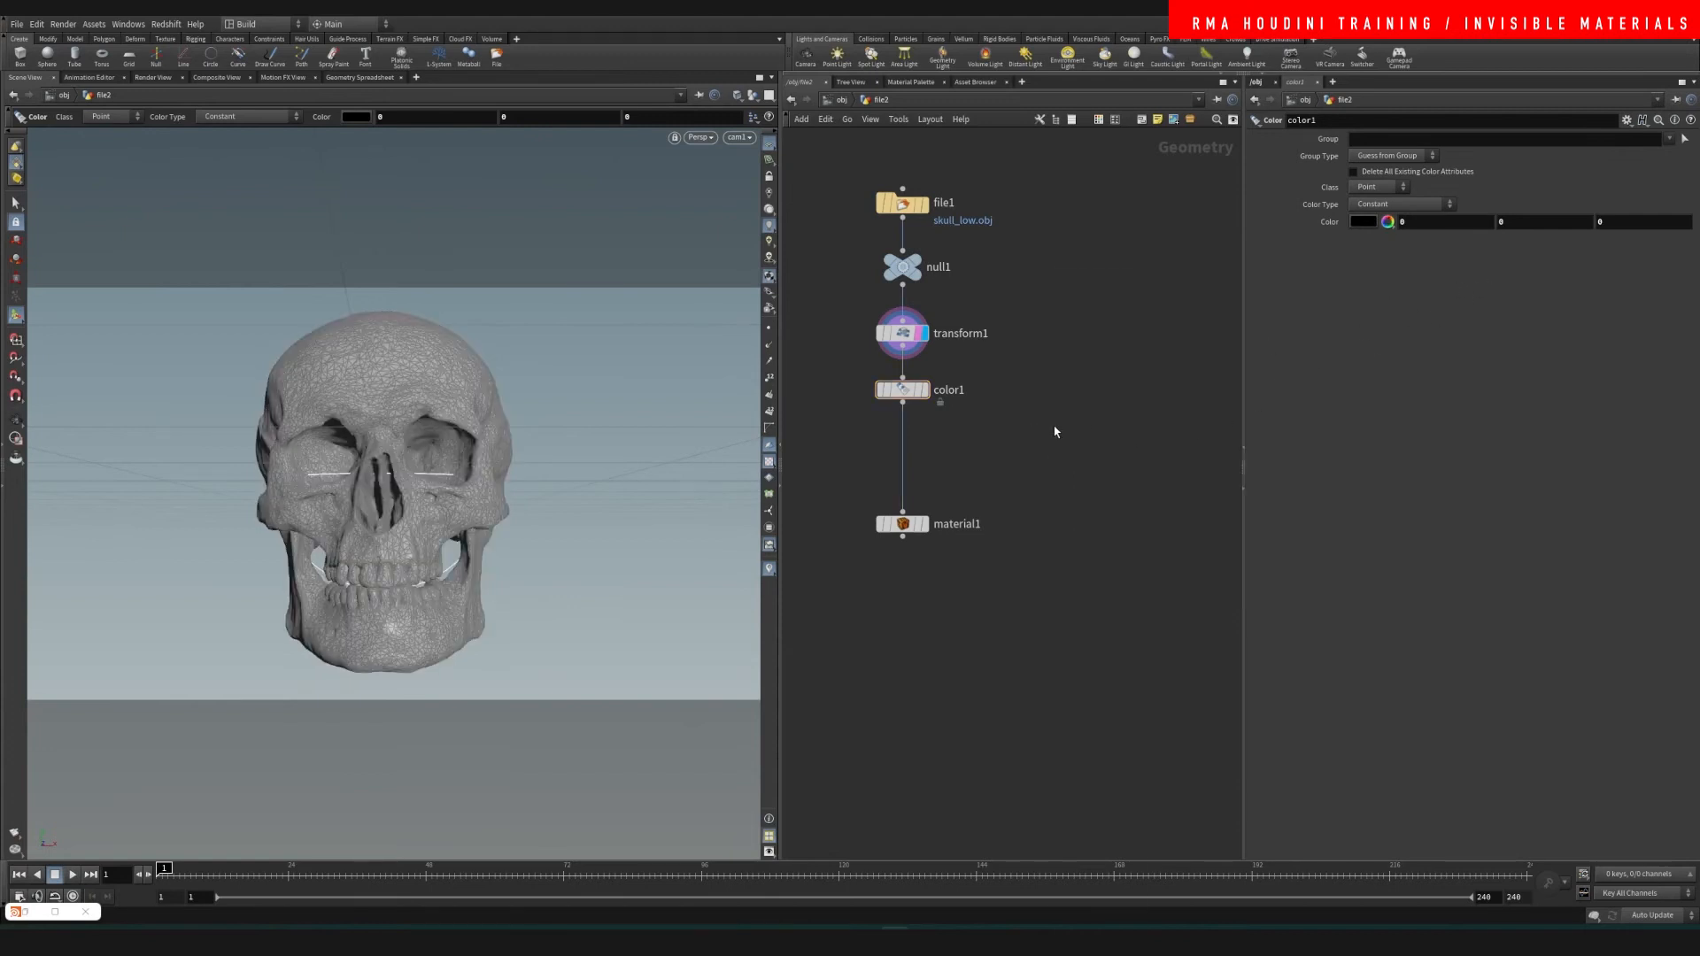
{"action": "key", "text": "Tab"}
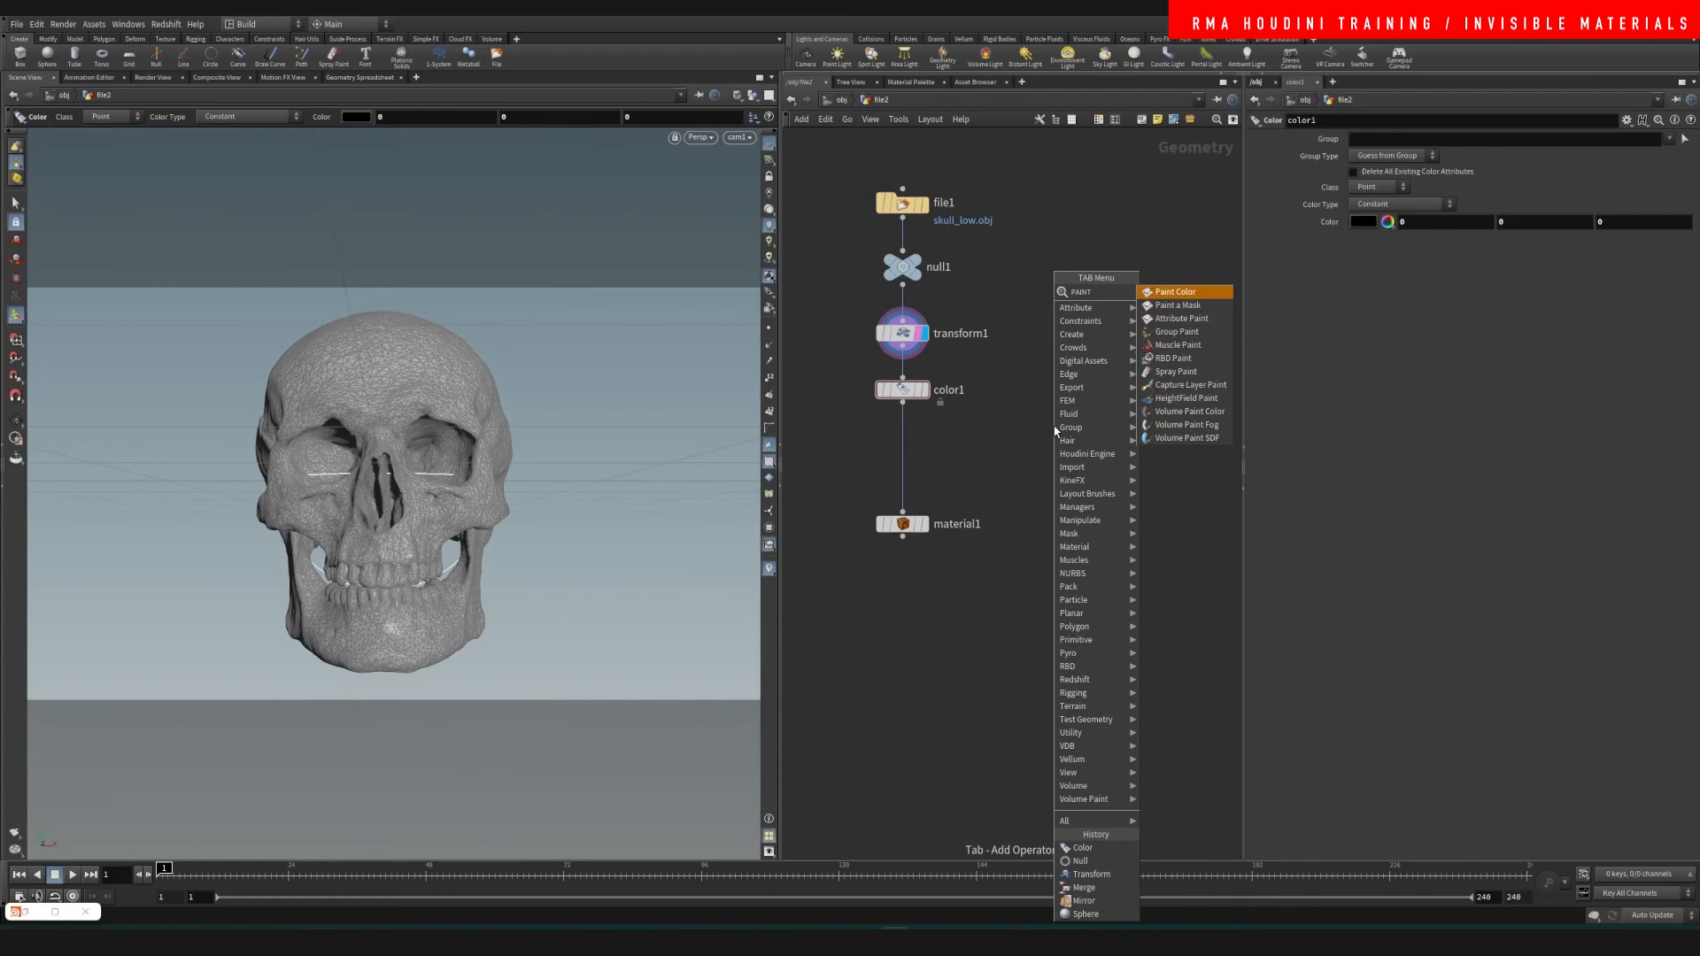
{"action": "left_click", "coordinate": [1181, 317]}
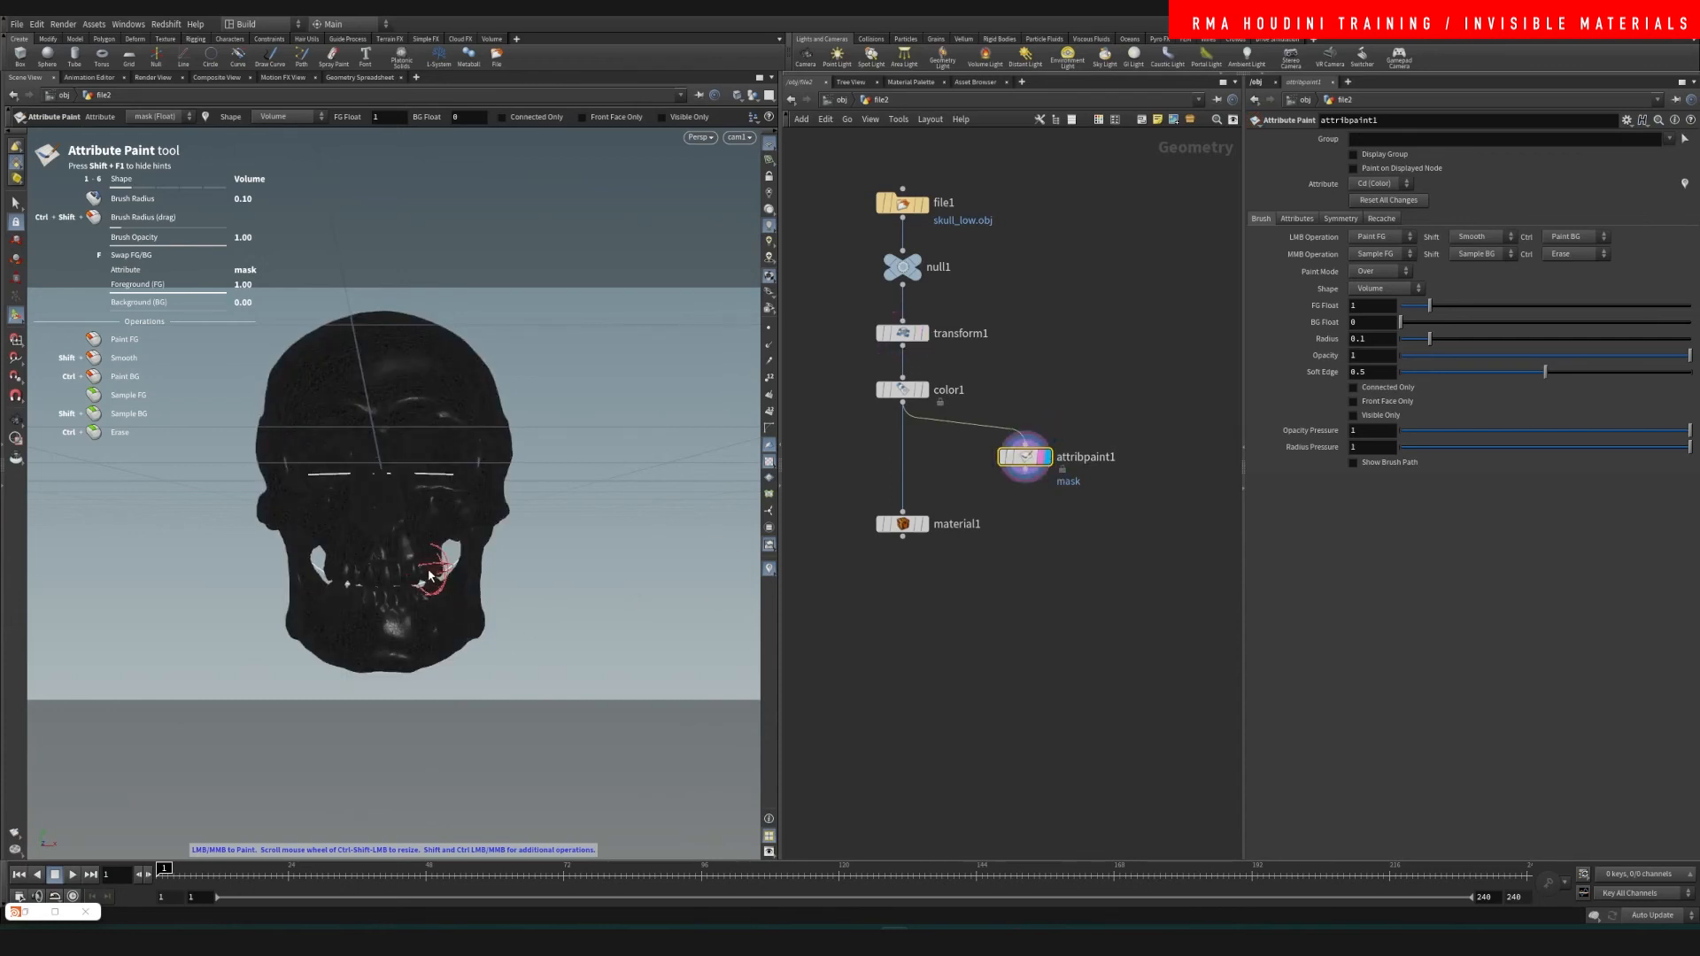
Step: Paint white over the teeth and chin, and wire attribpaint1 between color1 and material1
{"action": "left_click_drag", "start_coordinate": [433, 570], "coordinate": [357, 569]}
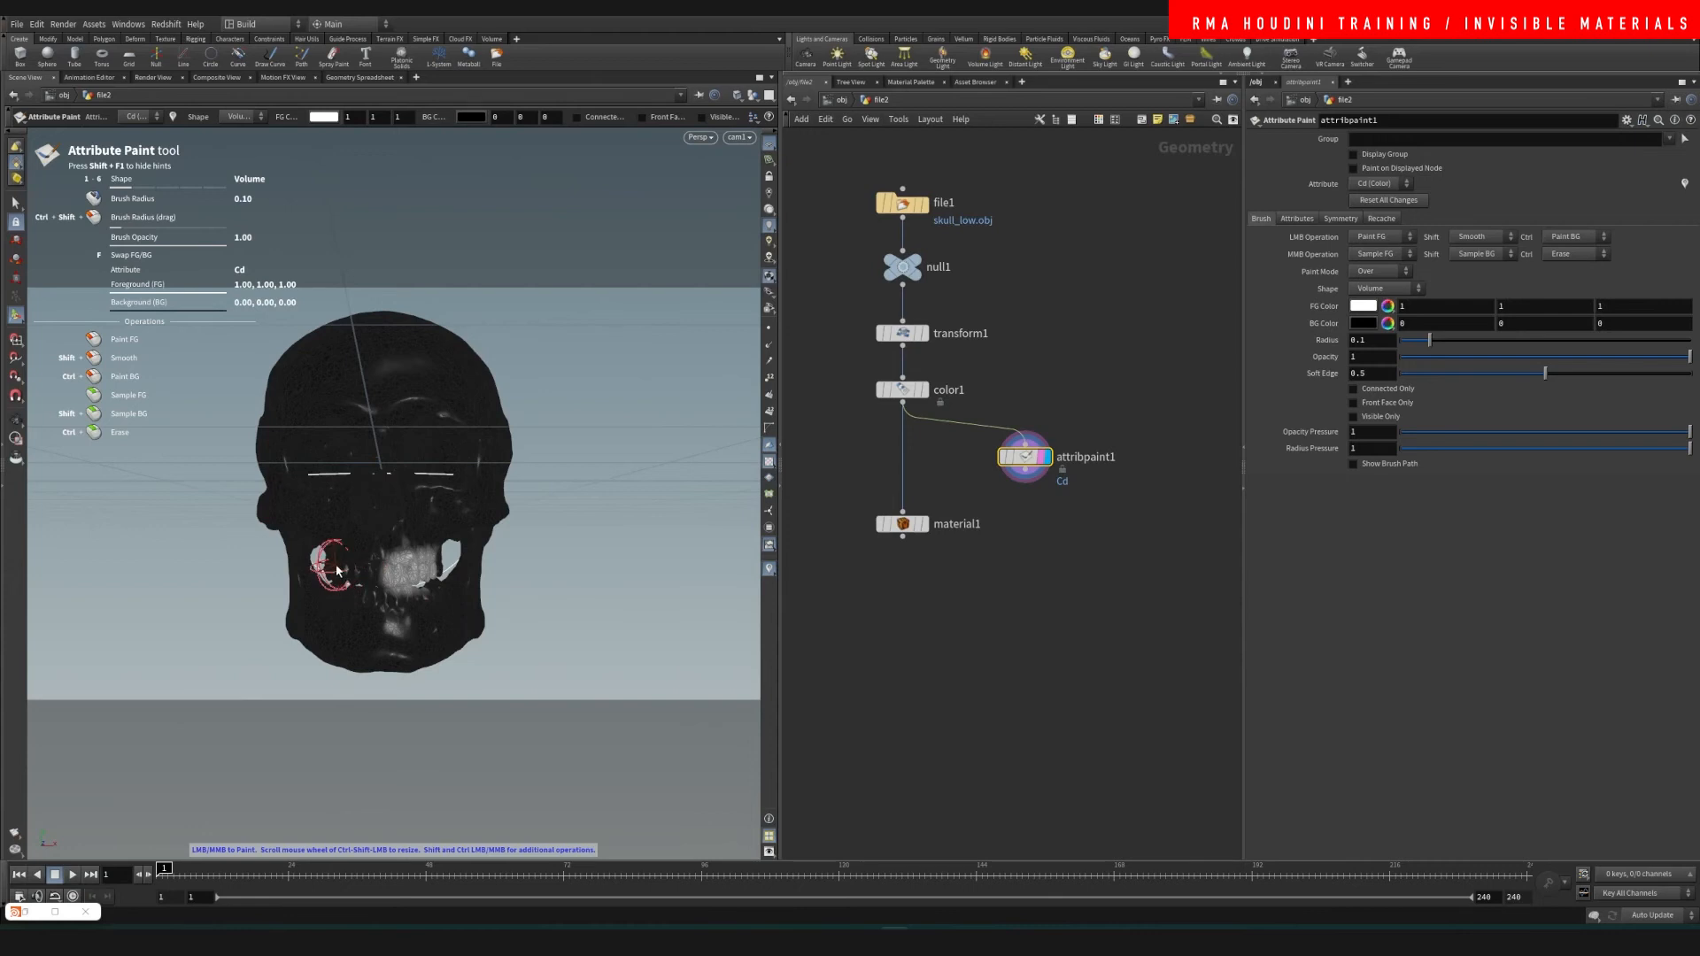
{"action": "left_click_drag", "start_coordinate": [325, 570], "coordinate": [444, 569]}
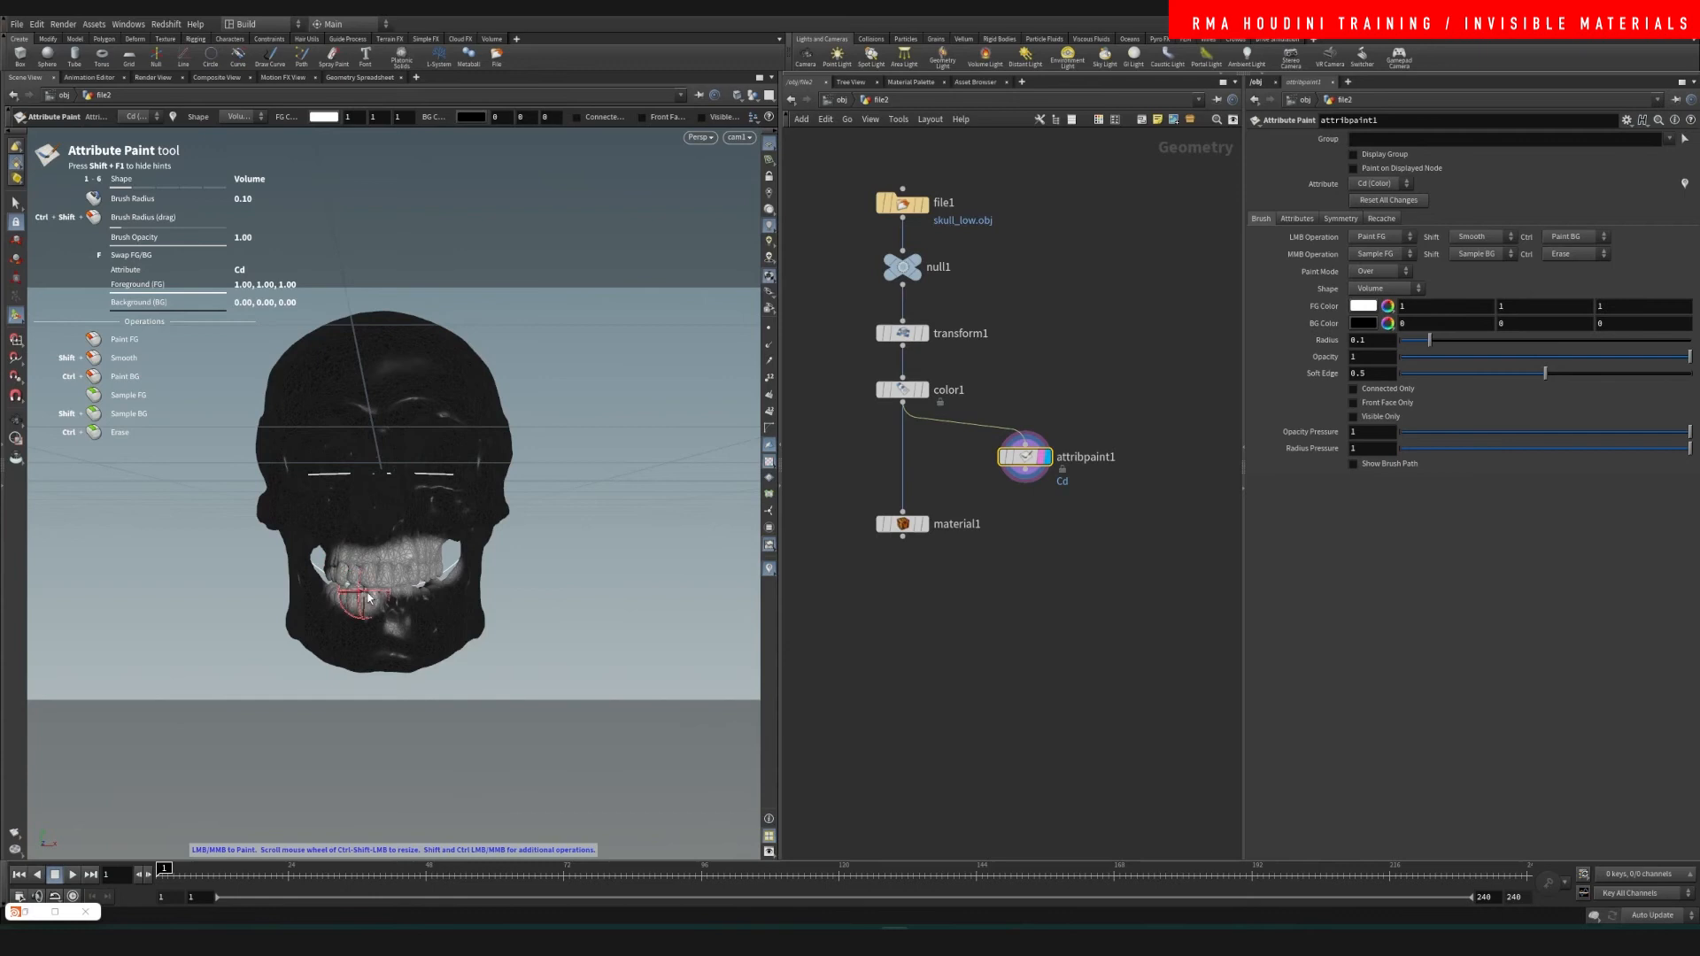
{"action": "left_click_drag", "start_coordinate": [358, 596], "coordinate": [455, 542]}
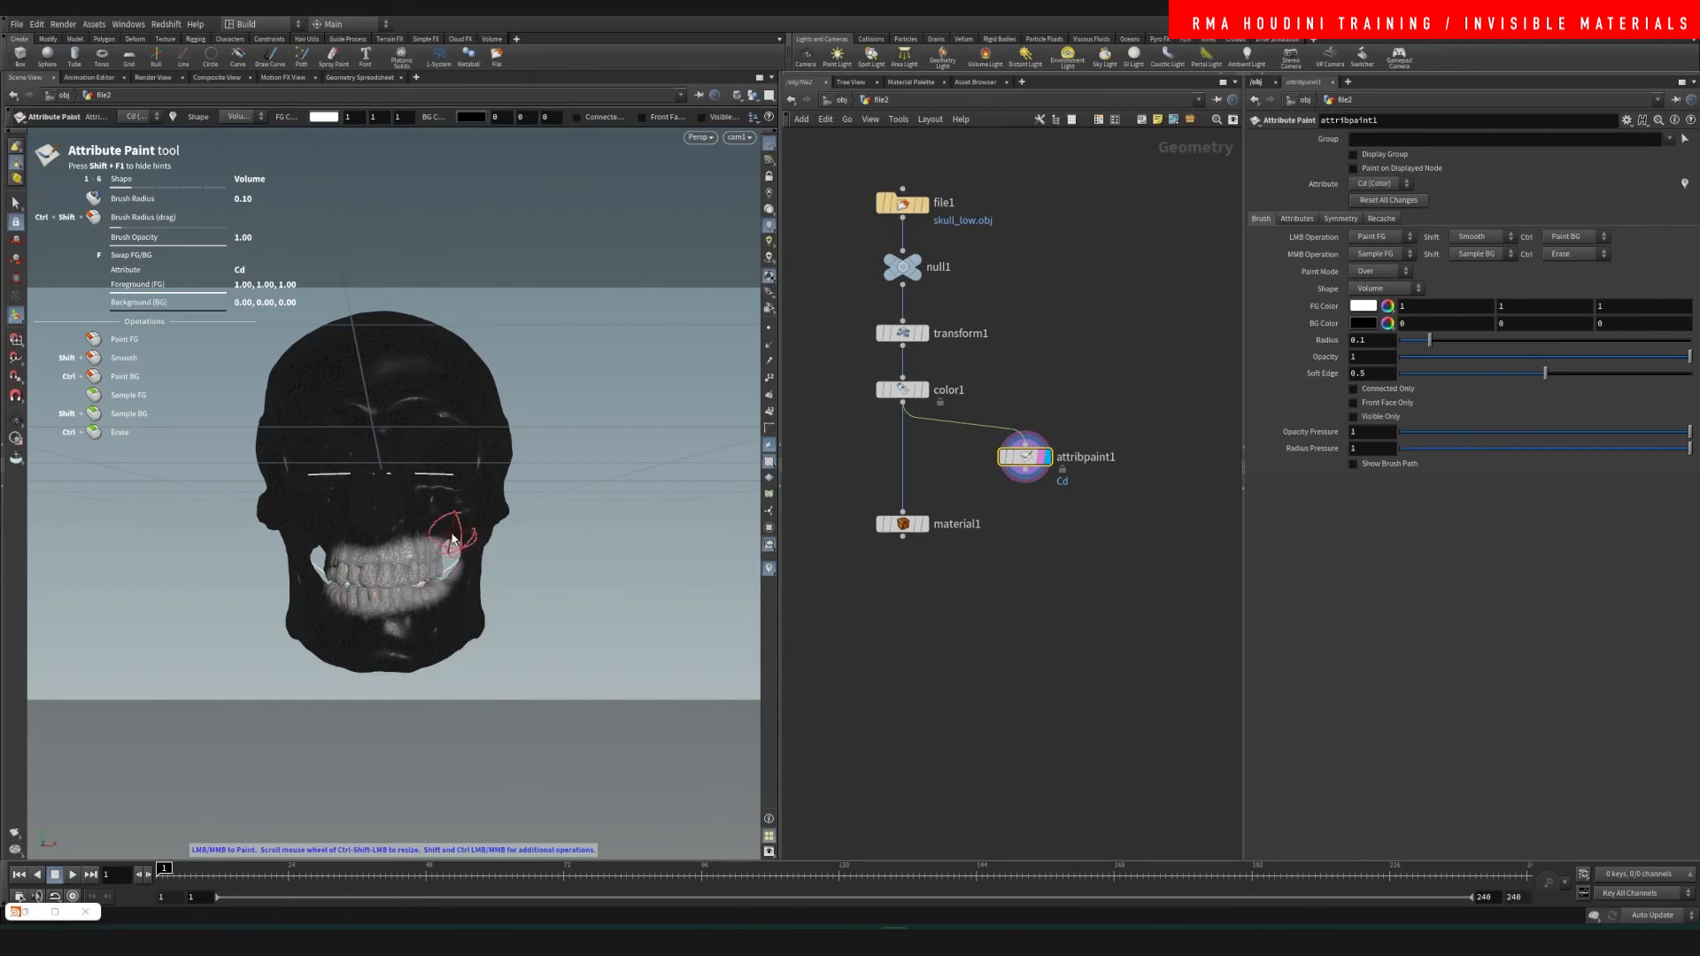
{"action": "left_click_drag", "start_coordinate": [450, 537], "coordinate": [337, 629]}
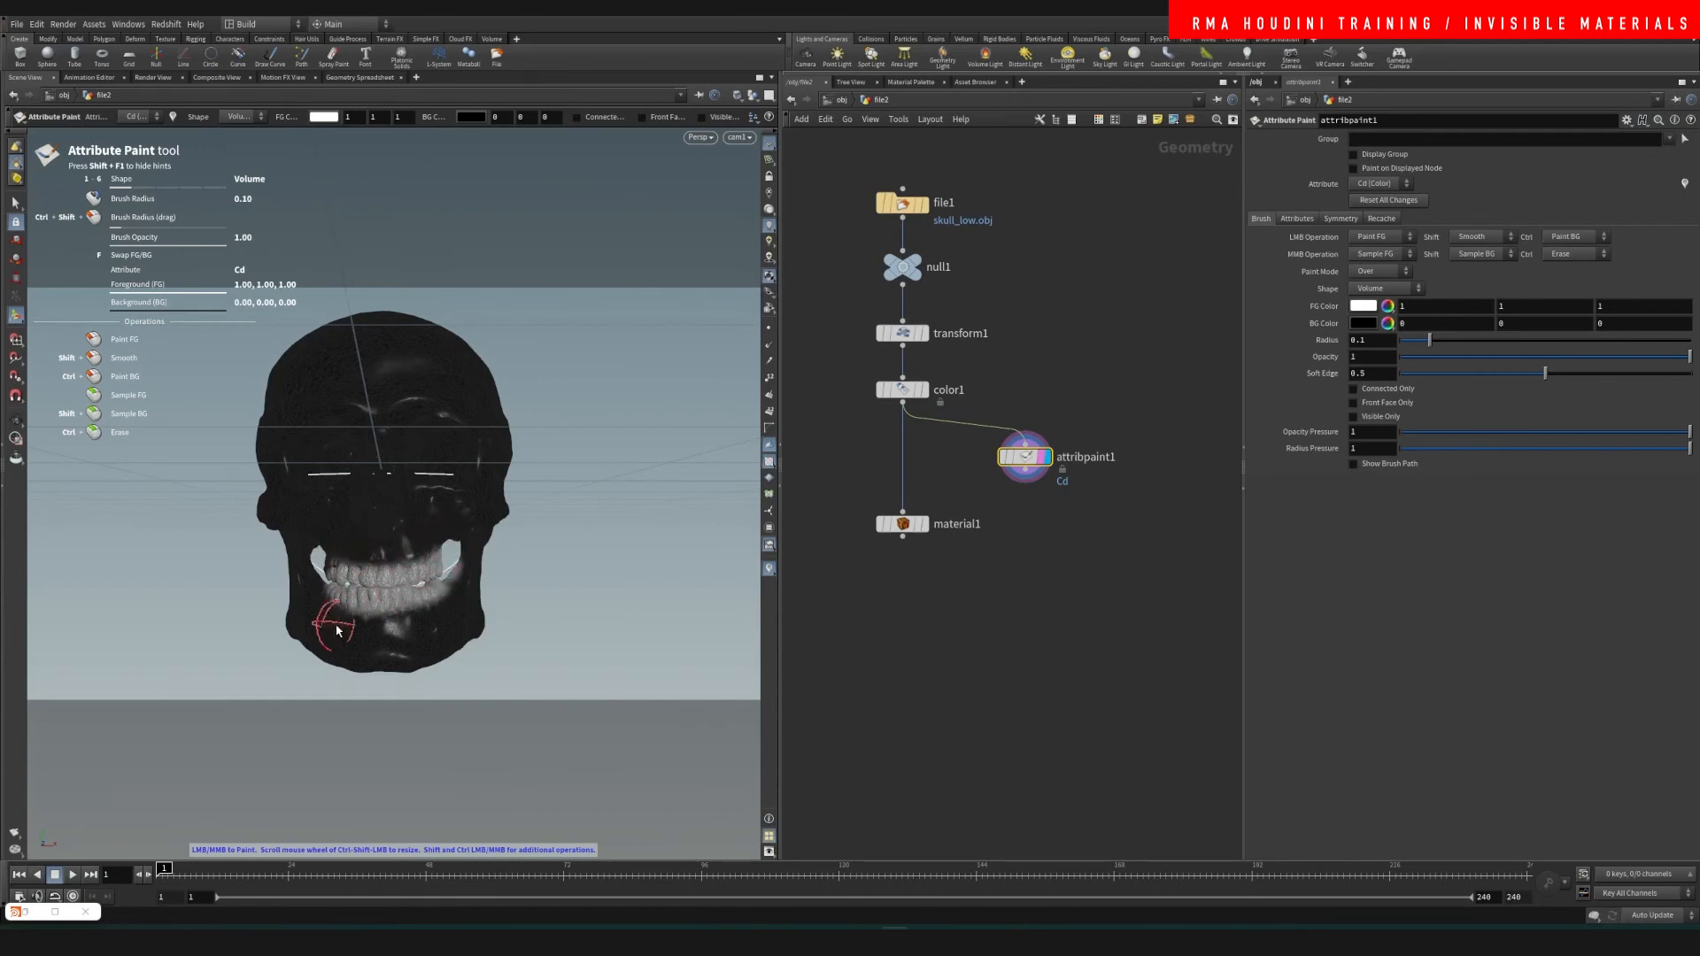
{"action": "left_click_drag", "start_coordinate": [337, 629], "coordinate": [461, 608]}
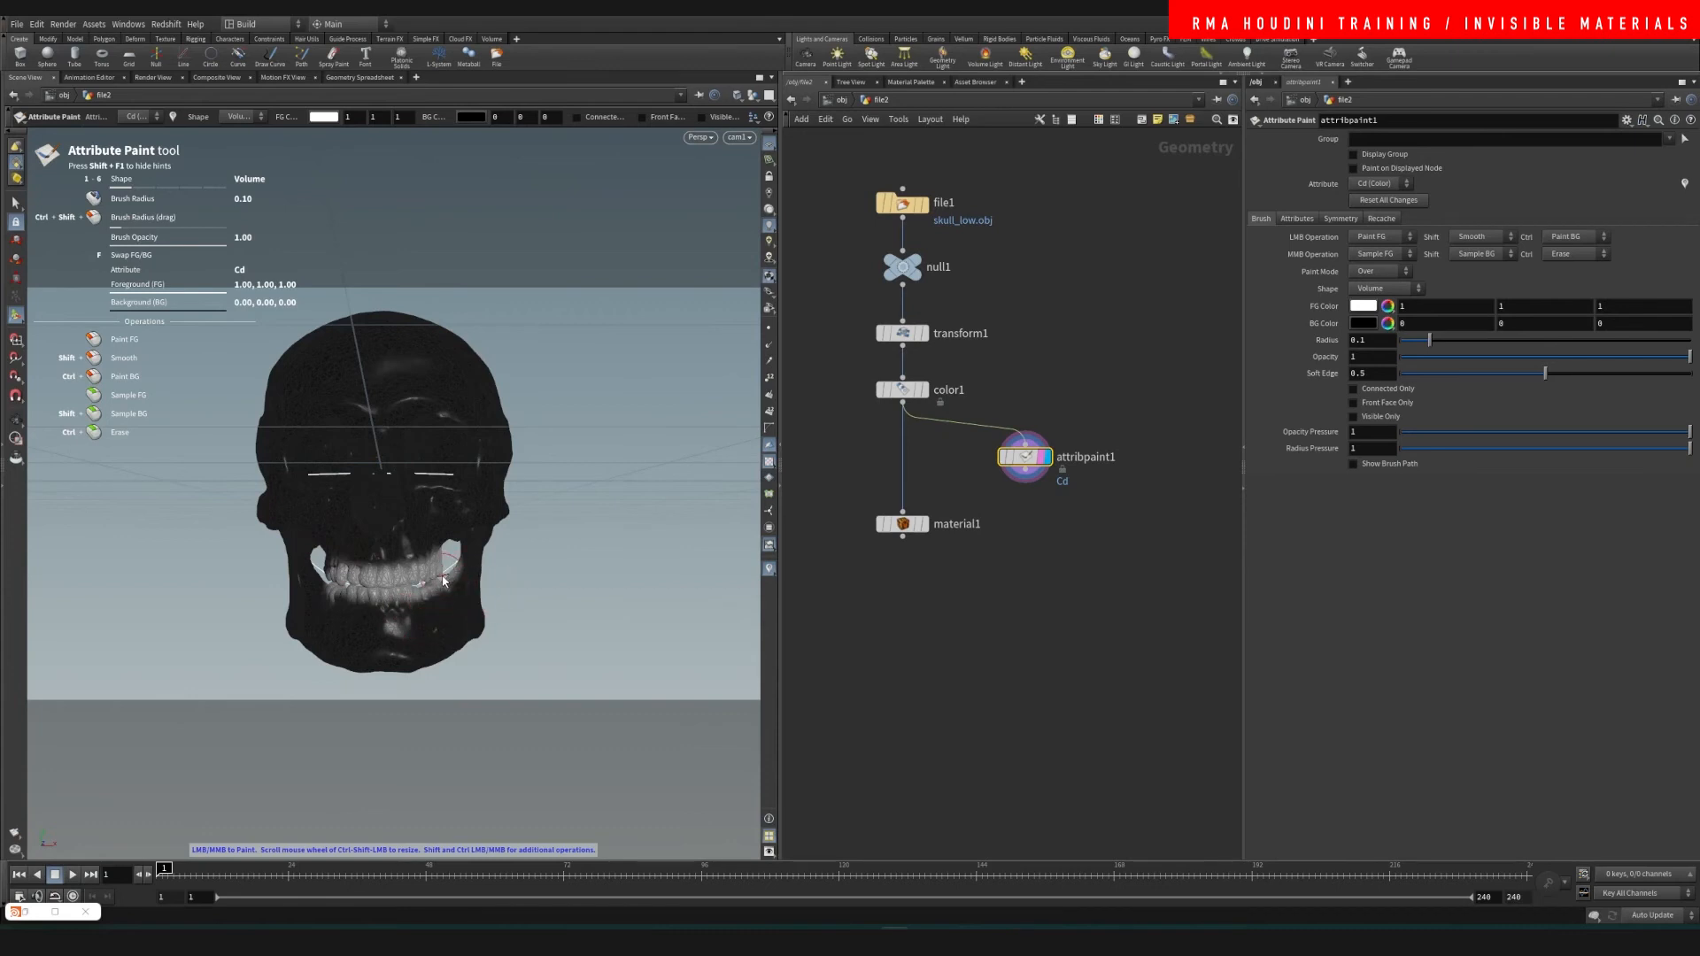
{"action": "left_click_drag", "start_coordinate": [444, 574], "coordinate": [325, 585]}
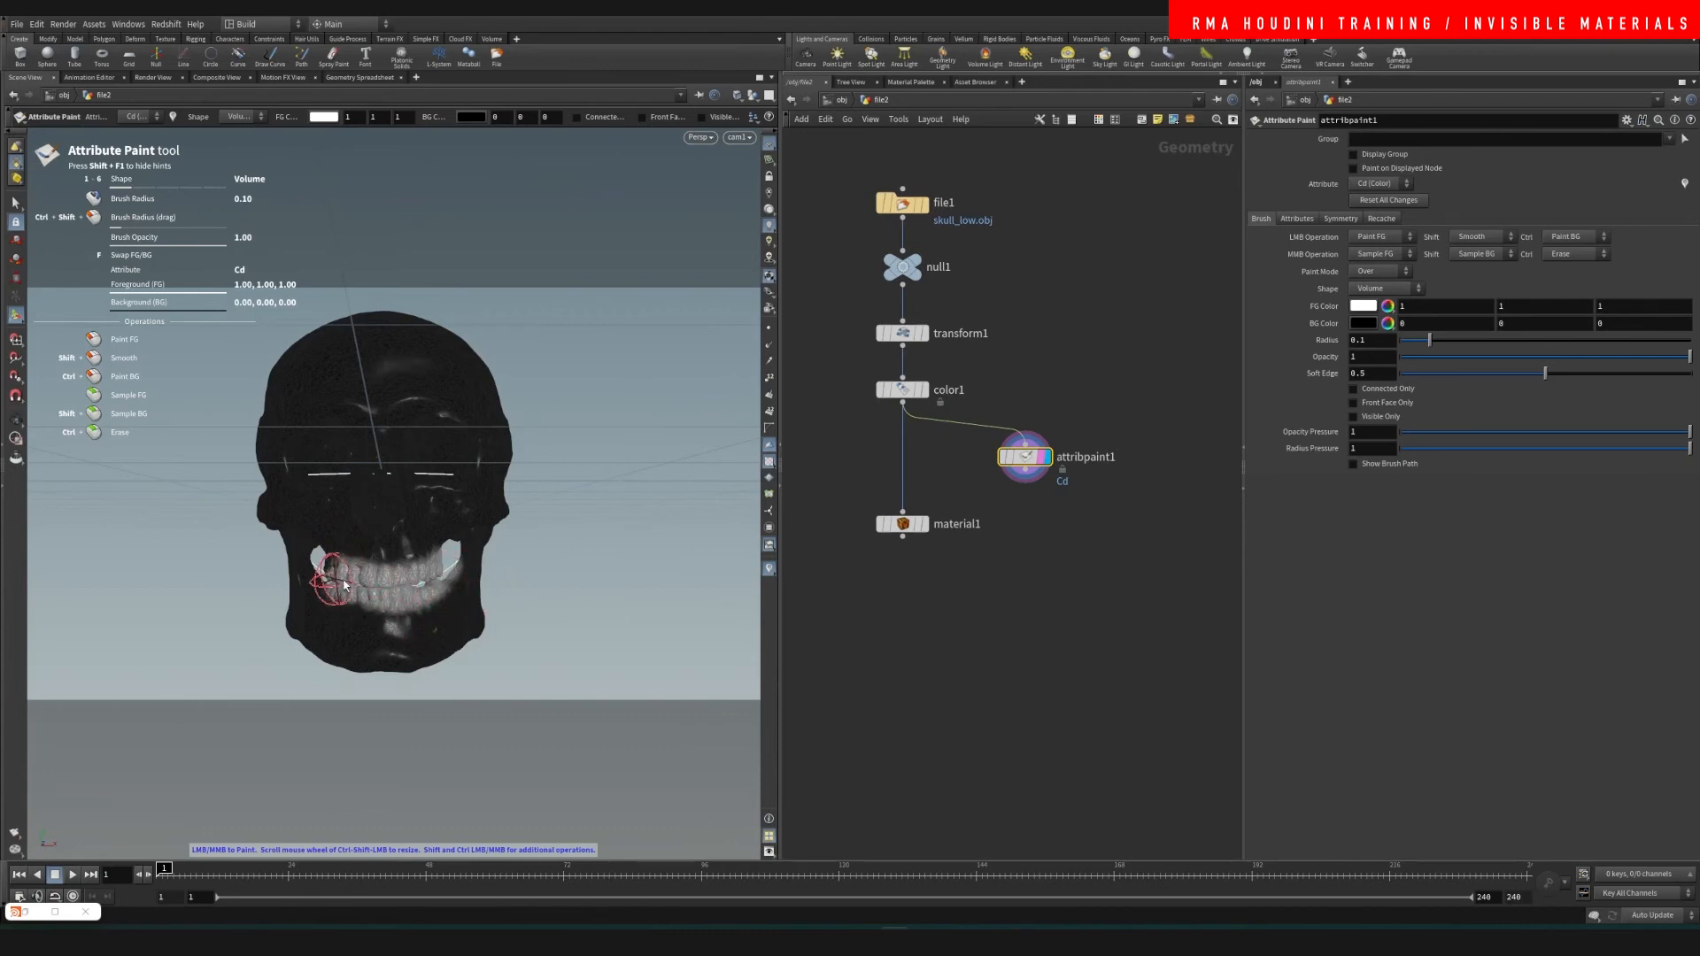
{"action": "left_click_drag", "start_coordinate": [325, 586], "coordinate": [450, 590]}
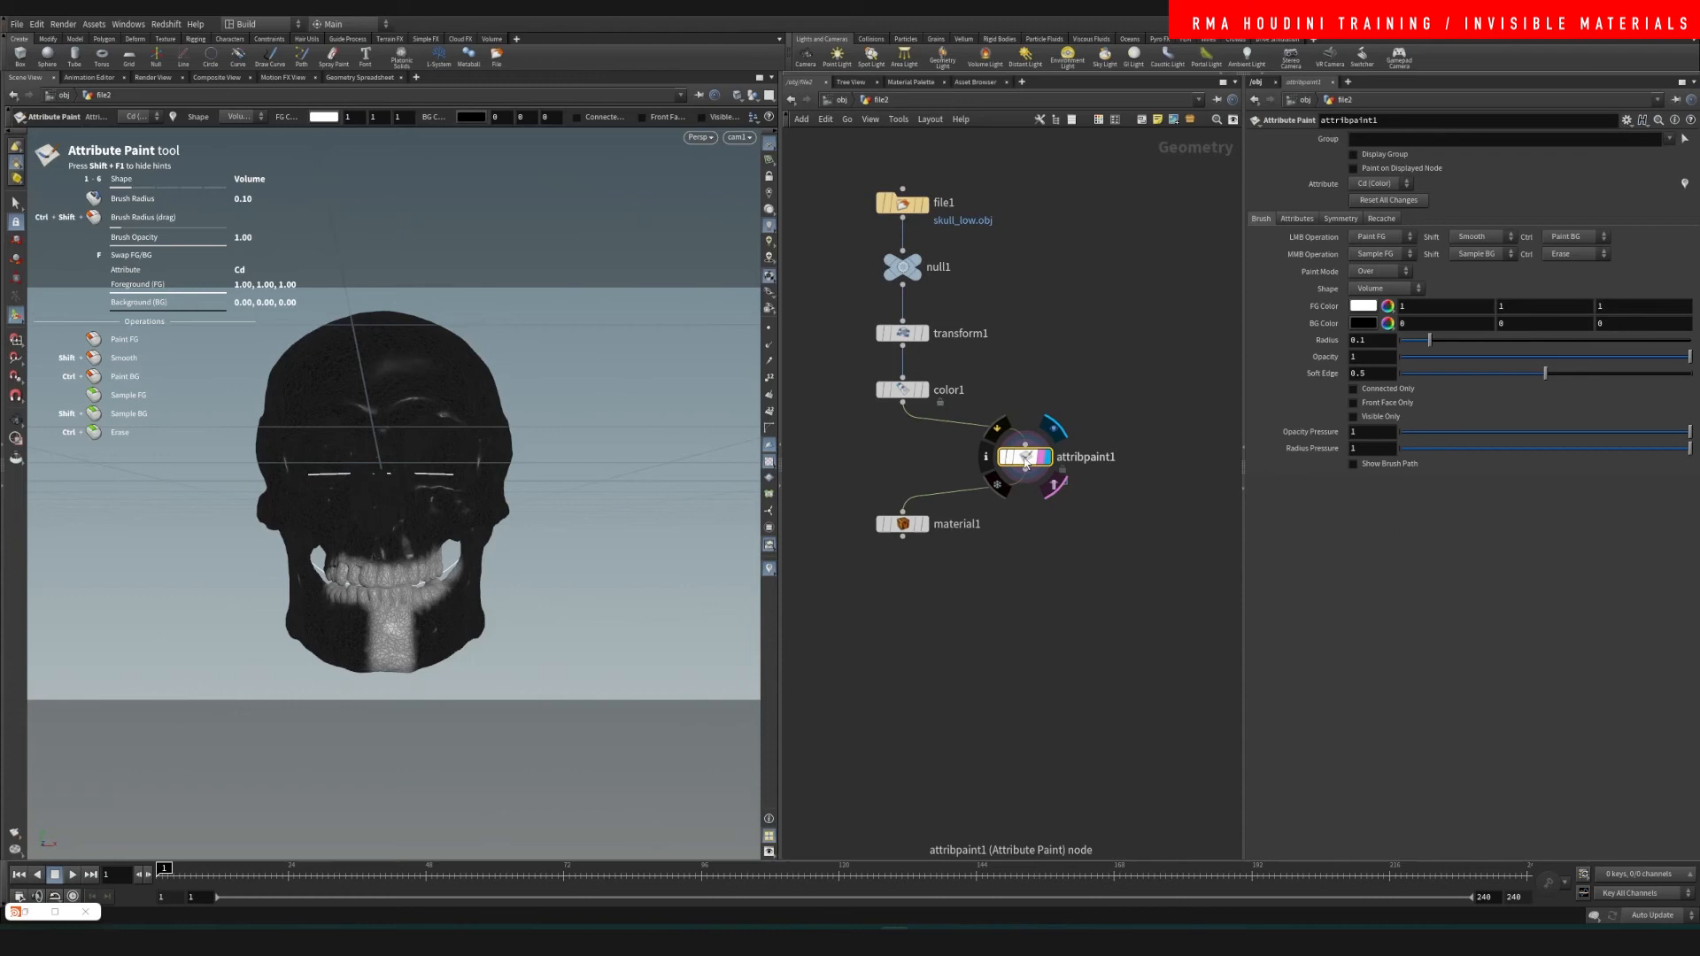
{"action": "left_click_drag", "start_coordinate": [1025, 455], "coordinate": [903, 459]}
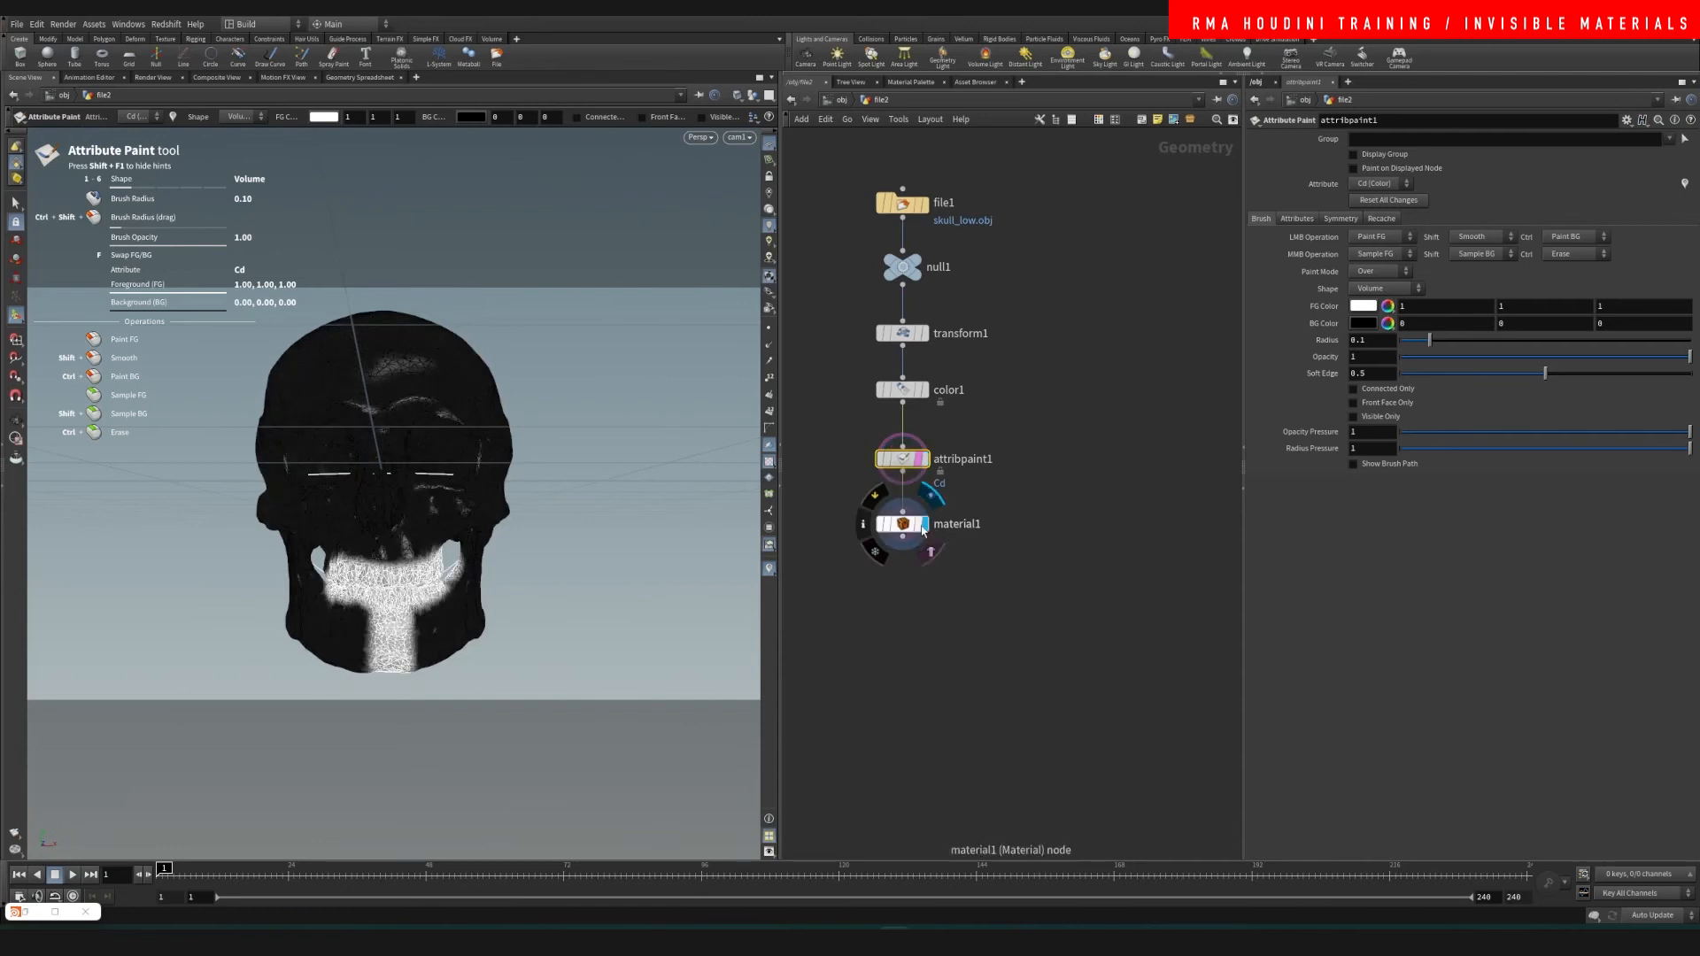
{"action": "left_click", "coordinate": [900, 524]}
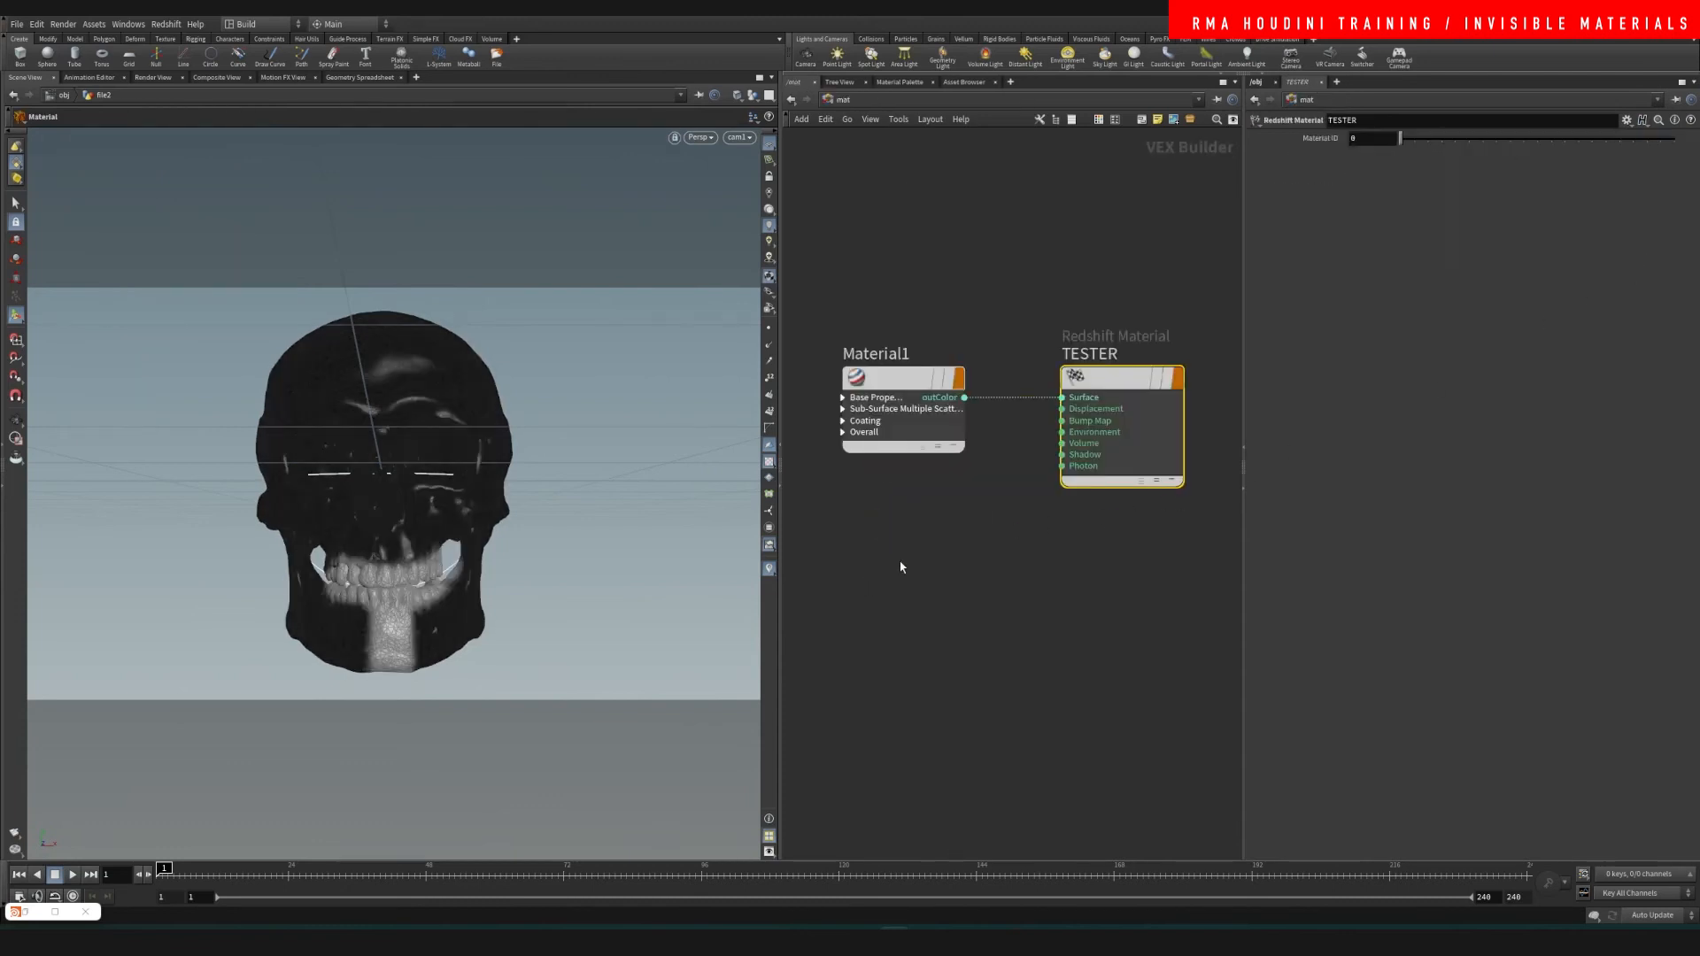
Step: Add an RS Point Attribute lookup reading Cd and bring up the Redshift render view
{"action": "key", "text": "Tab"}
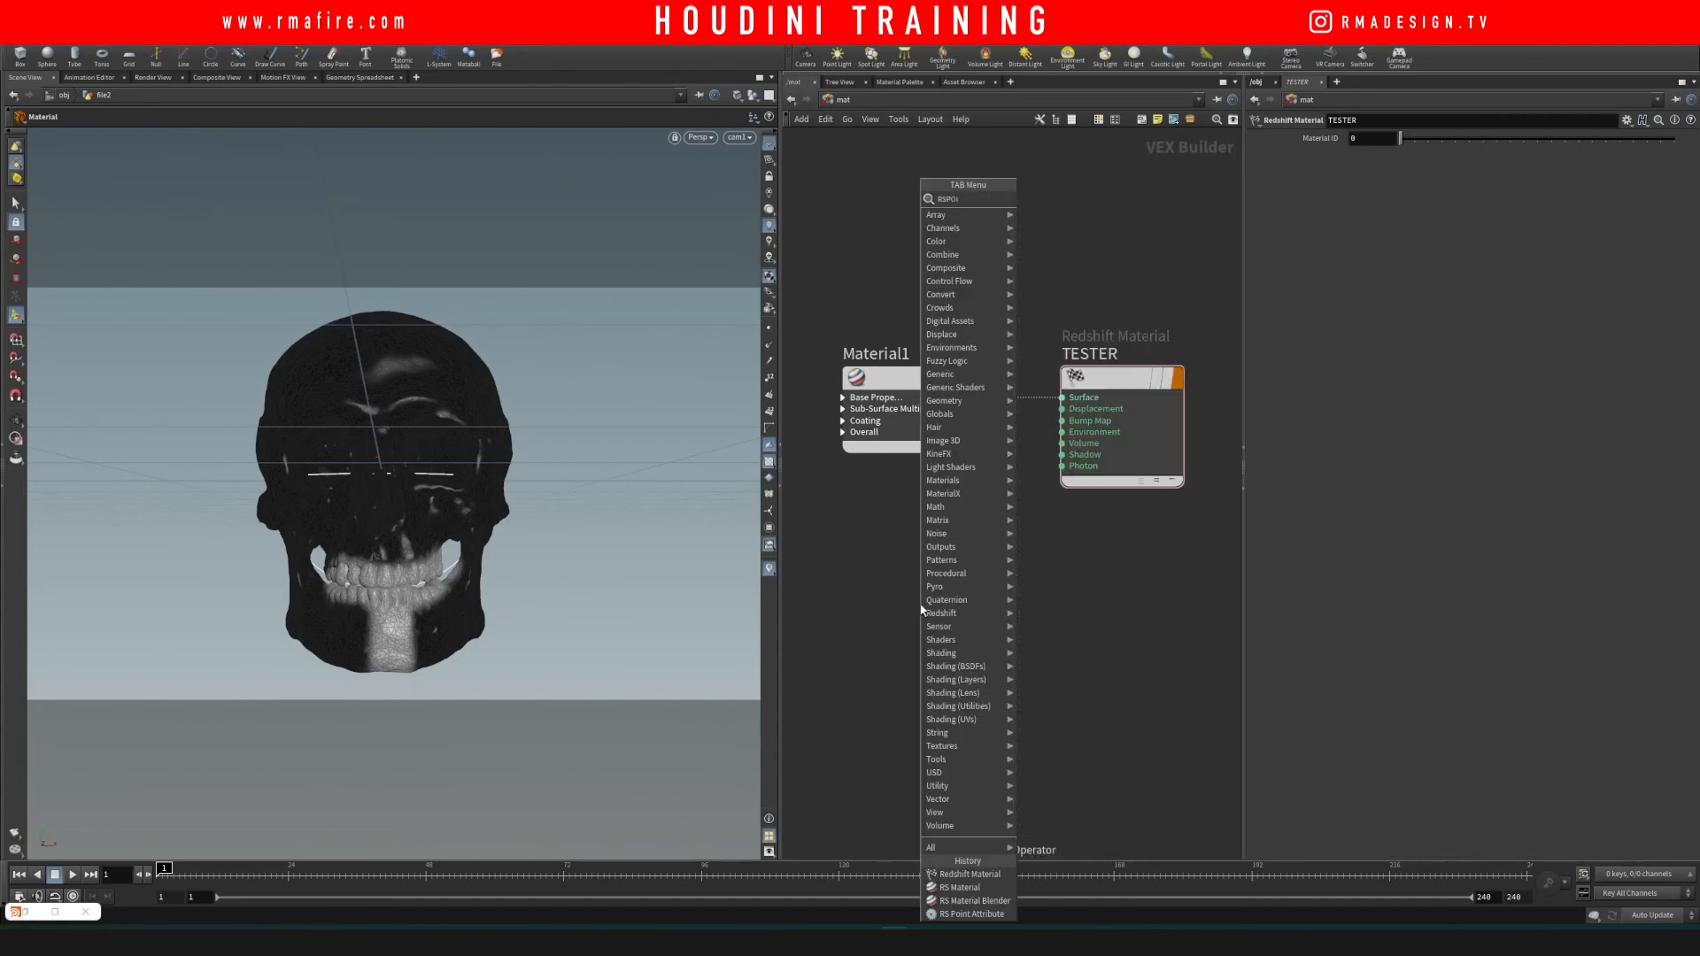
{"action": "left_click", "coordinate": [954, 914]}
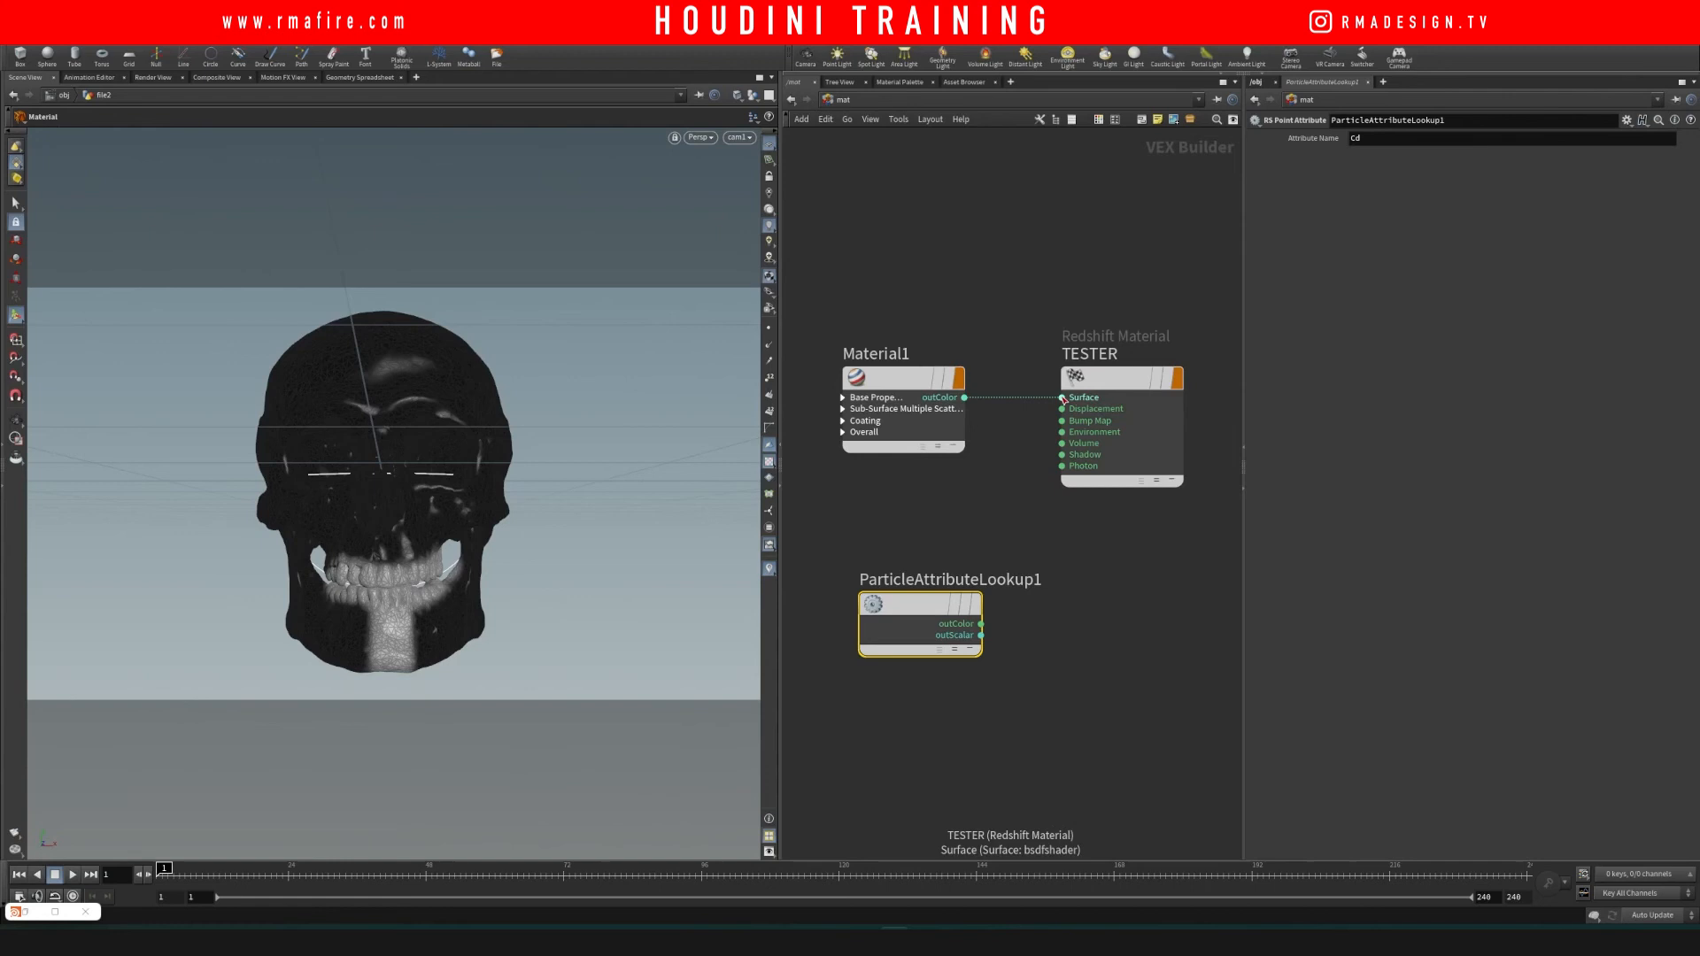
{"action": "left_click_drag", "start_coordinate": [980, 624], "coordinate": [1063, 397]}
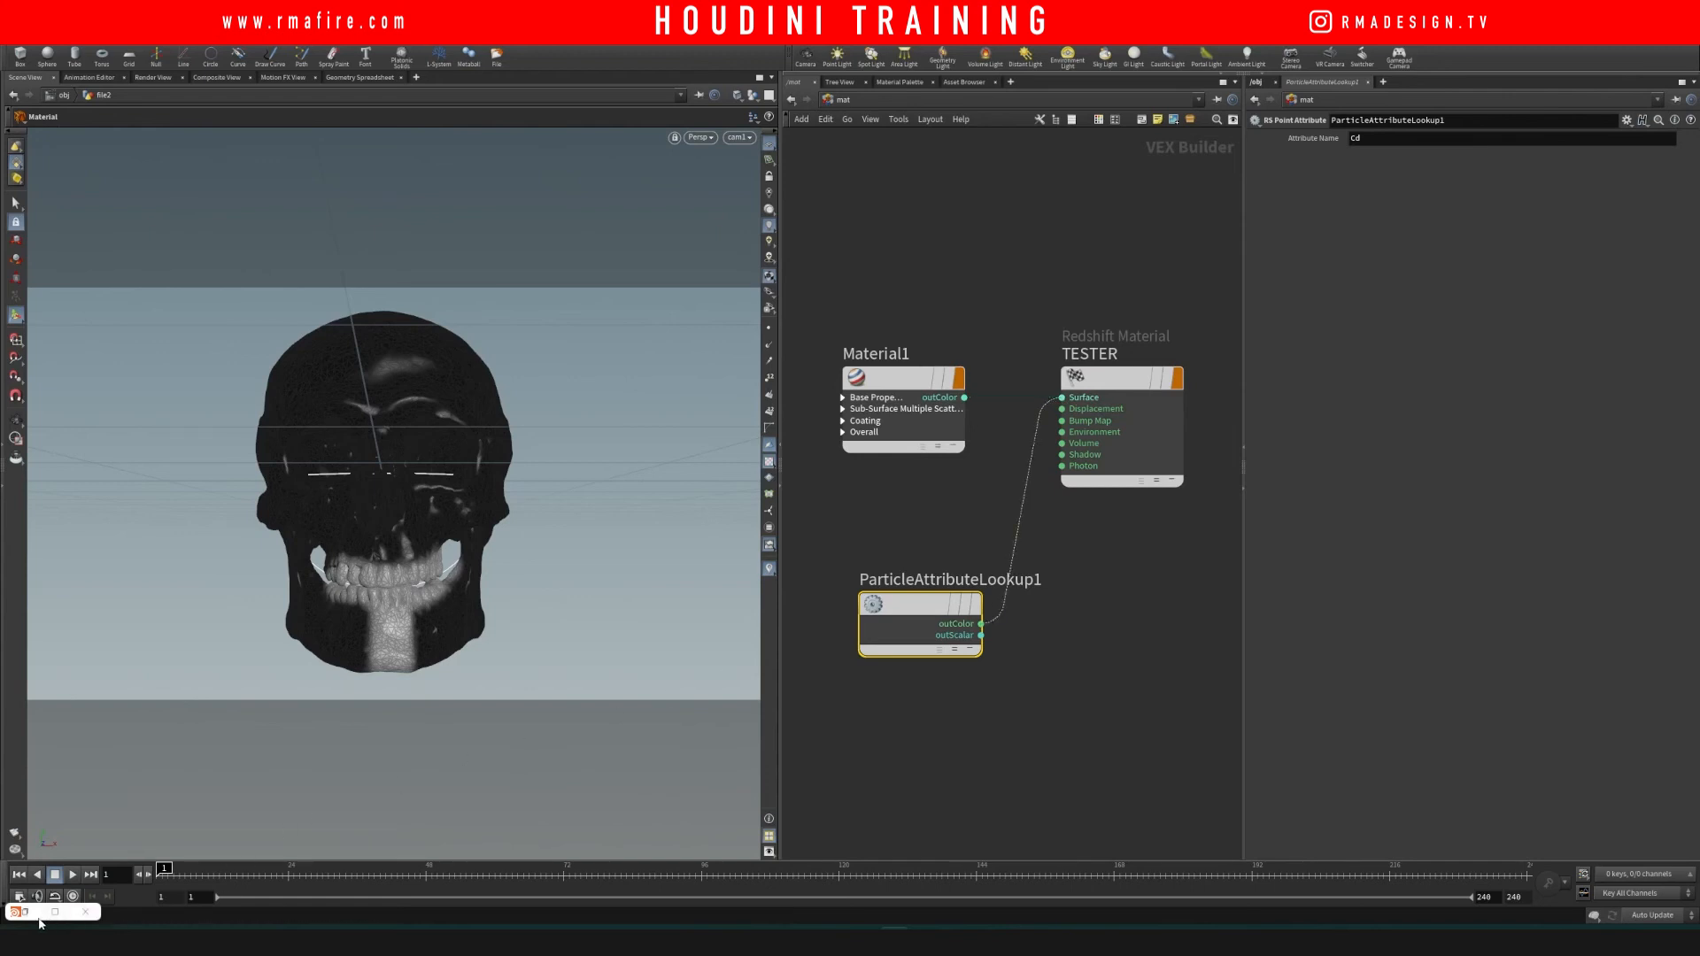
{"action": "left_click", "coordinate": [16, 912]}
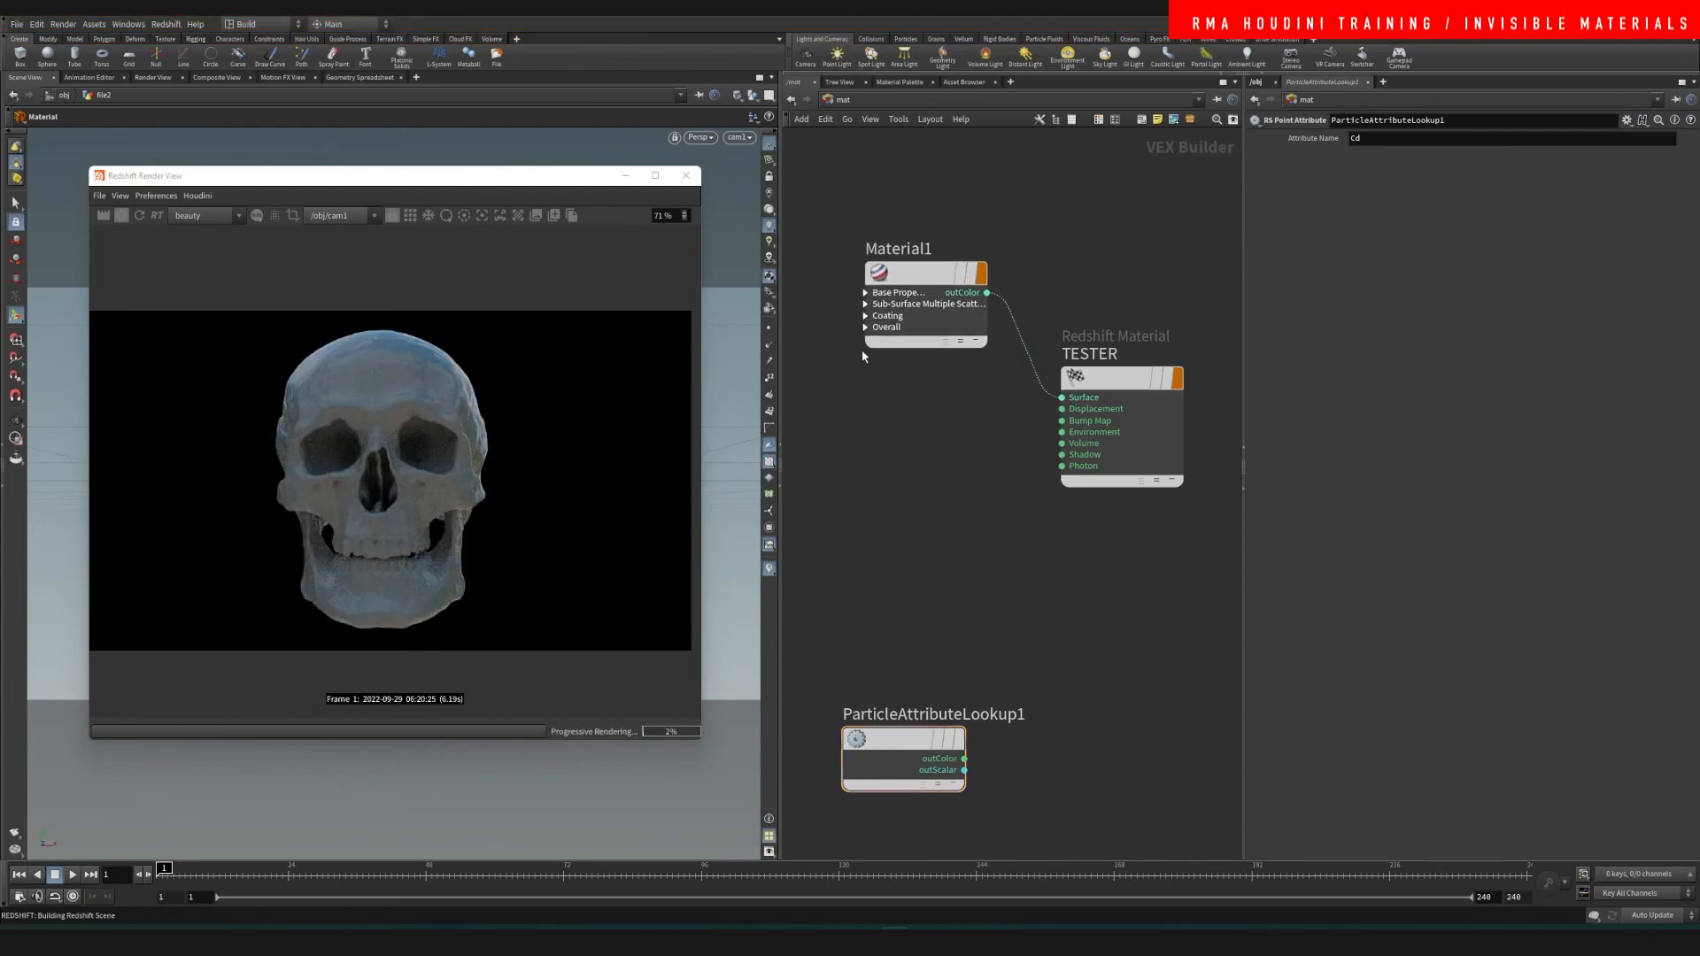
Step: Feed the Cd lookup into Material1's opacity_color through an RSMathInvVector node
{"action": "left_click", "coordinate": [885, 327]}
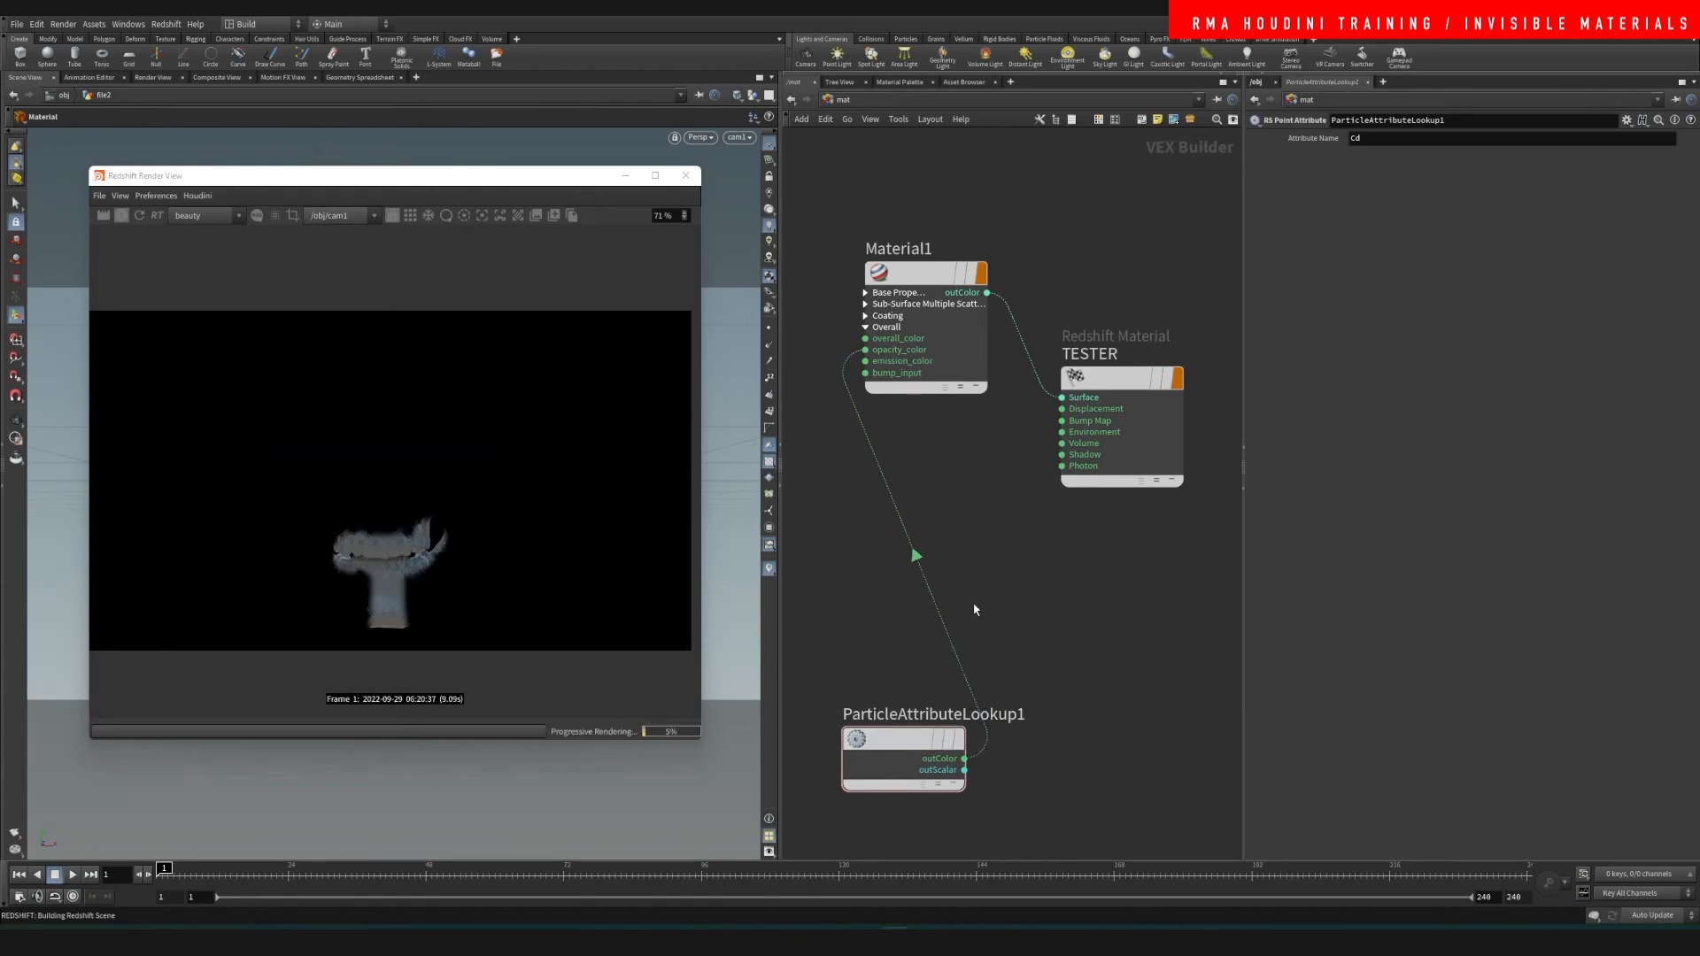
{"action": "left_click", "coordinate": [903, 737]}
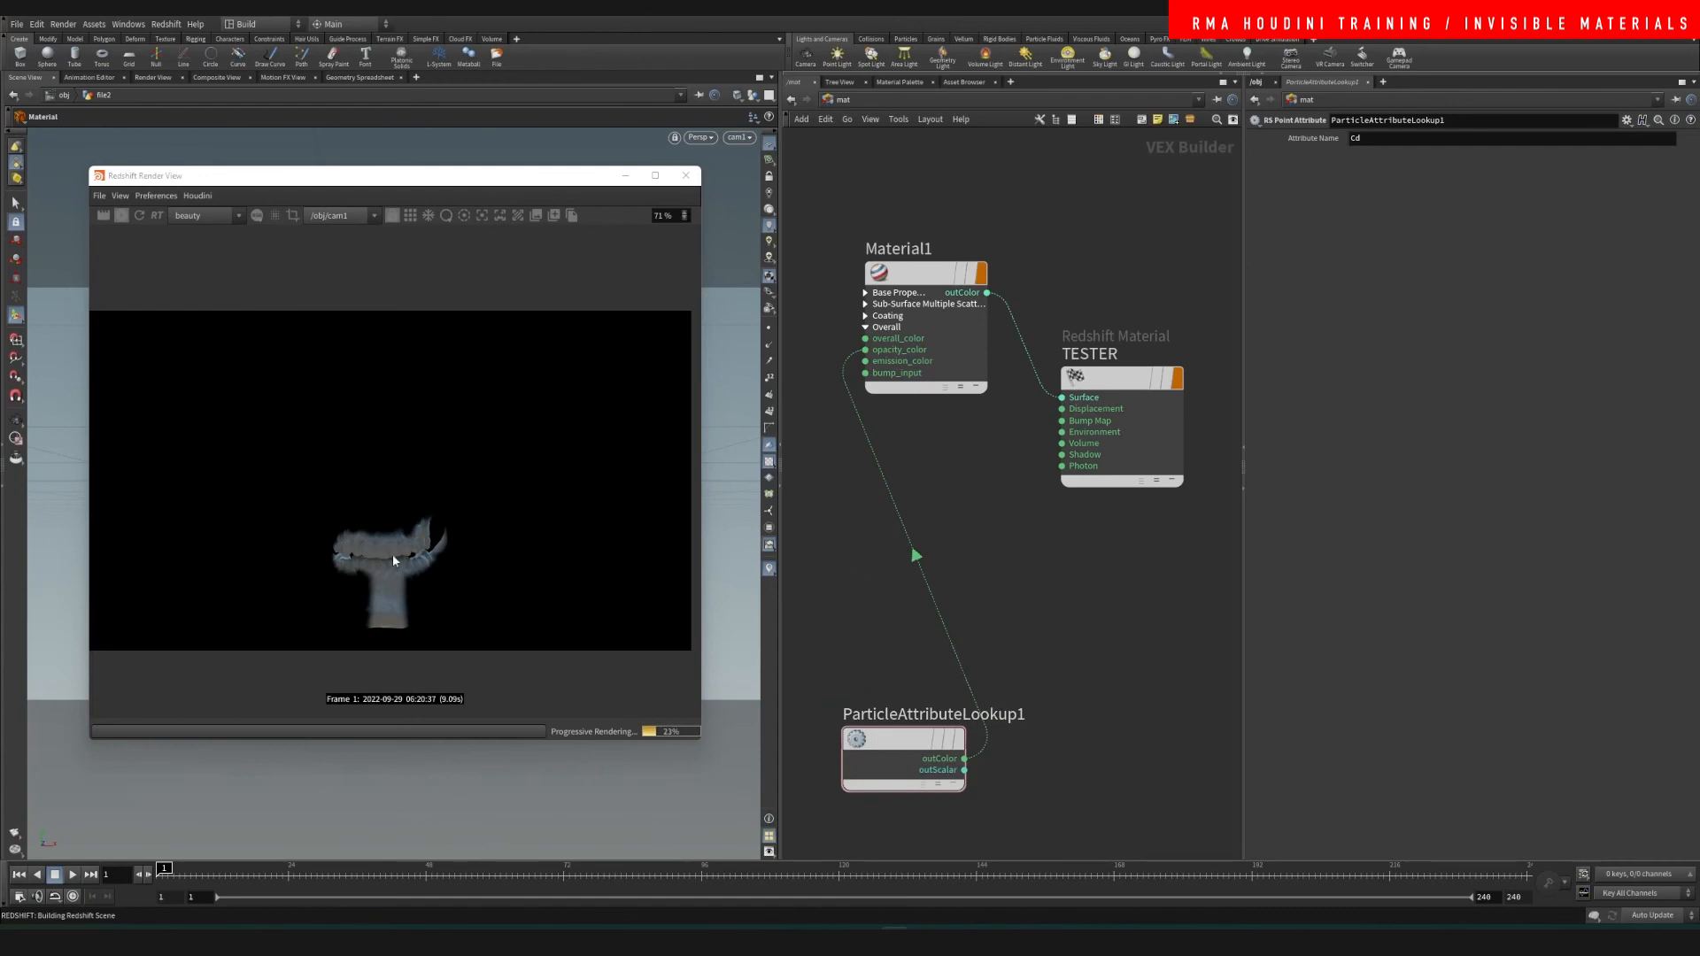
{"action": "key", "text": "tab"}
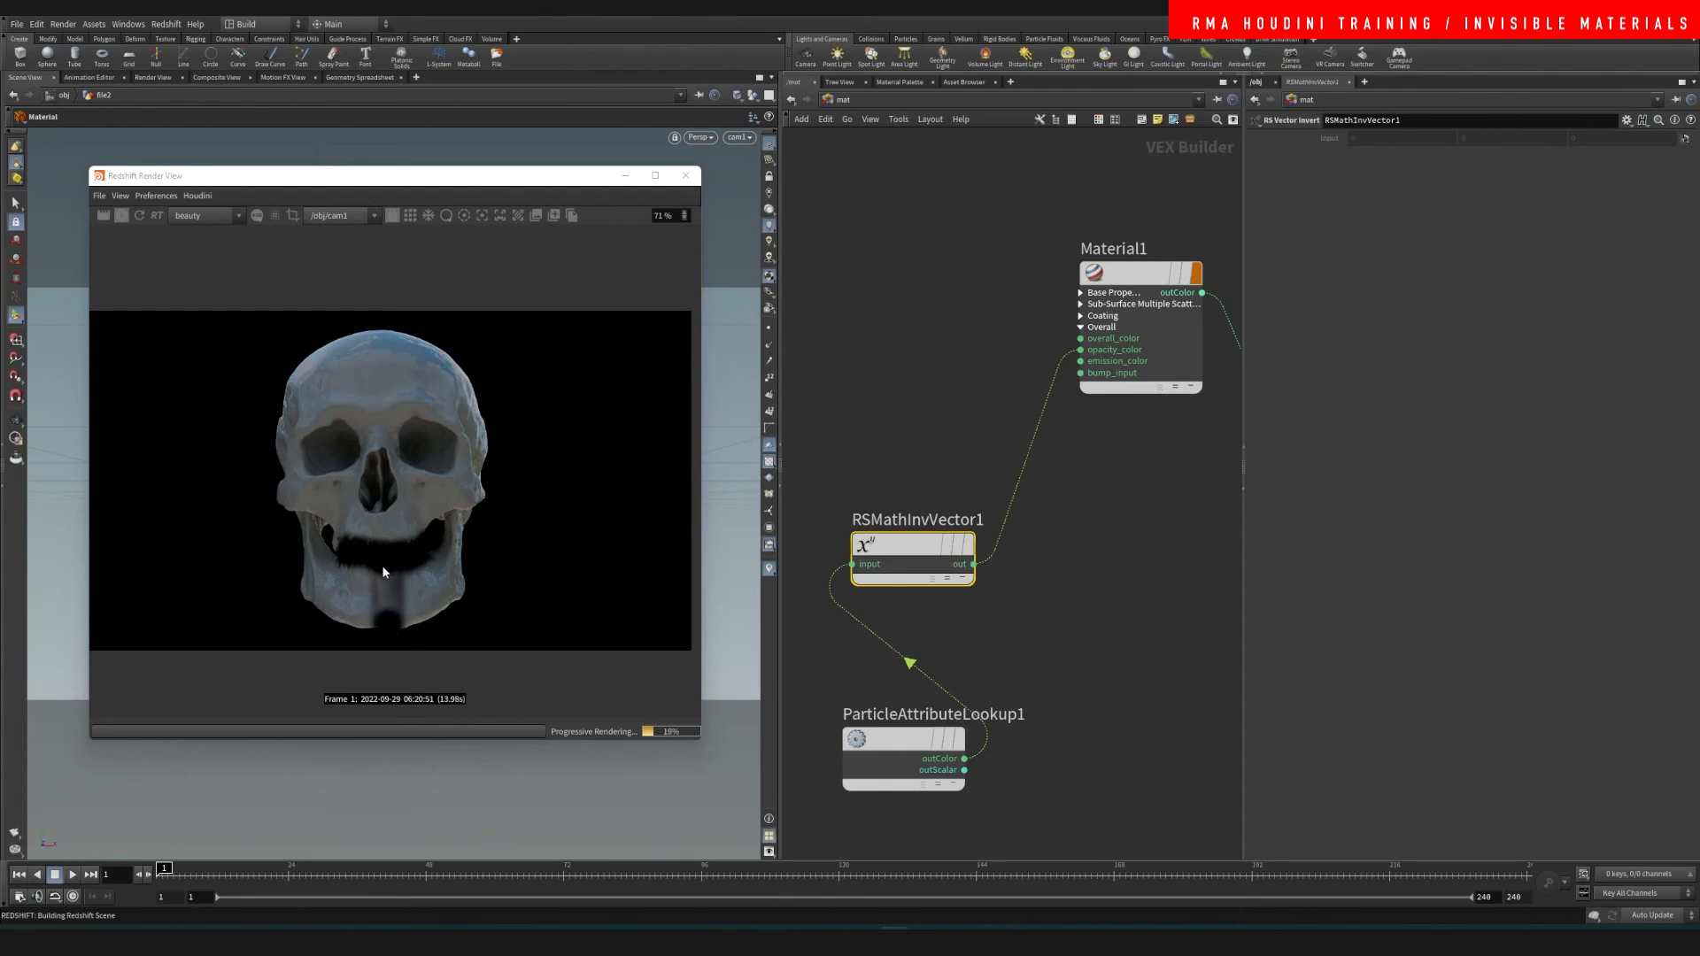
{"action": "mouse_move", "coordinate": [391, 612]}
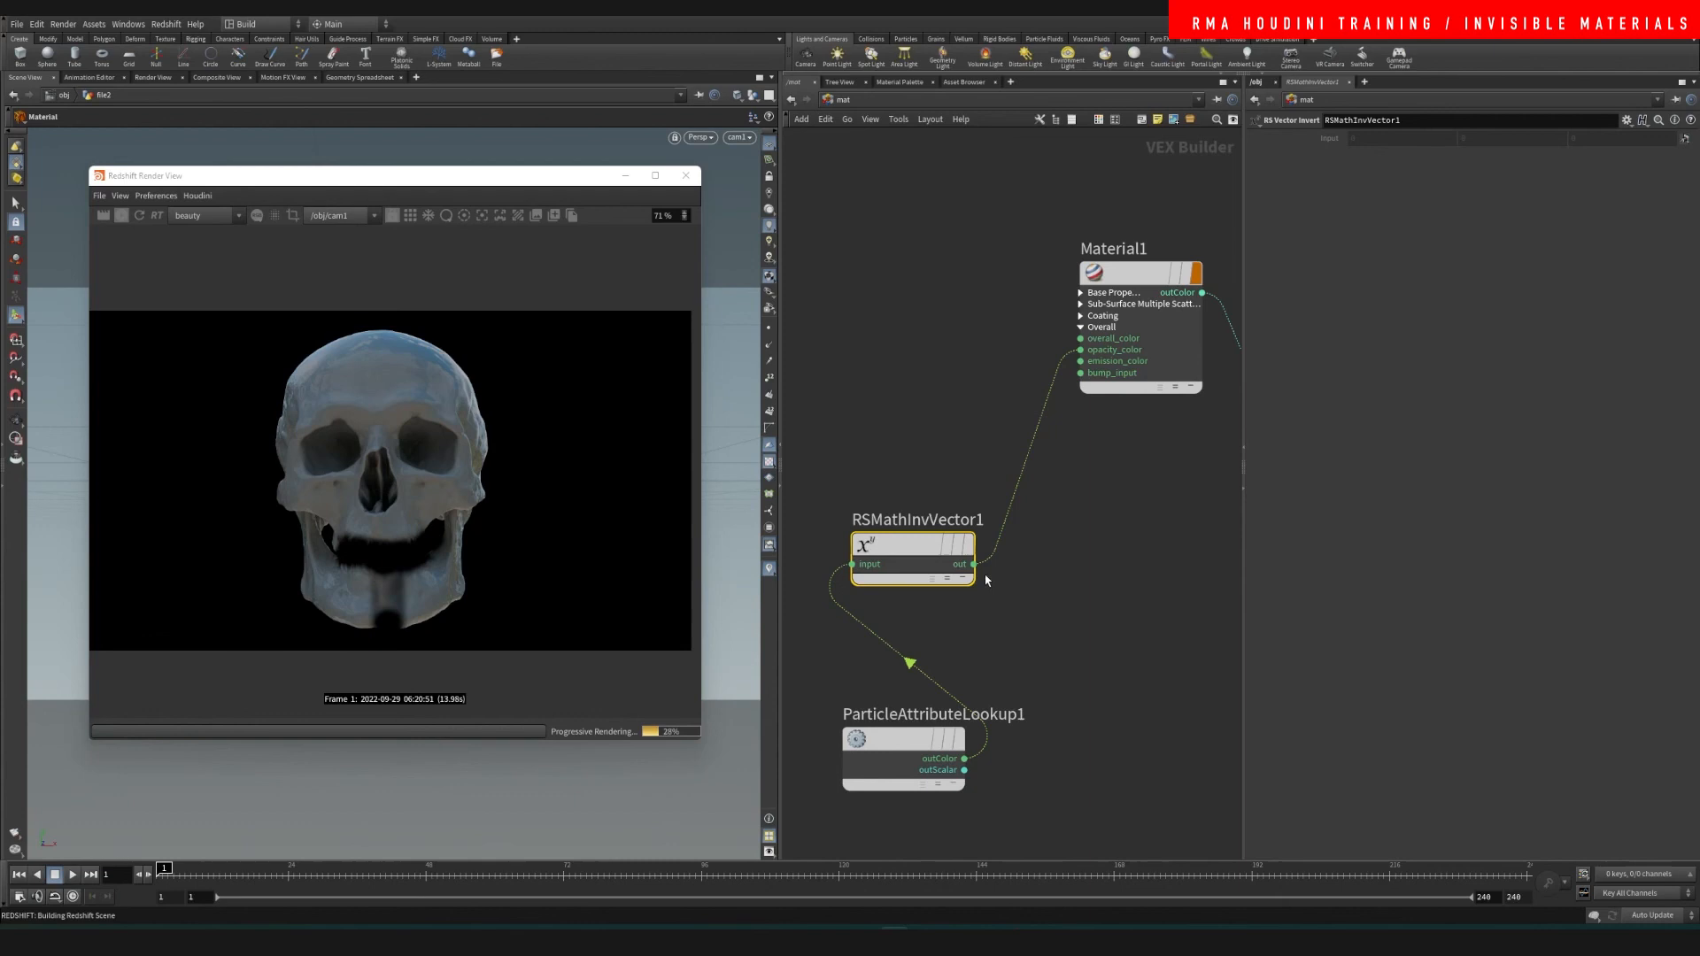
Step: Add an RS Ramp after RSMathInvVector1 into opacity and edit a ramp key's colour
{"action": "key", "text": "tab"}
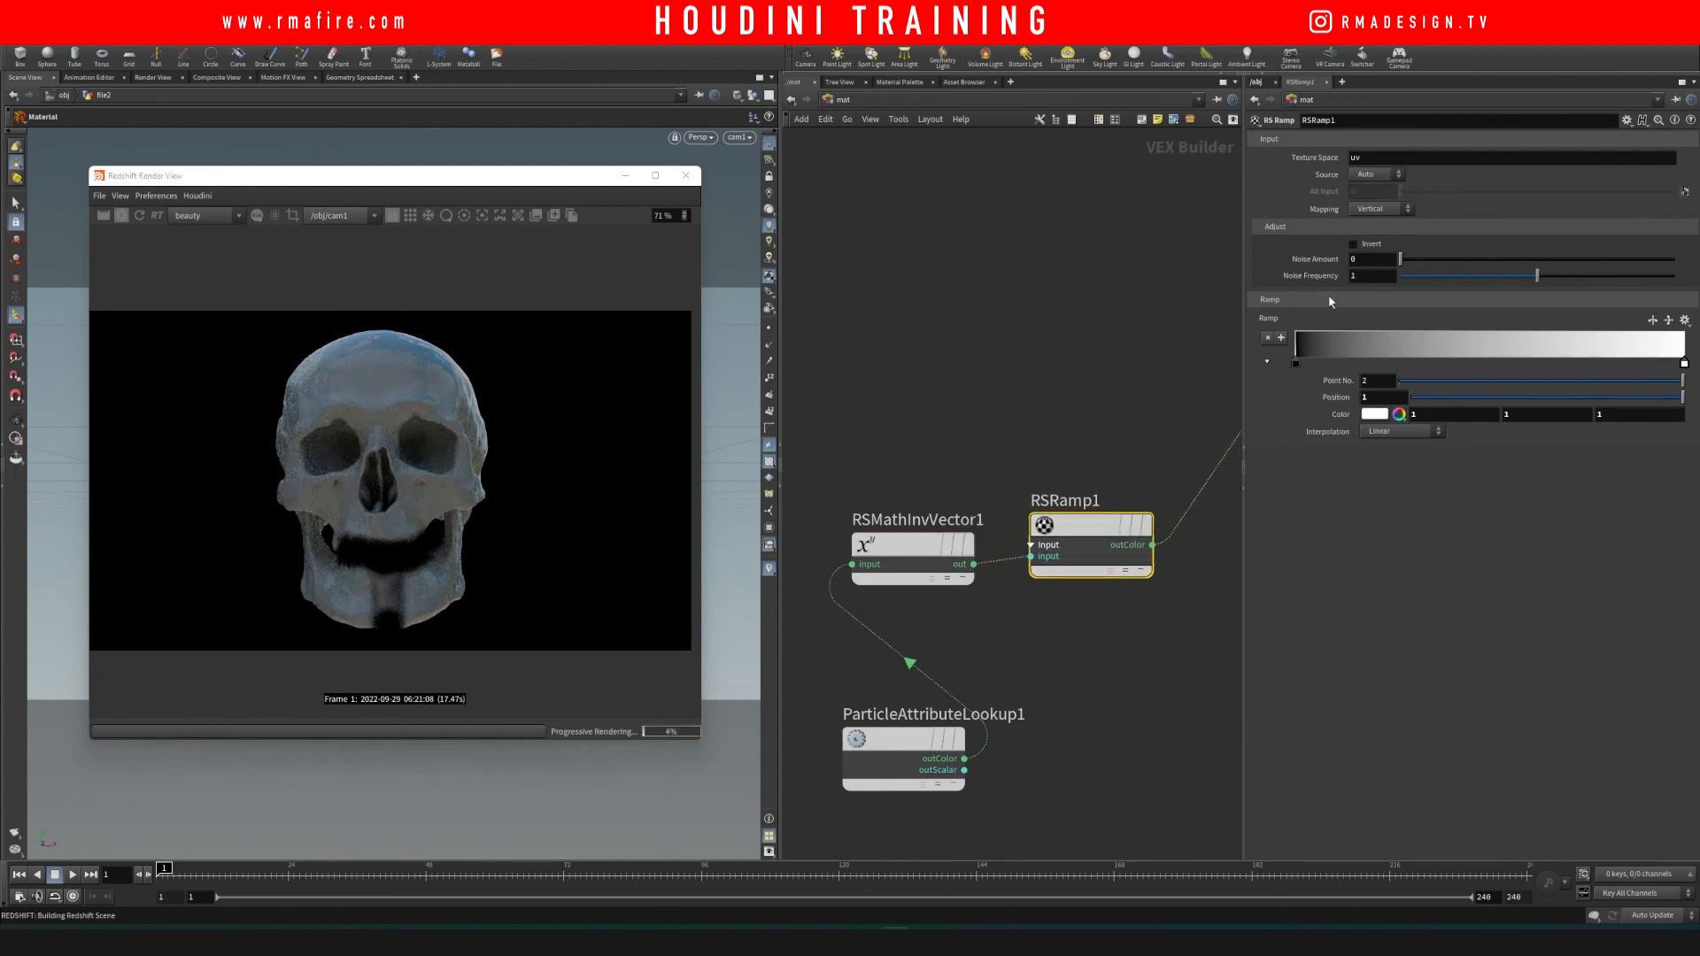
{"action": "left_click", "coordinate": [1376, 414]}
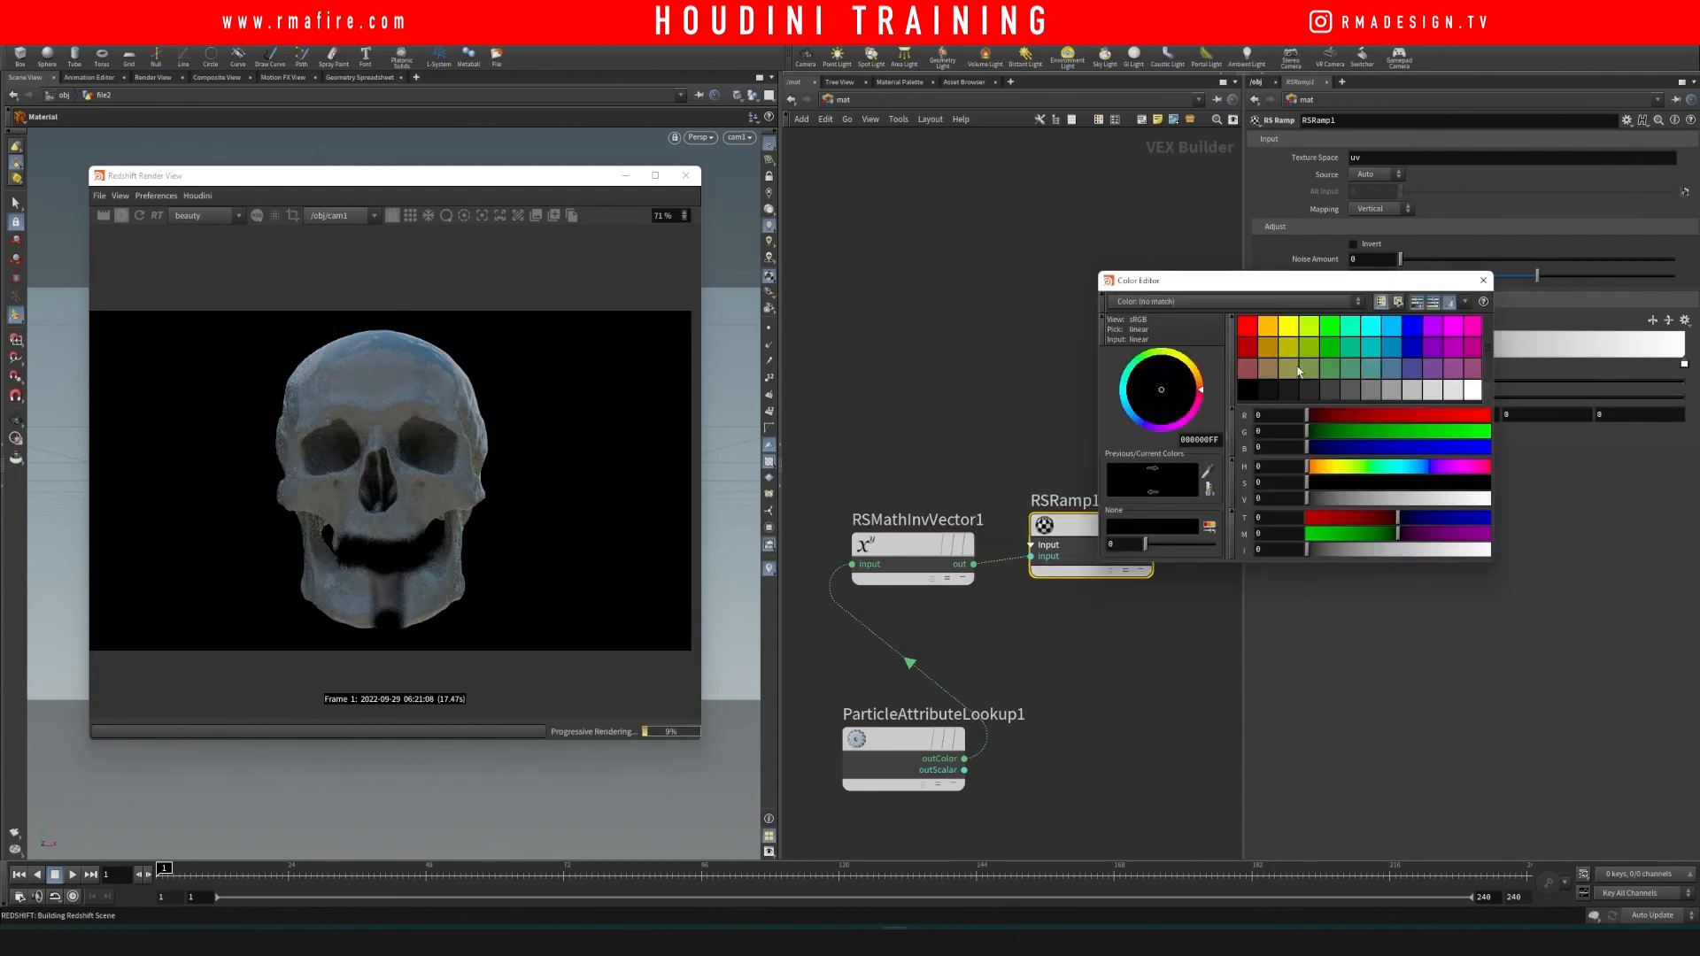